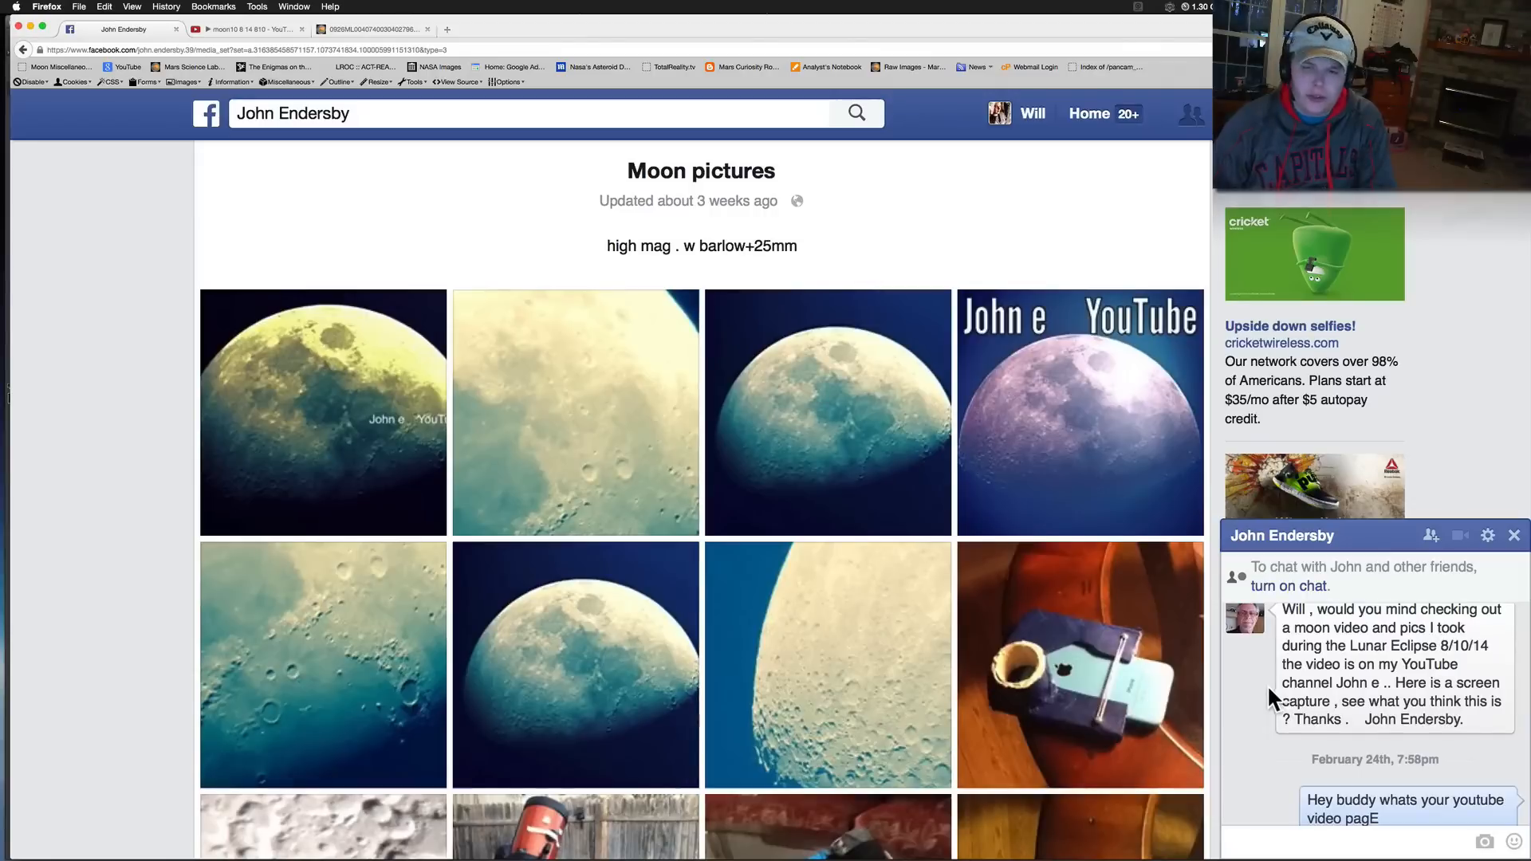
pyautogui.moveTo(1266, 622)
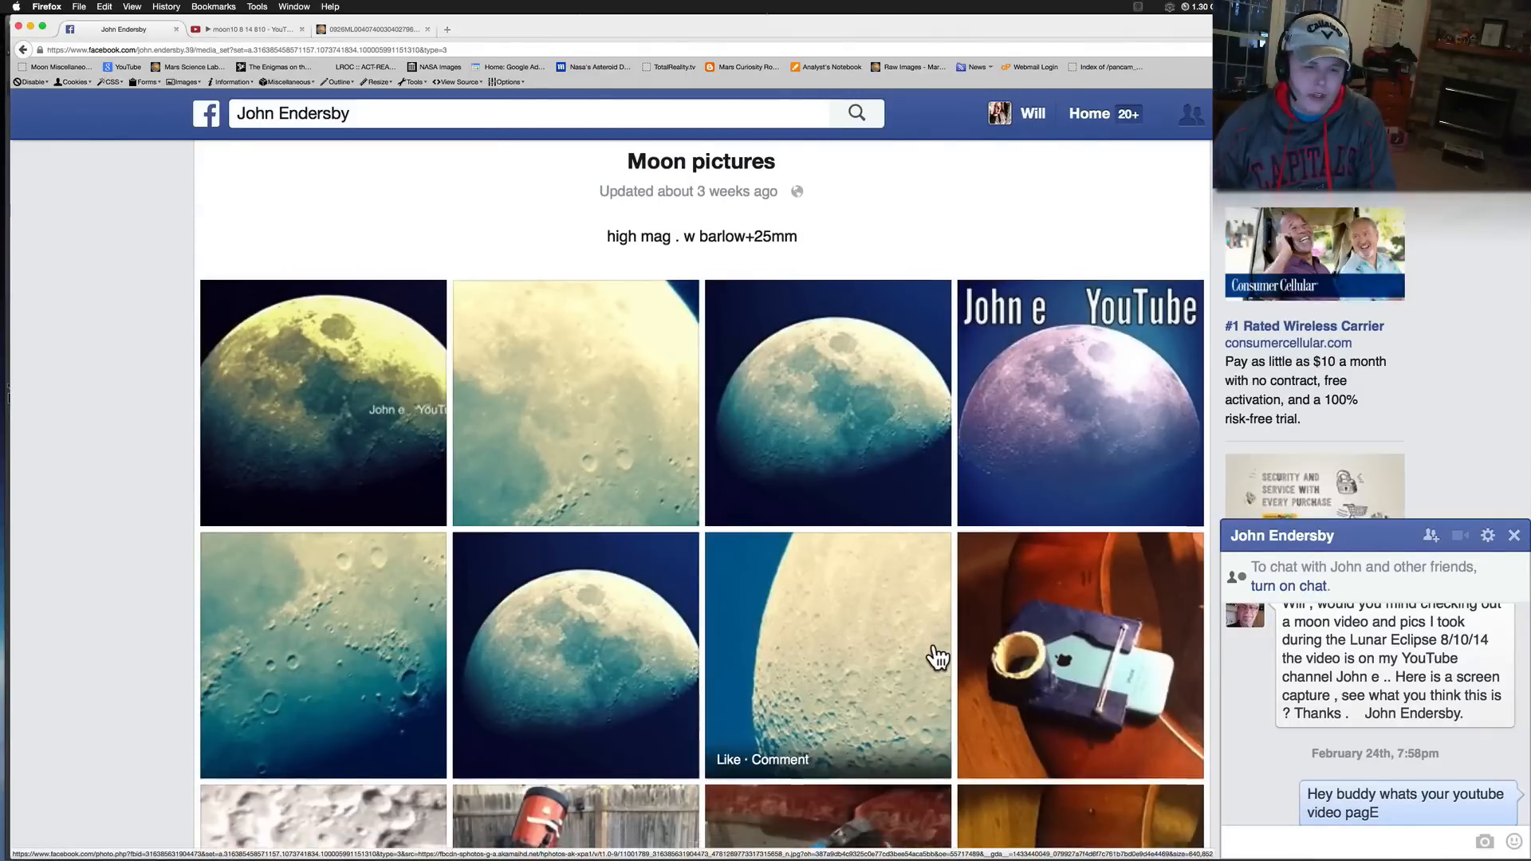
# Step: Bring up the moon10 8 14 810 YouTube video at about 5:00 in fullscreen
pyautogui.scroll(-3)
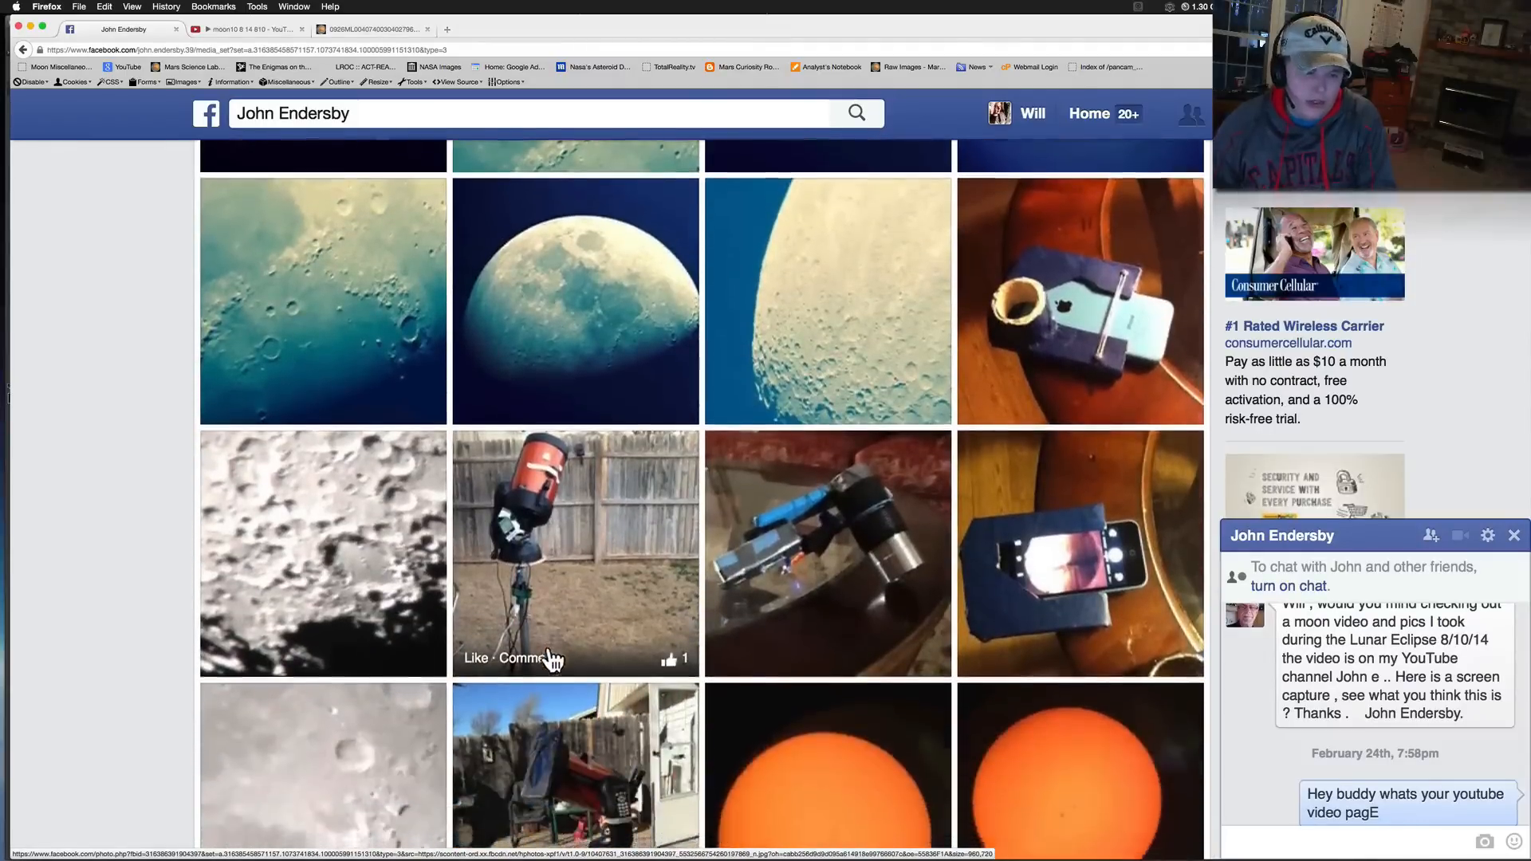
pyautogui.scroll(-3)
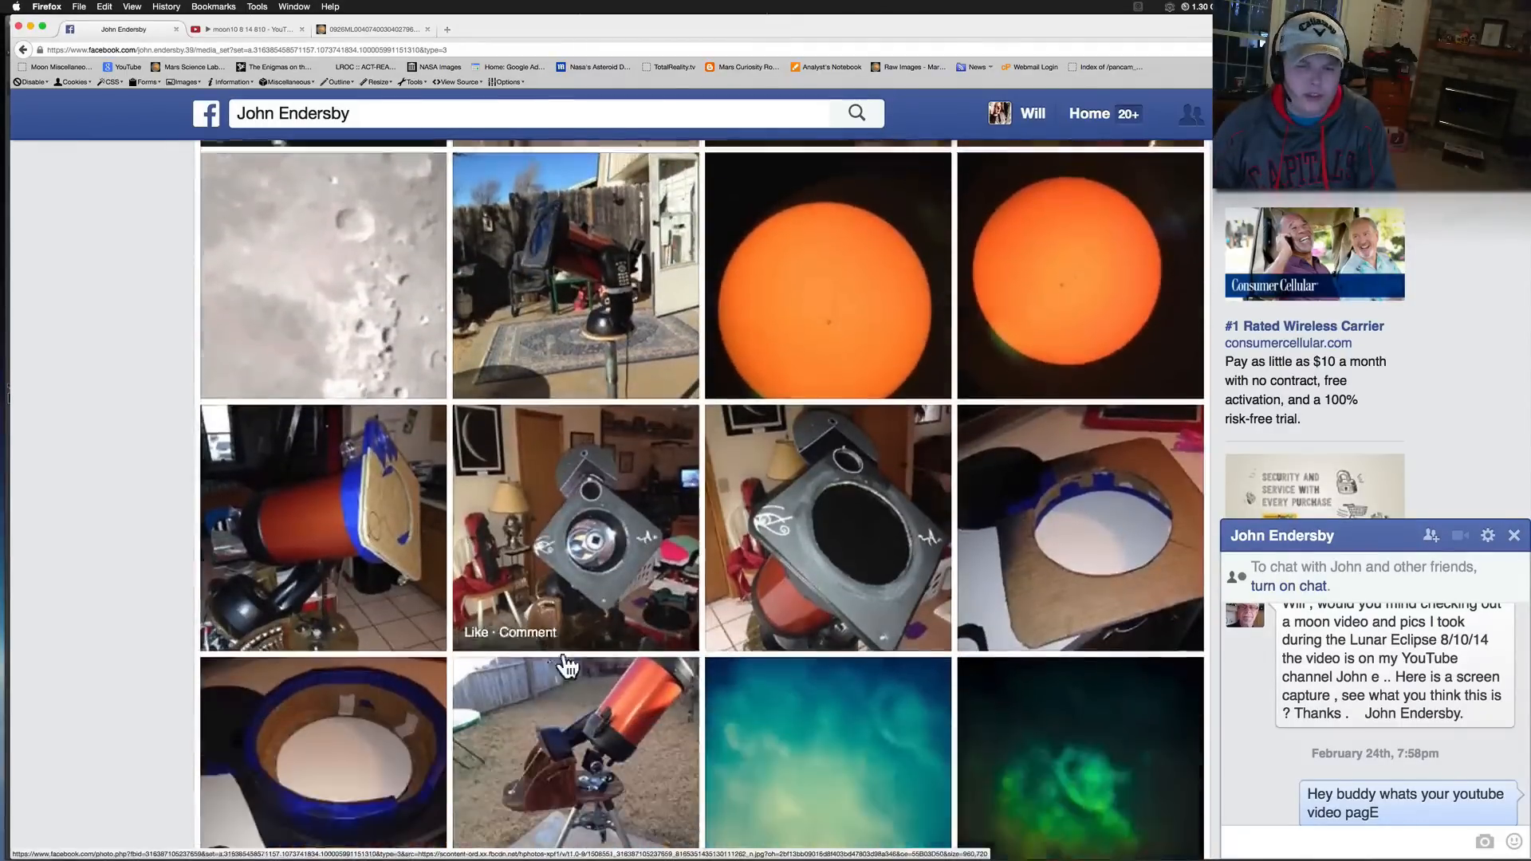
pyautogui.scroll(-3)
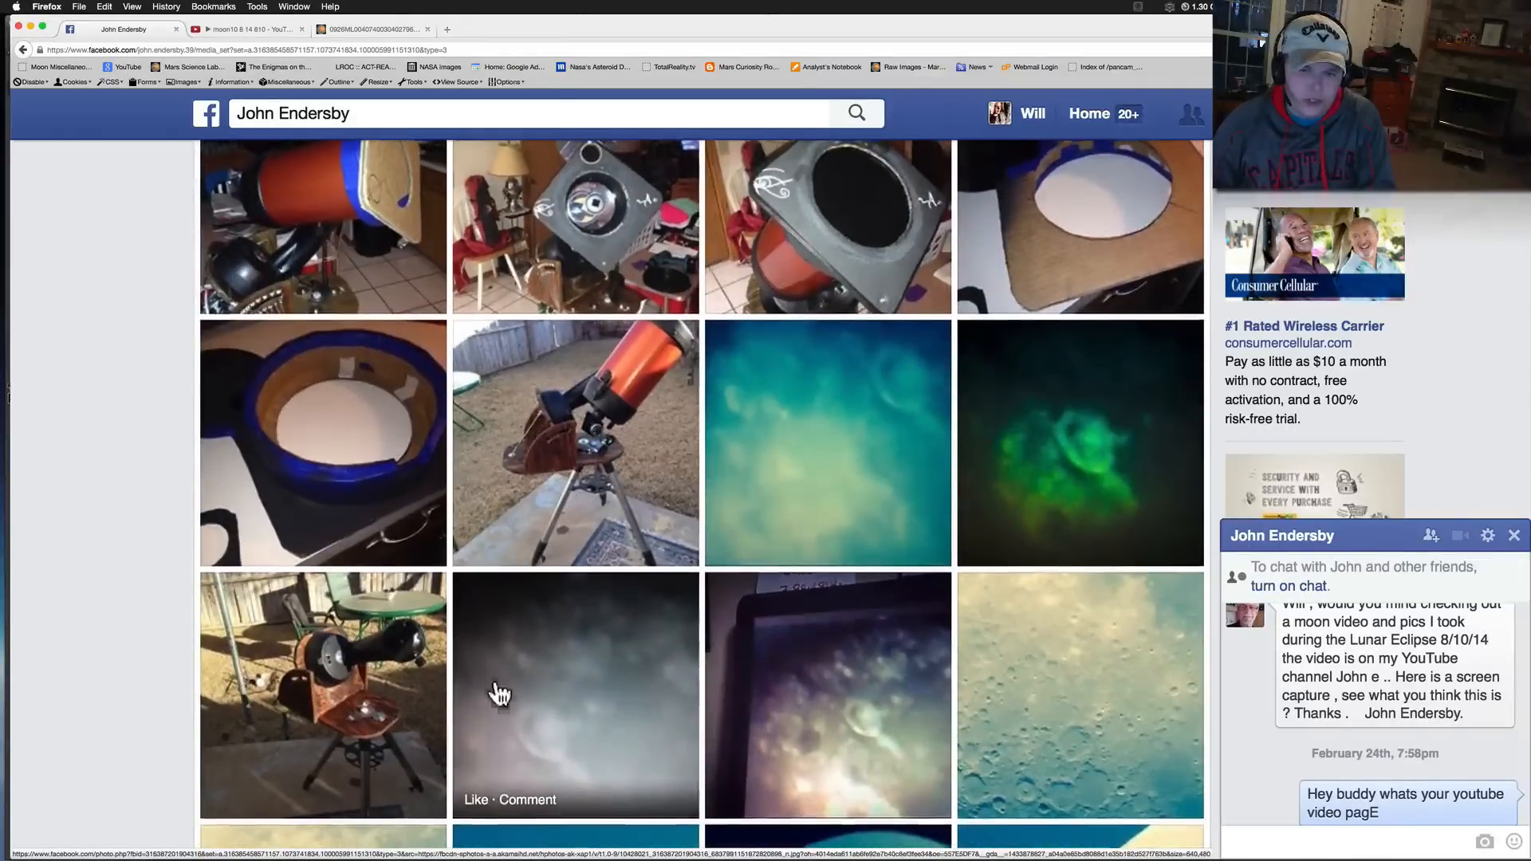
pyautogui.moveTo(882, 449)
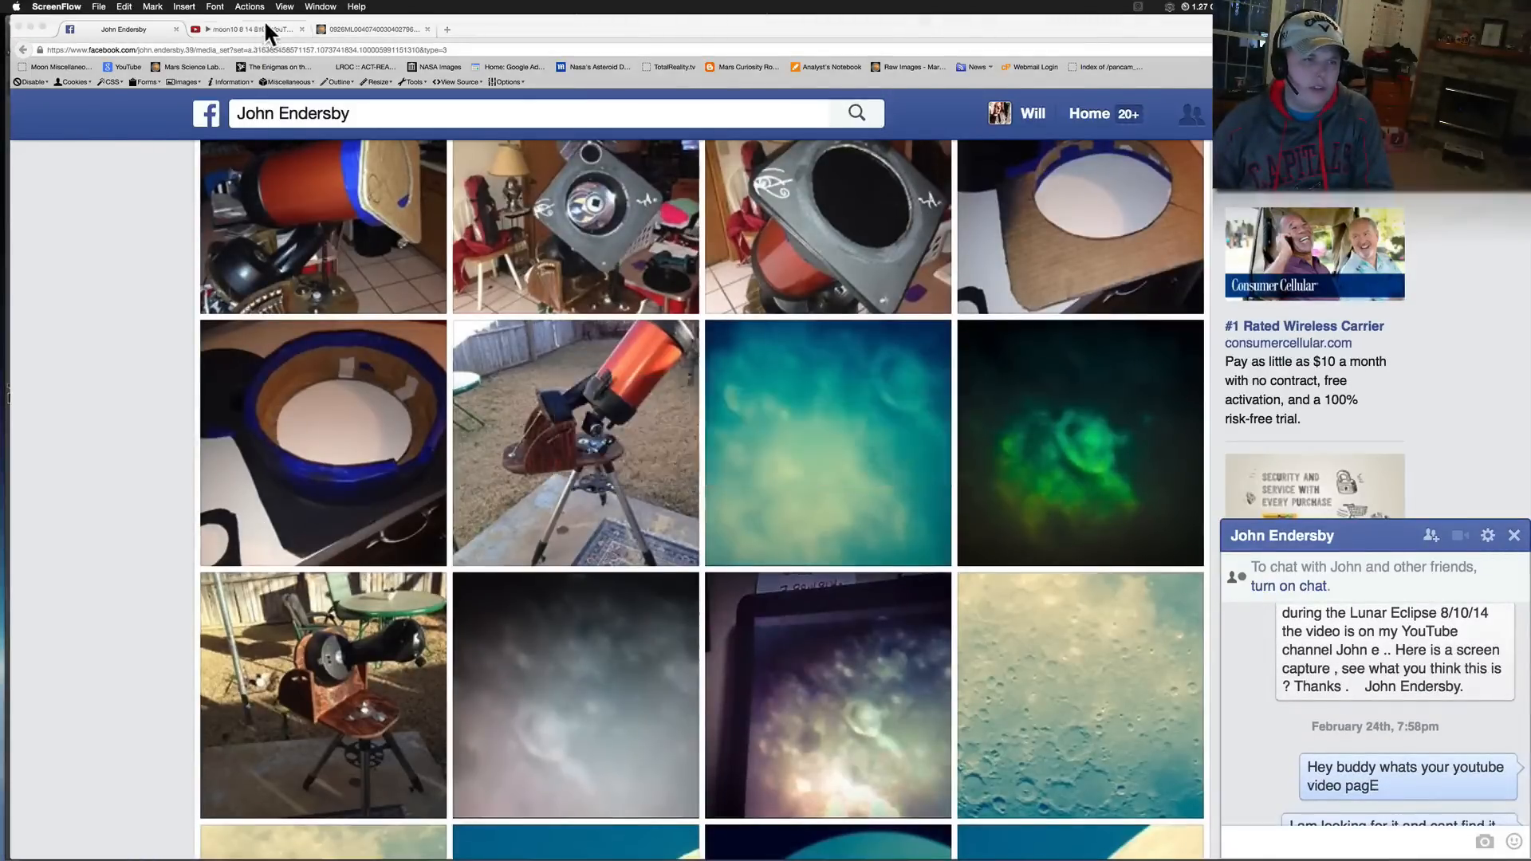
pyautogui.click(248, 28)
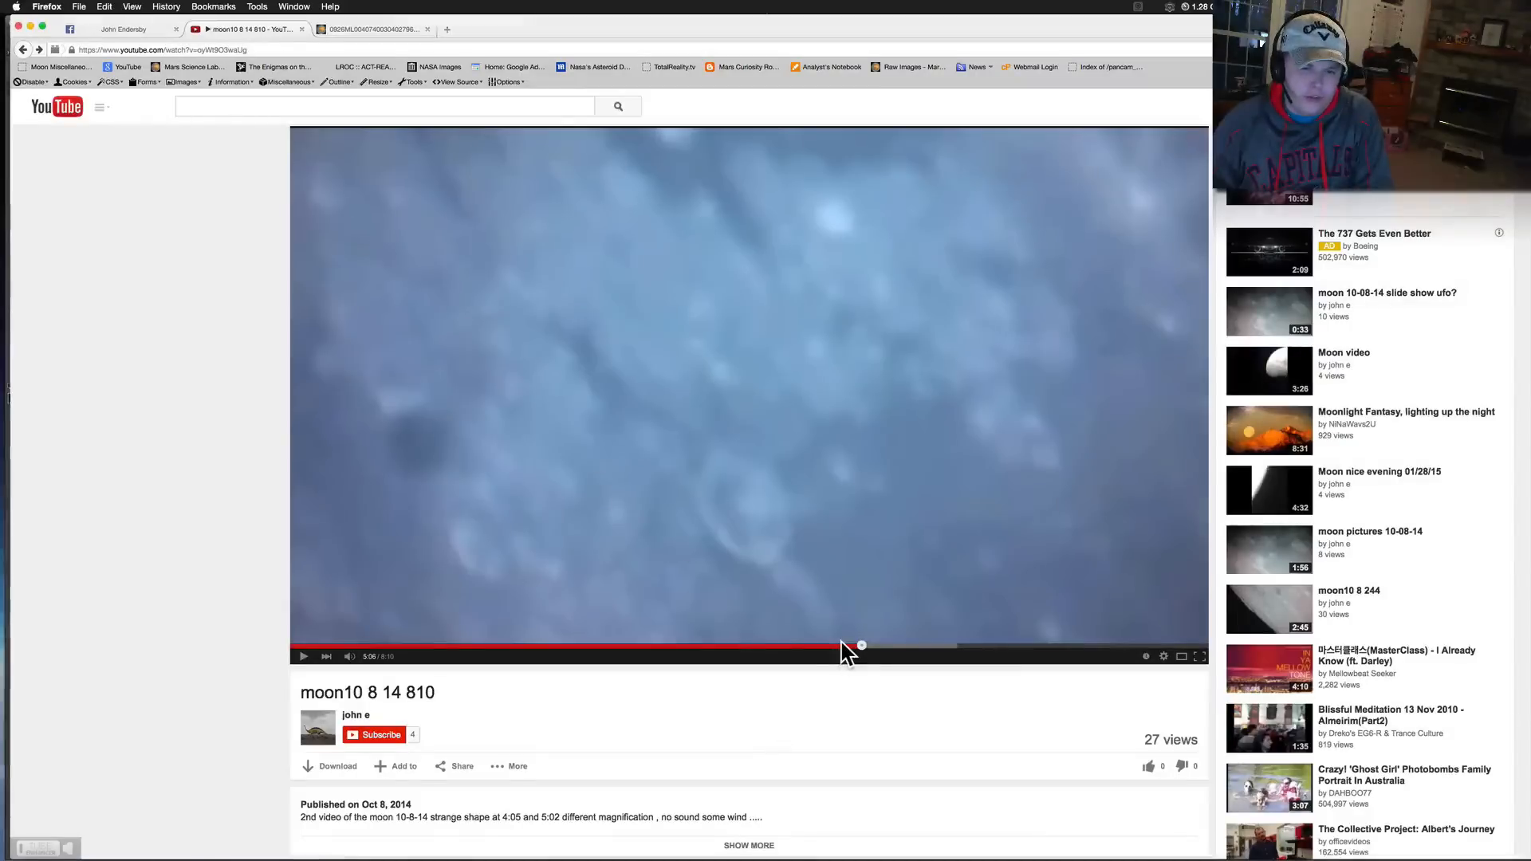
pyautogui.click(834, 644)
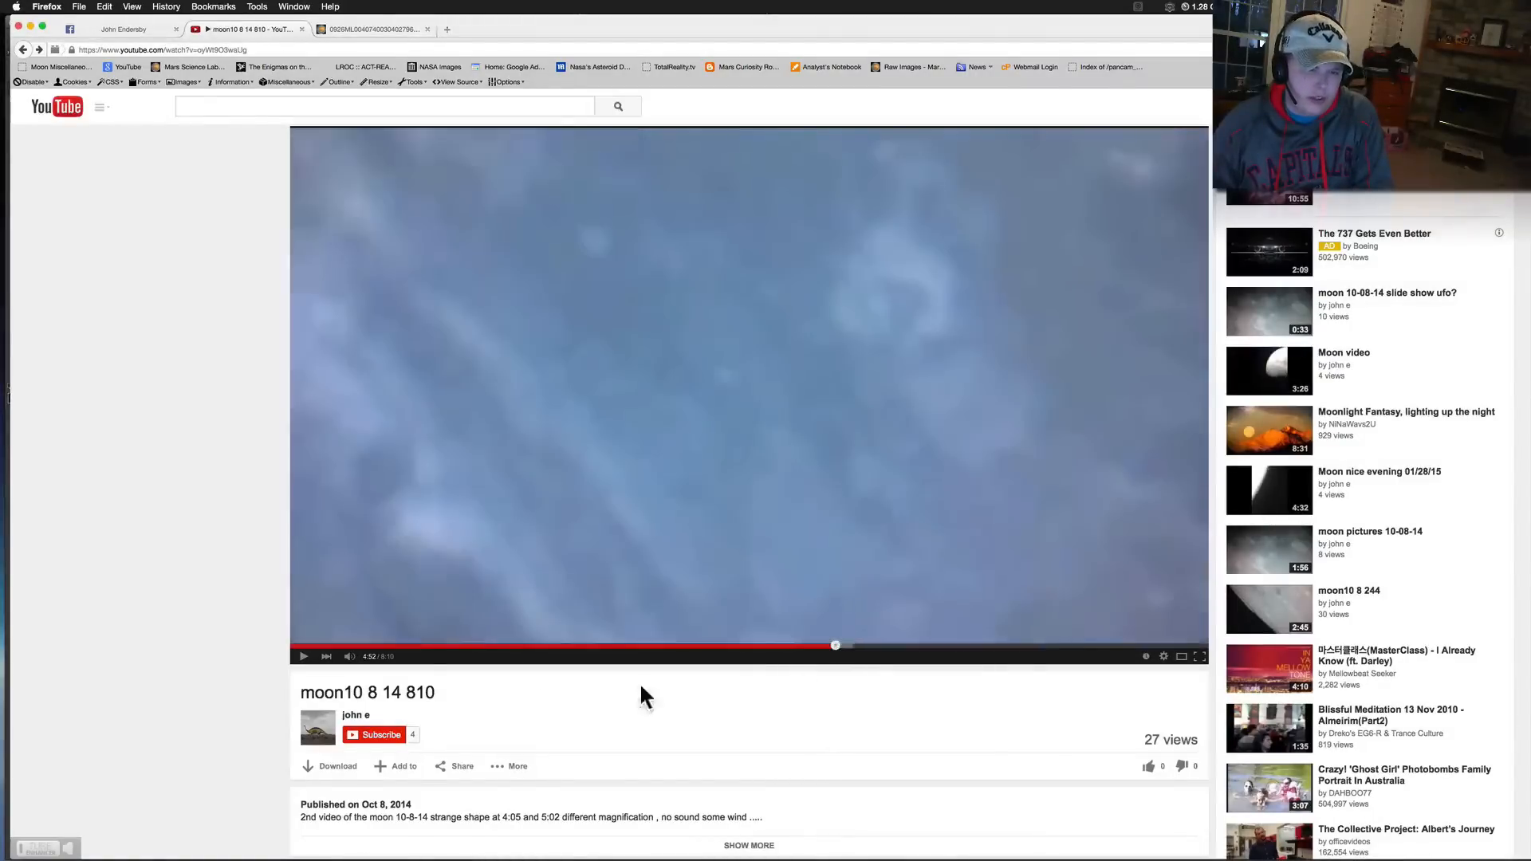
pyautogui.click(1197, 656)
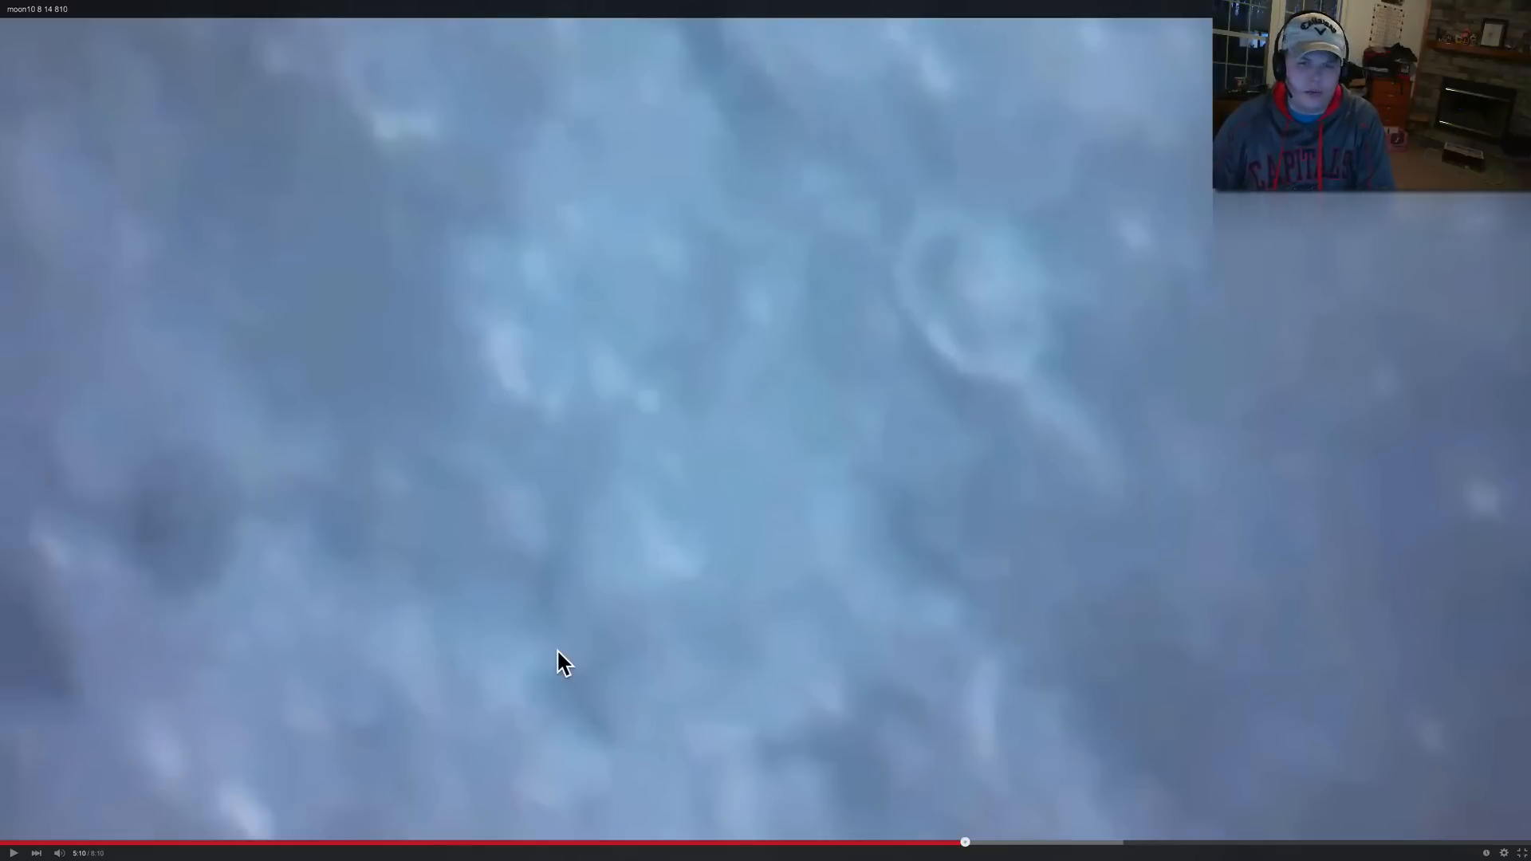
pyautogui.moveTo(1014, 425)
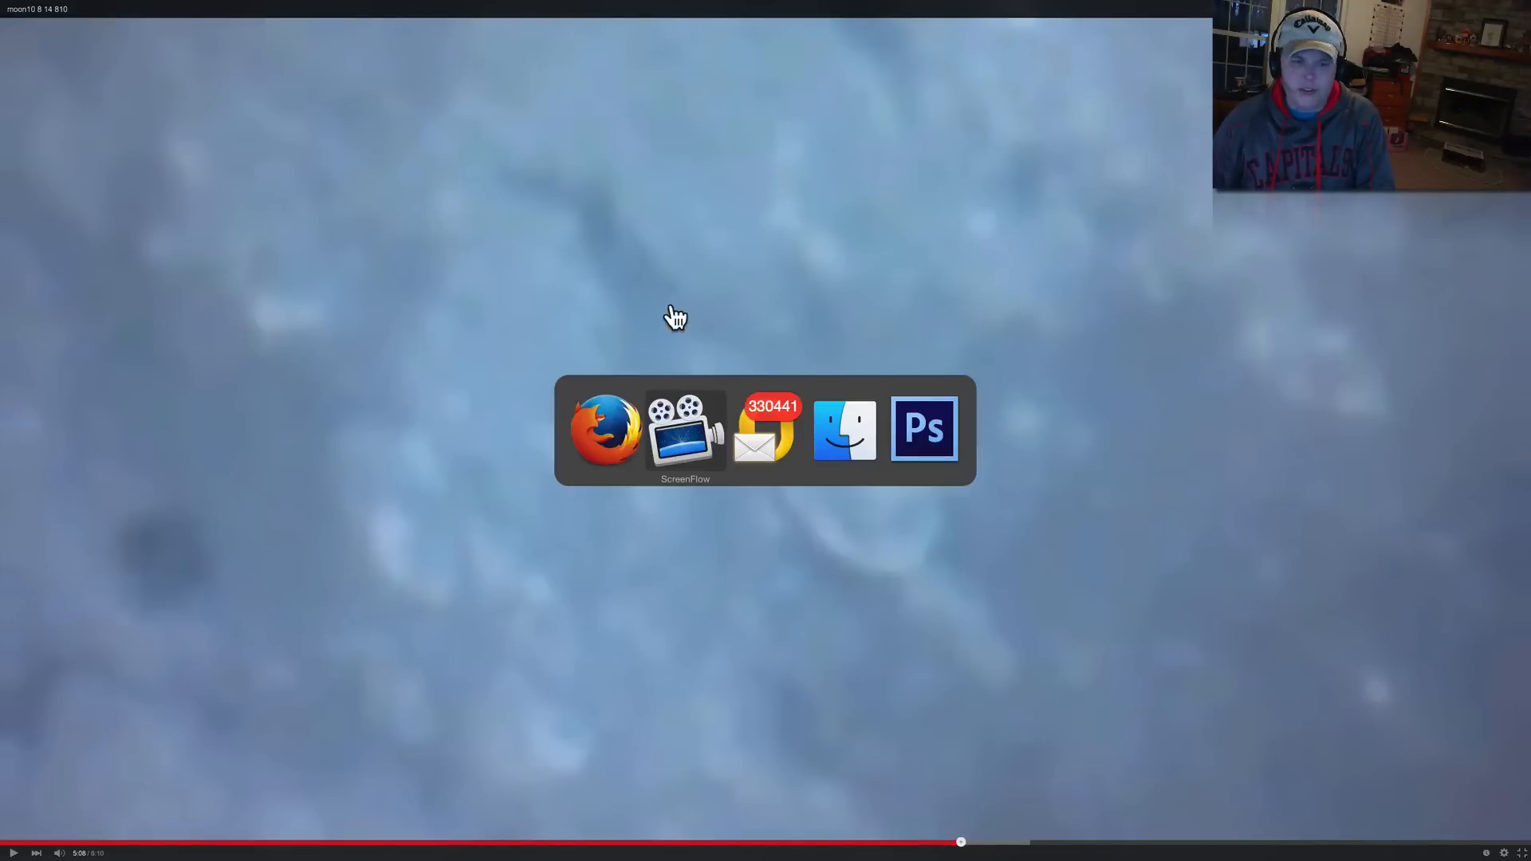
# Step: Leave fullscreen and start a Grab selection capture over the ring area of the frame
pyautogui.click(605, 429)
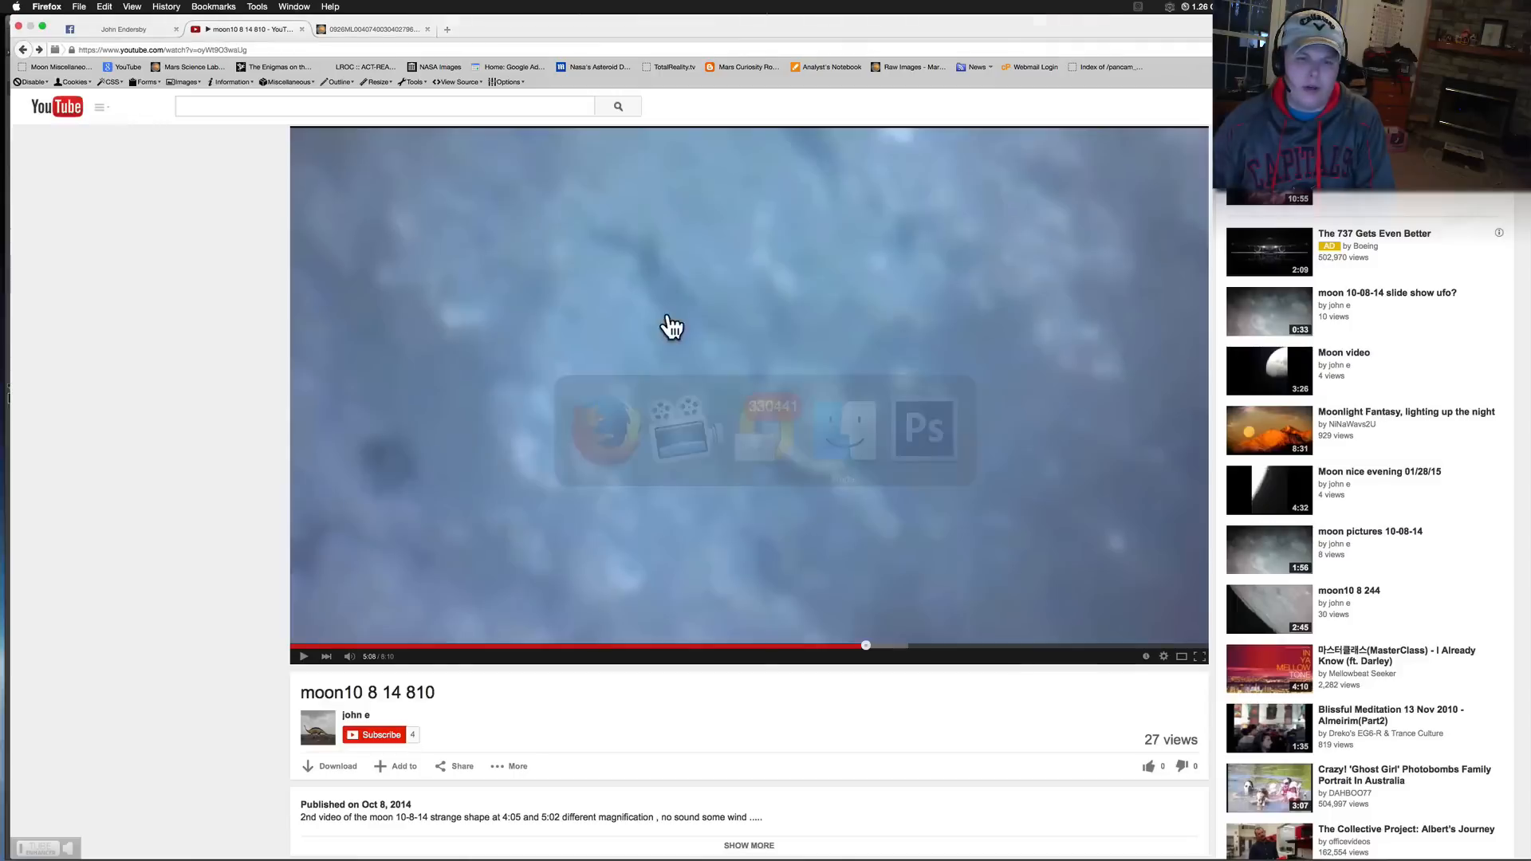
pyautogui.click(132, 6)
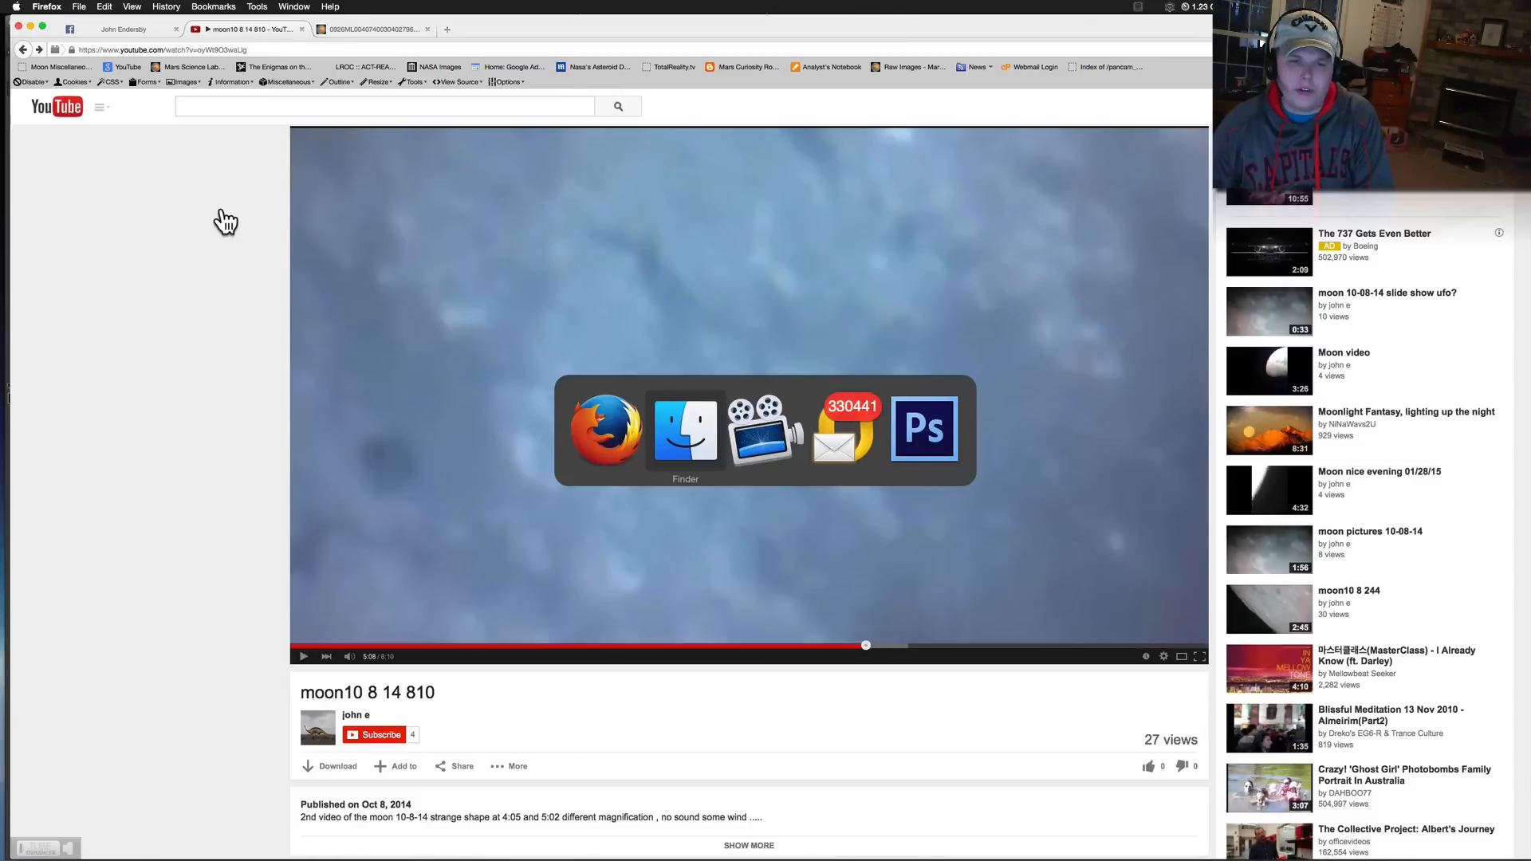
pyautogui.click(684, 429)
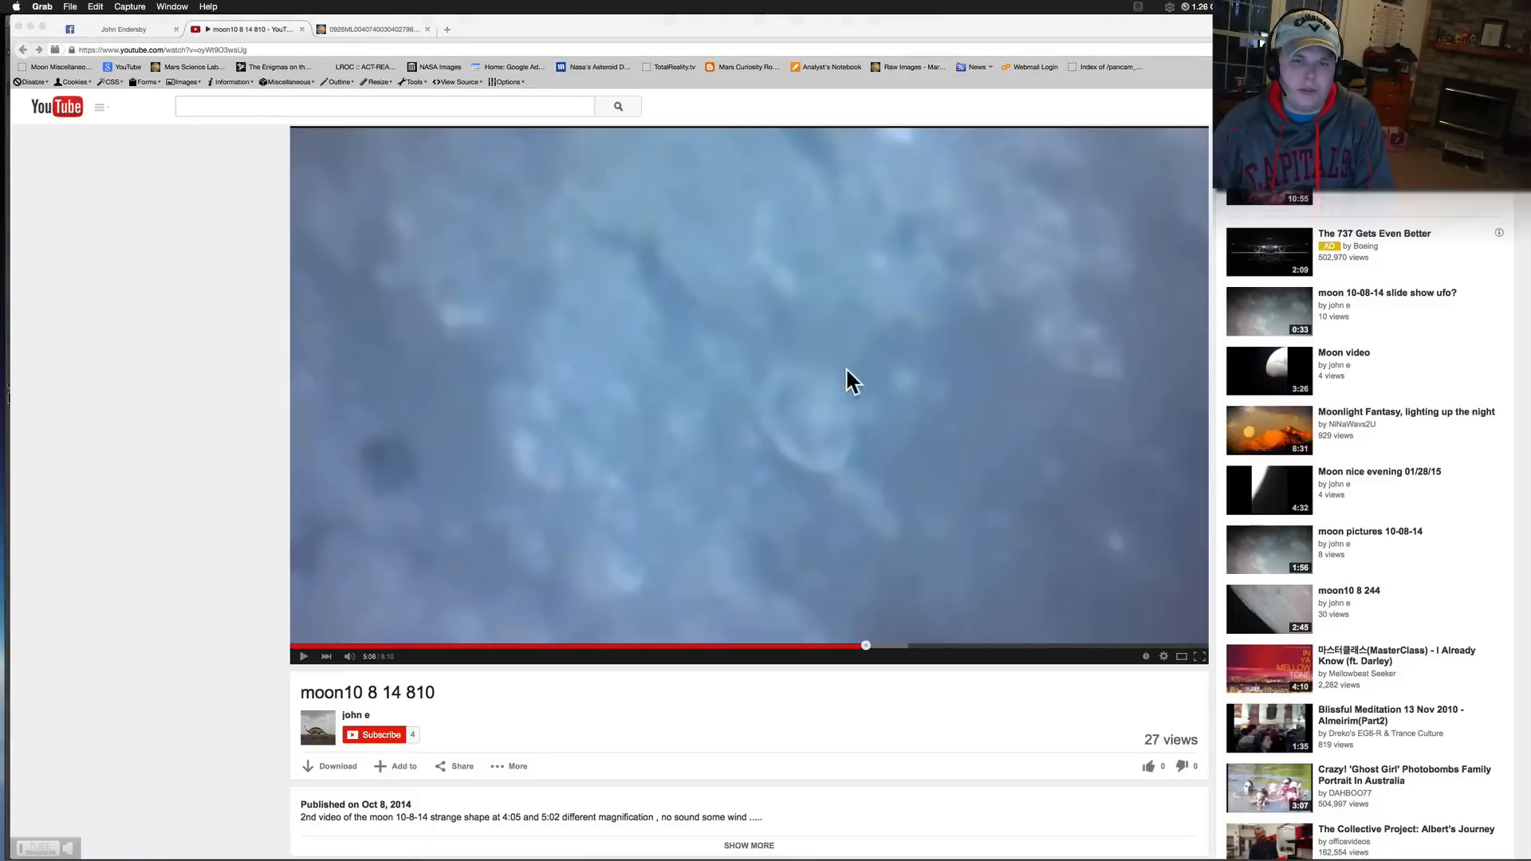
pyautogui.moveTo(145, 15)
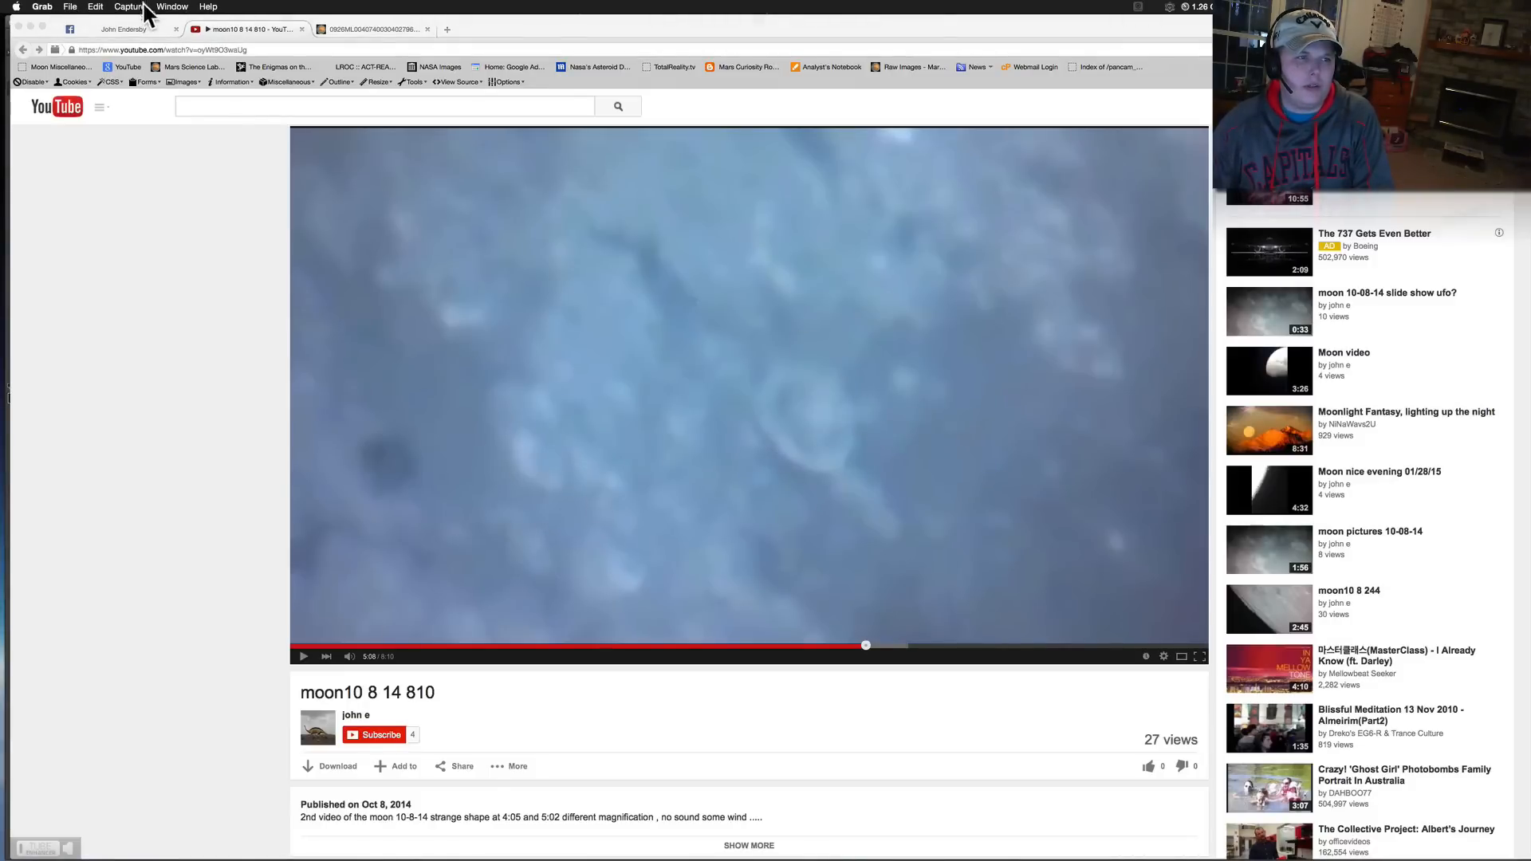
pyautogui.click(129, 6)
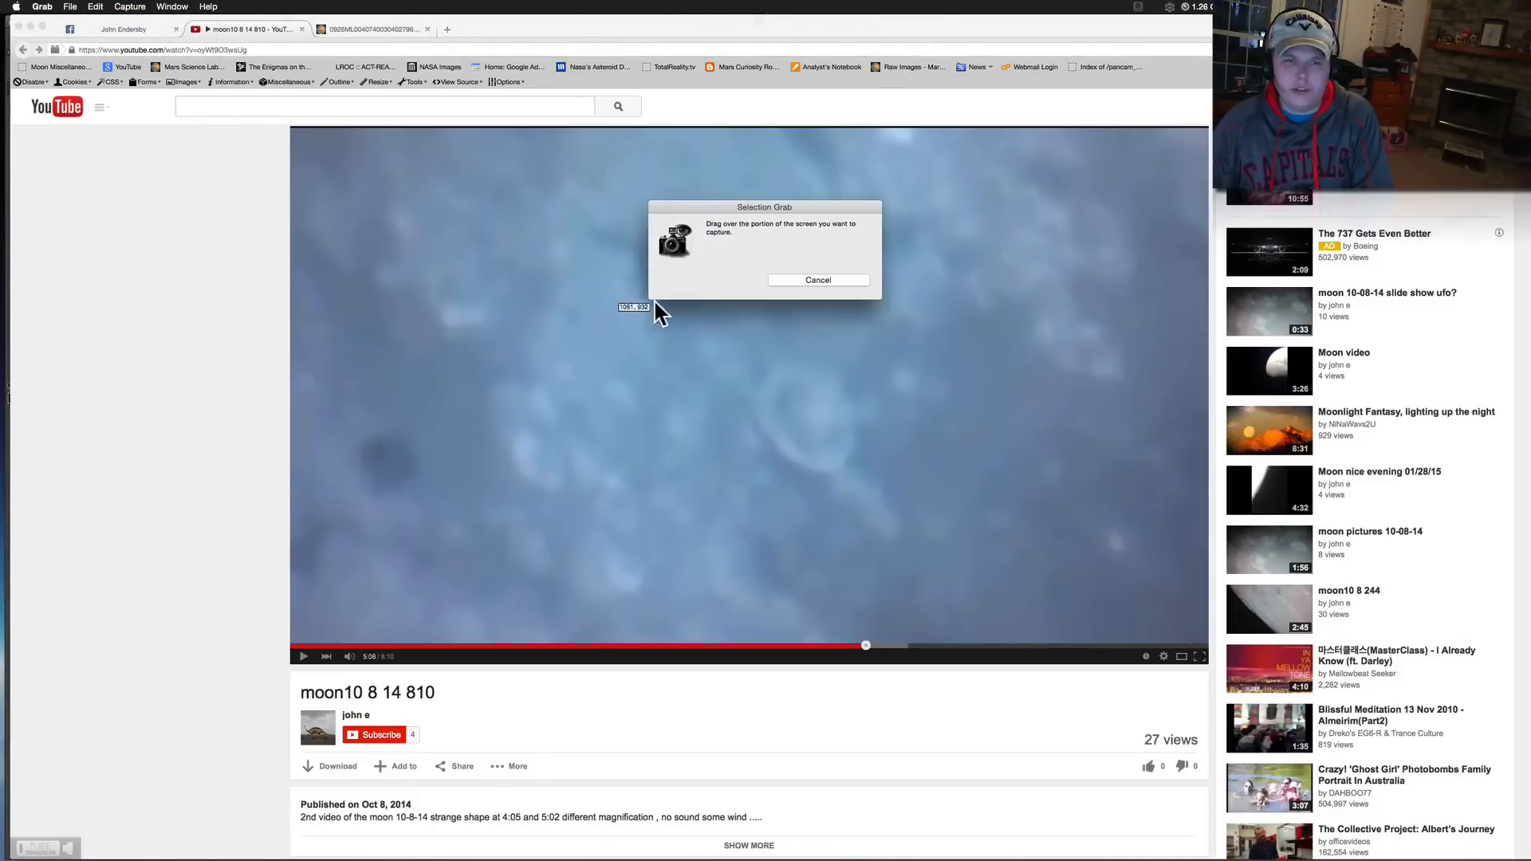
pyautogui.moveTo(502, 216)
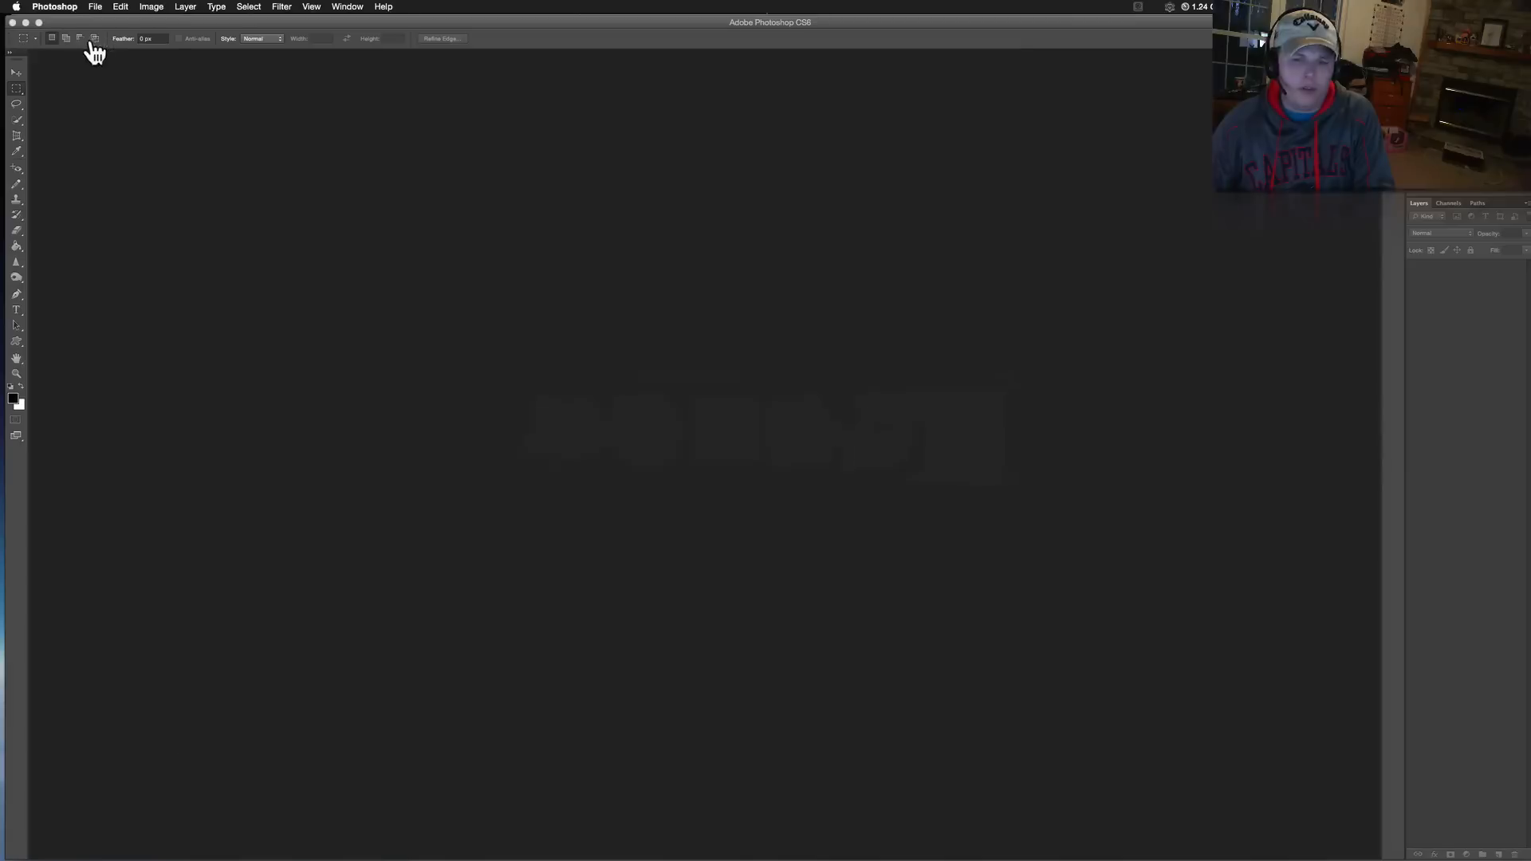
# Step: Create a new clipboard-sized document and paste the captured ring frame into it
pyautogui.click(94, 6)
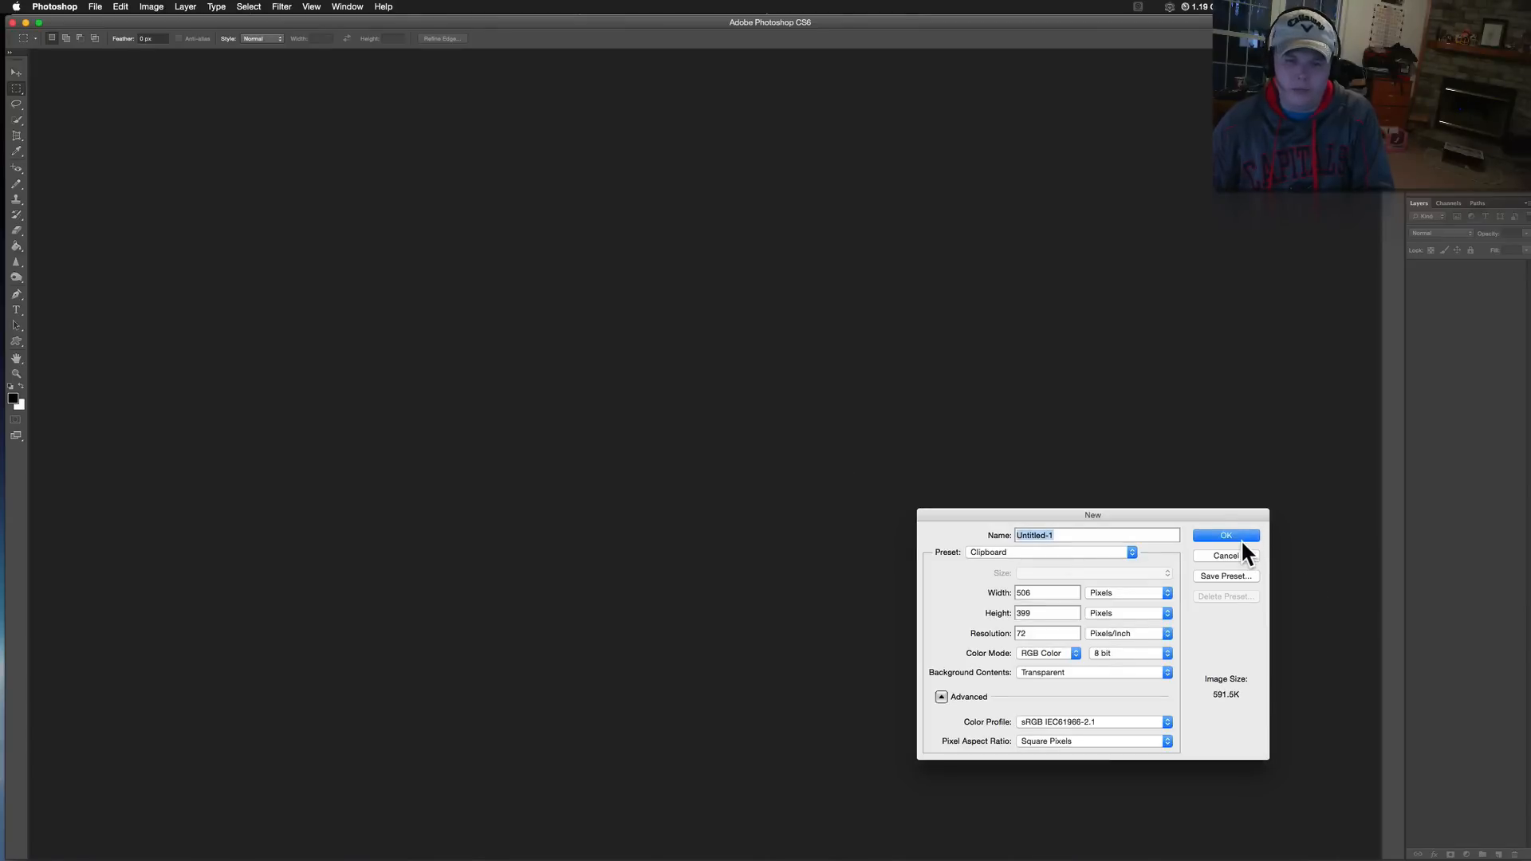
pyautogui.click(1224, 536)
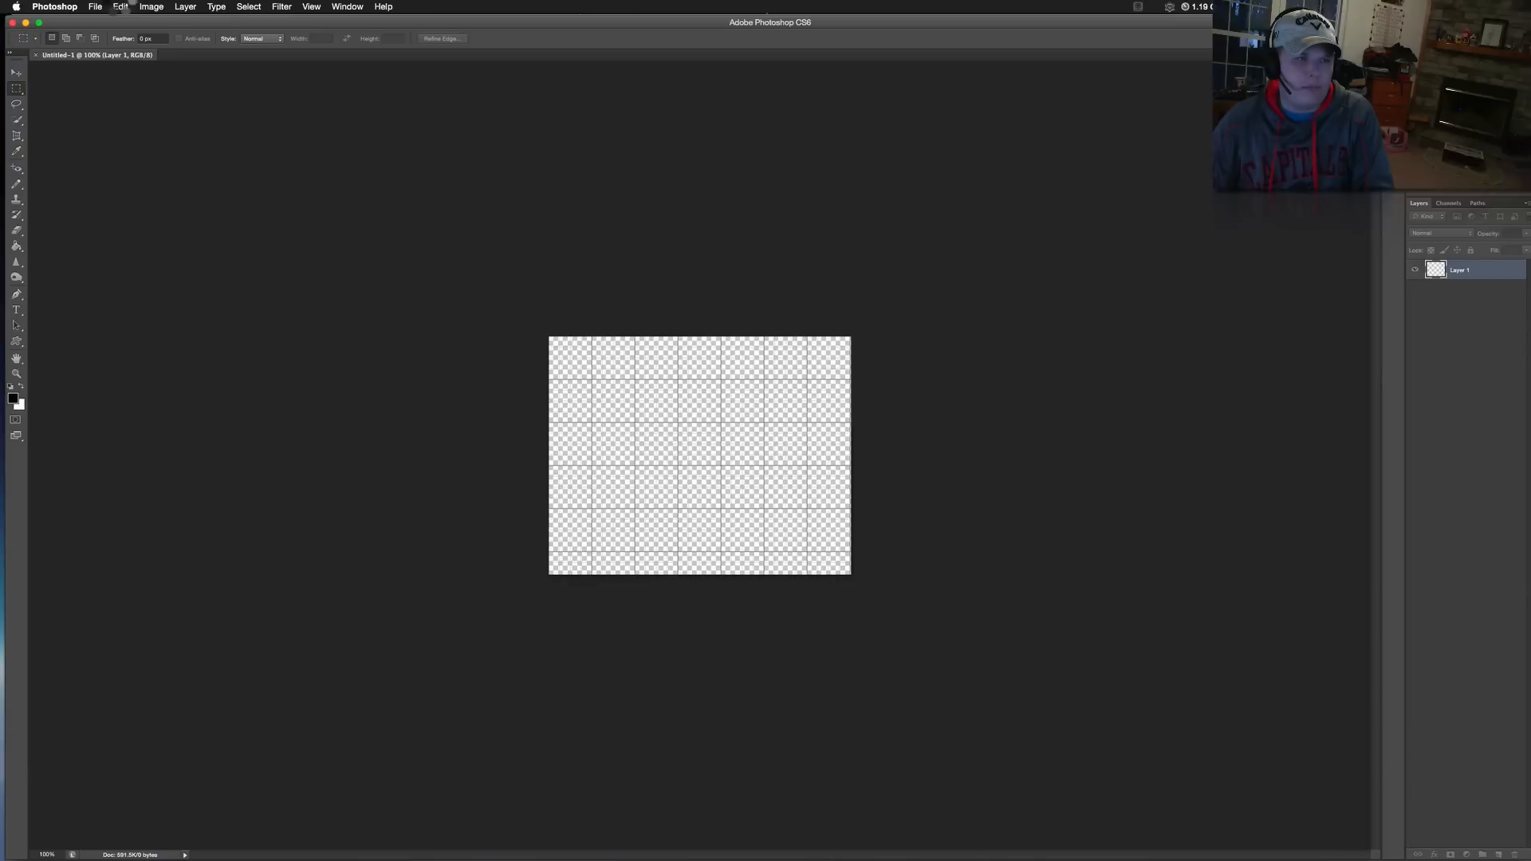
pyautogui.click(119, 6)
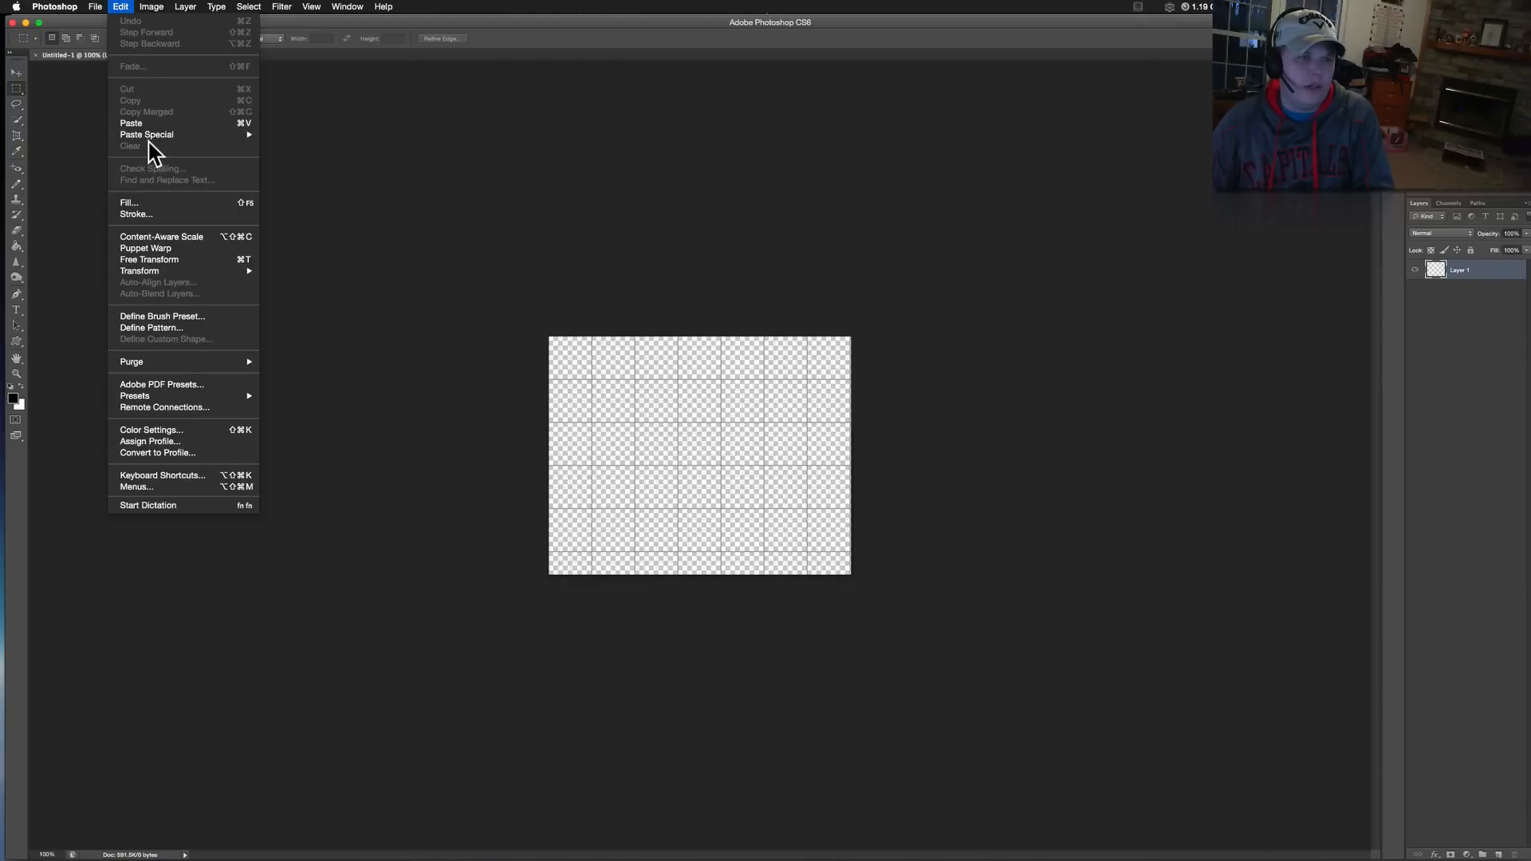
pyautogui.click(311, 6)
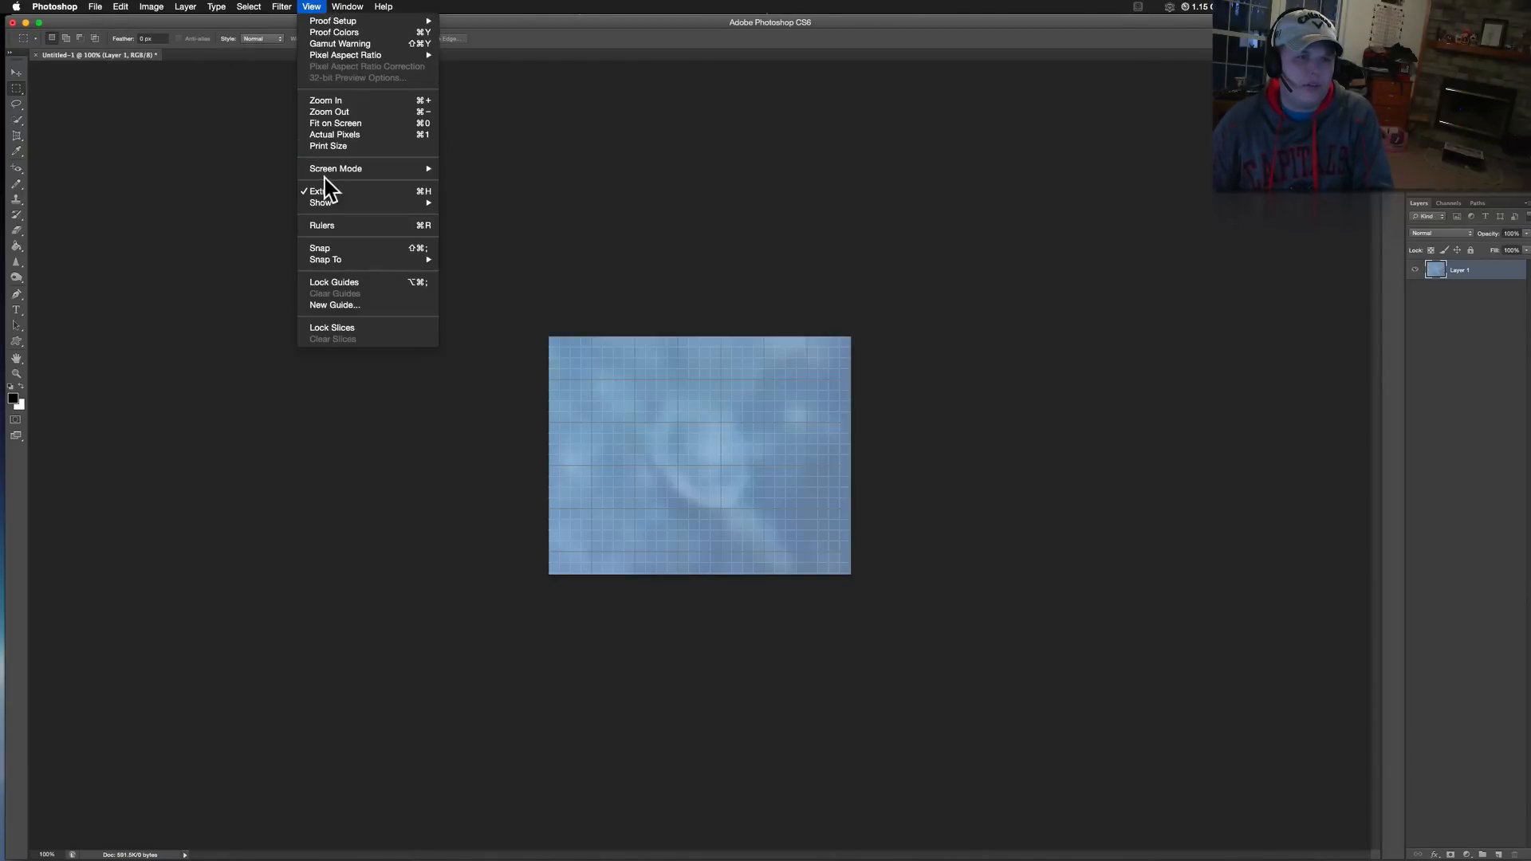
# Step: Hide the grid extras and enlarge the image via Image Size
pyautogui.click(149, 7)
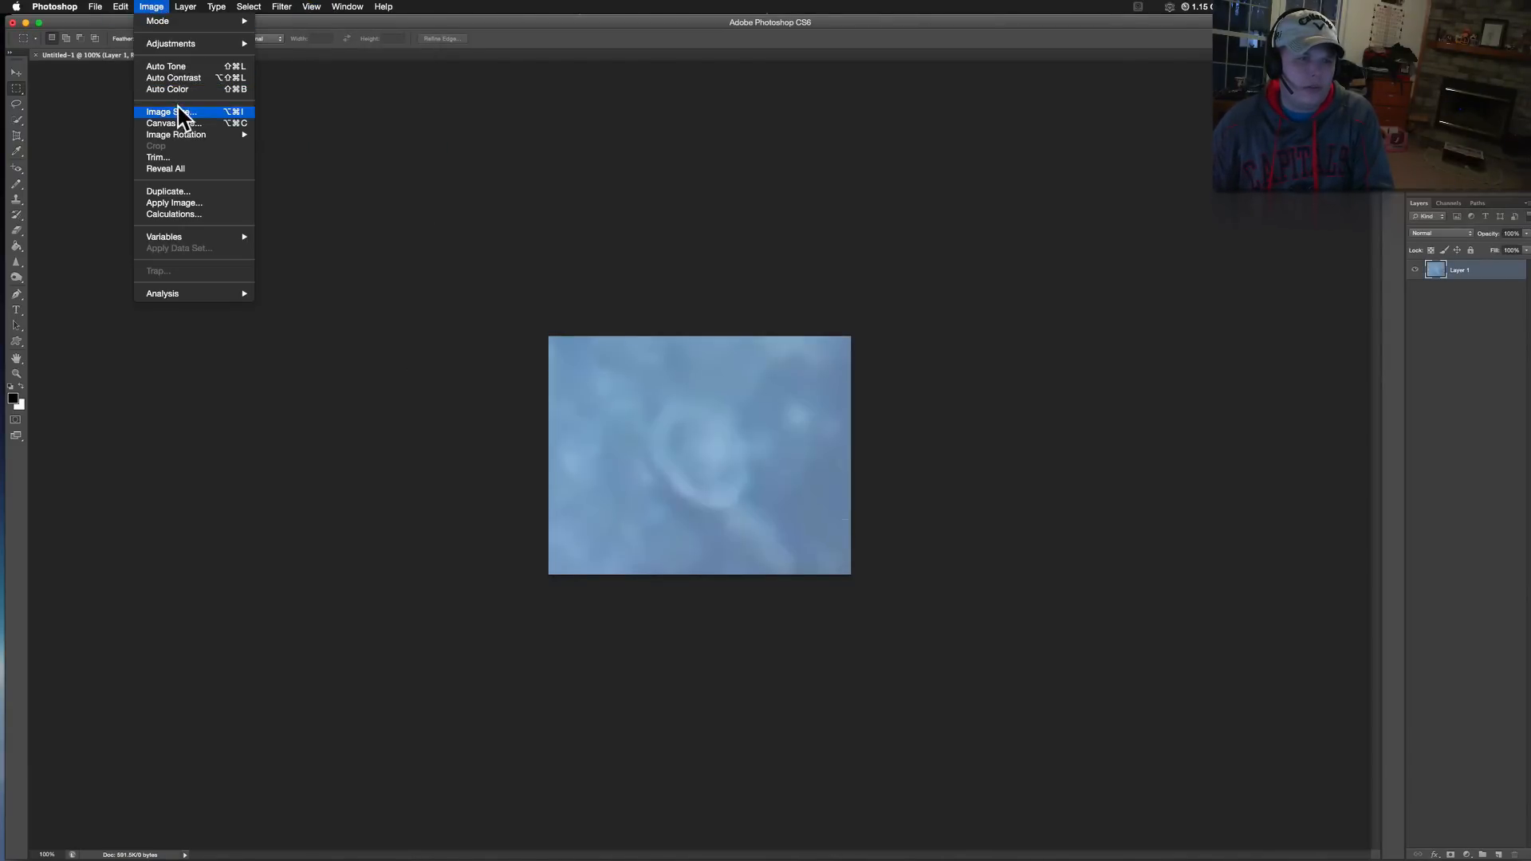
pyautogui.click(171, 111)
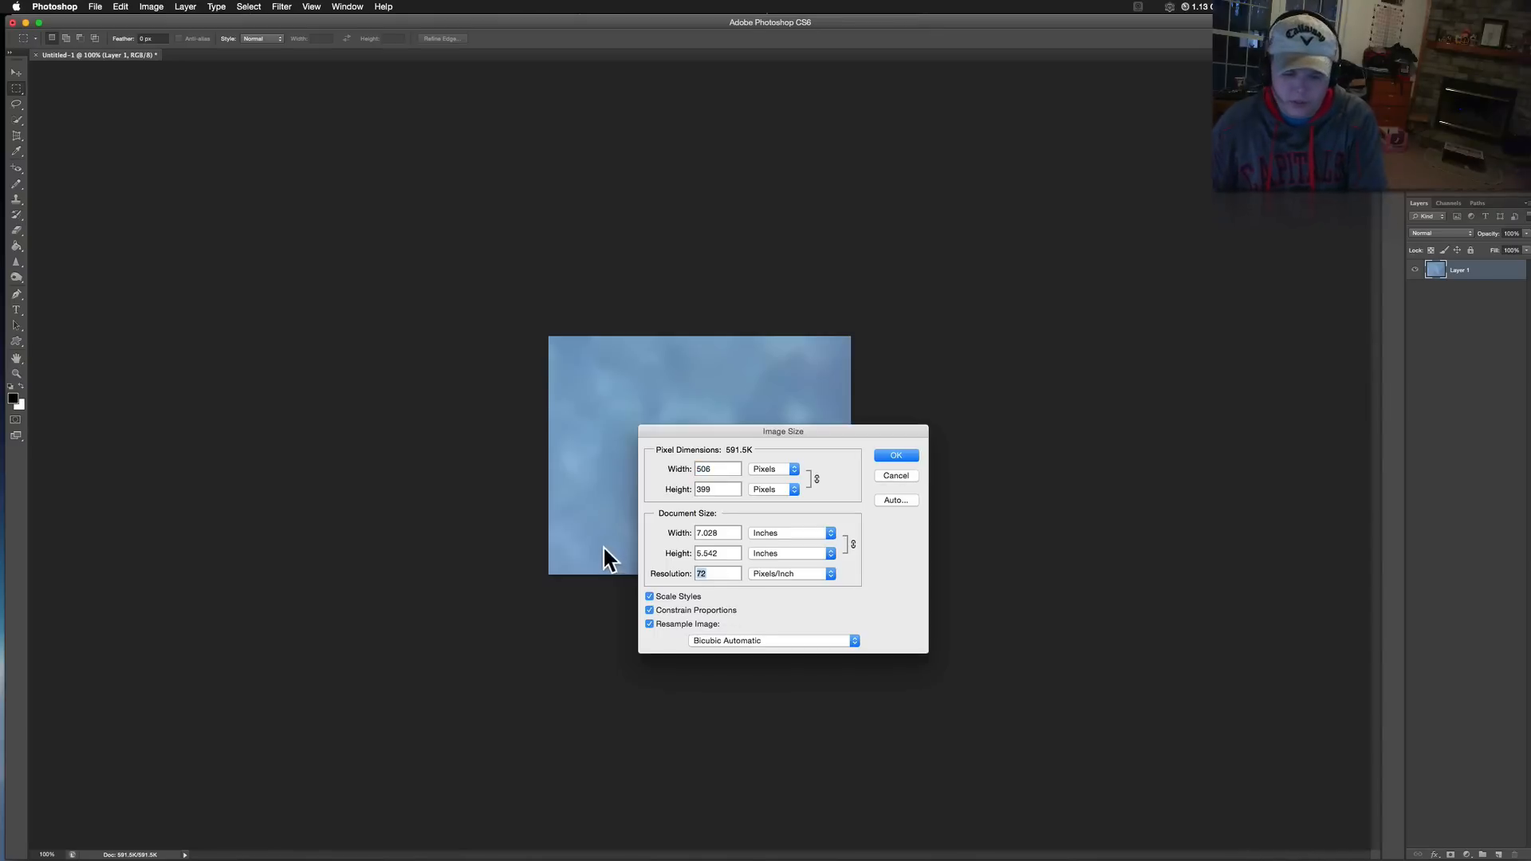
pyautogui.click(895, 455)
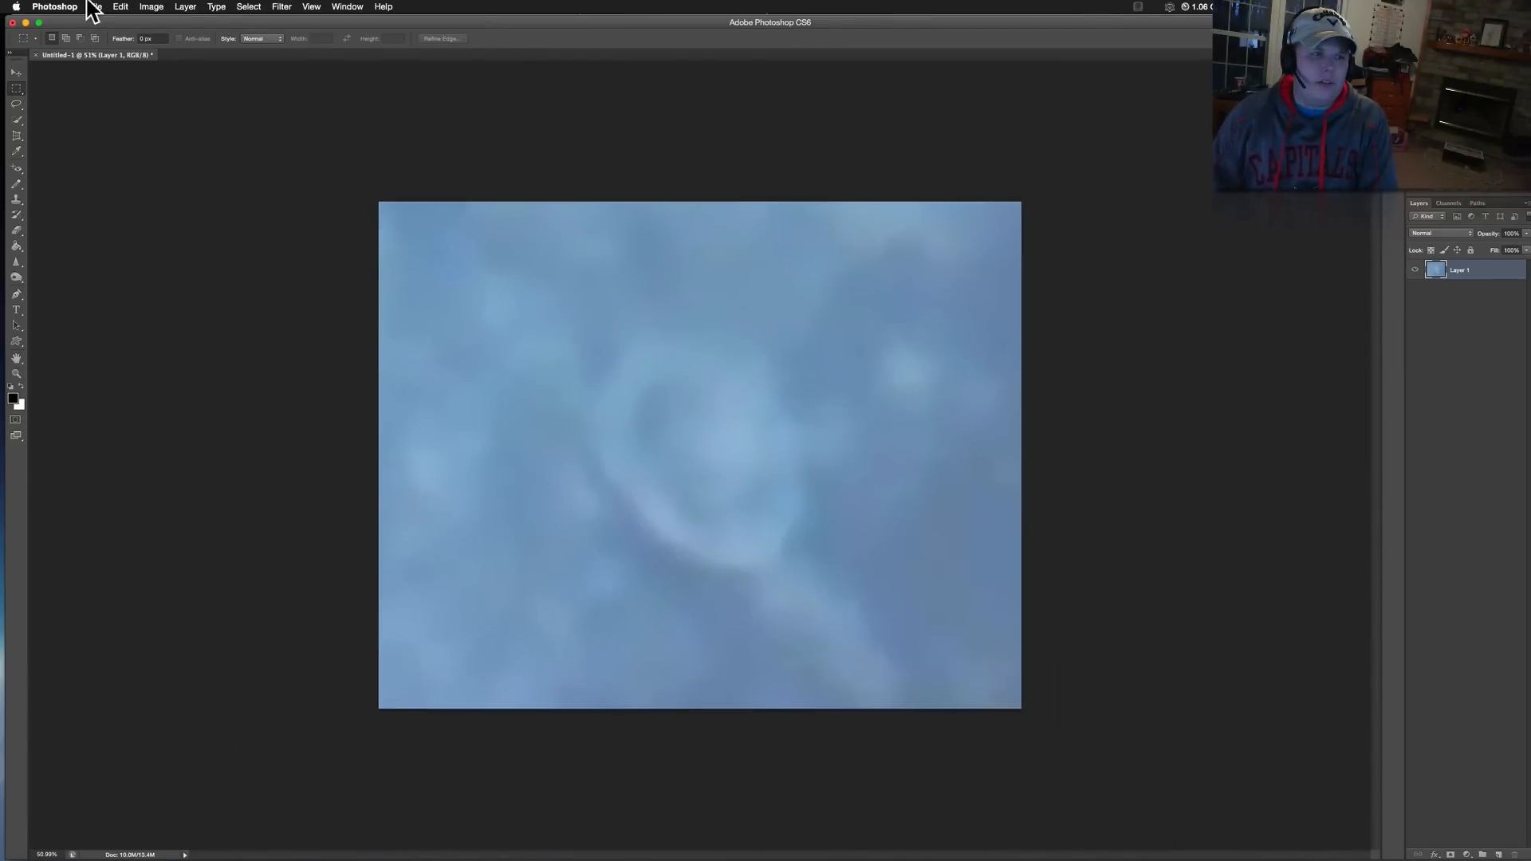
# Step: Apply Auto Contrast, then start an Exposure adjustment (exposure -0.08, offset -0.0020, gamma 0.32)
pyautogui.click(150, 6)
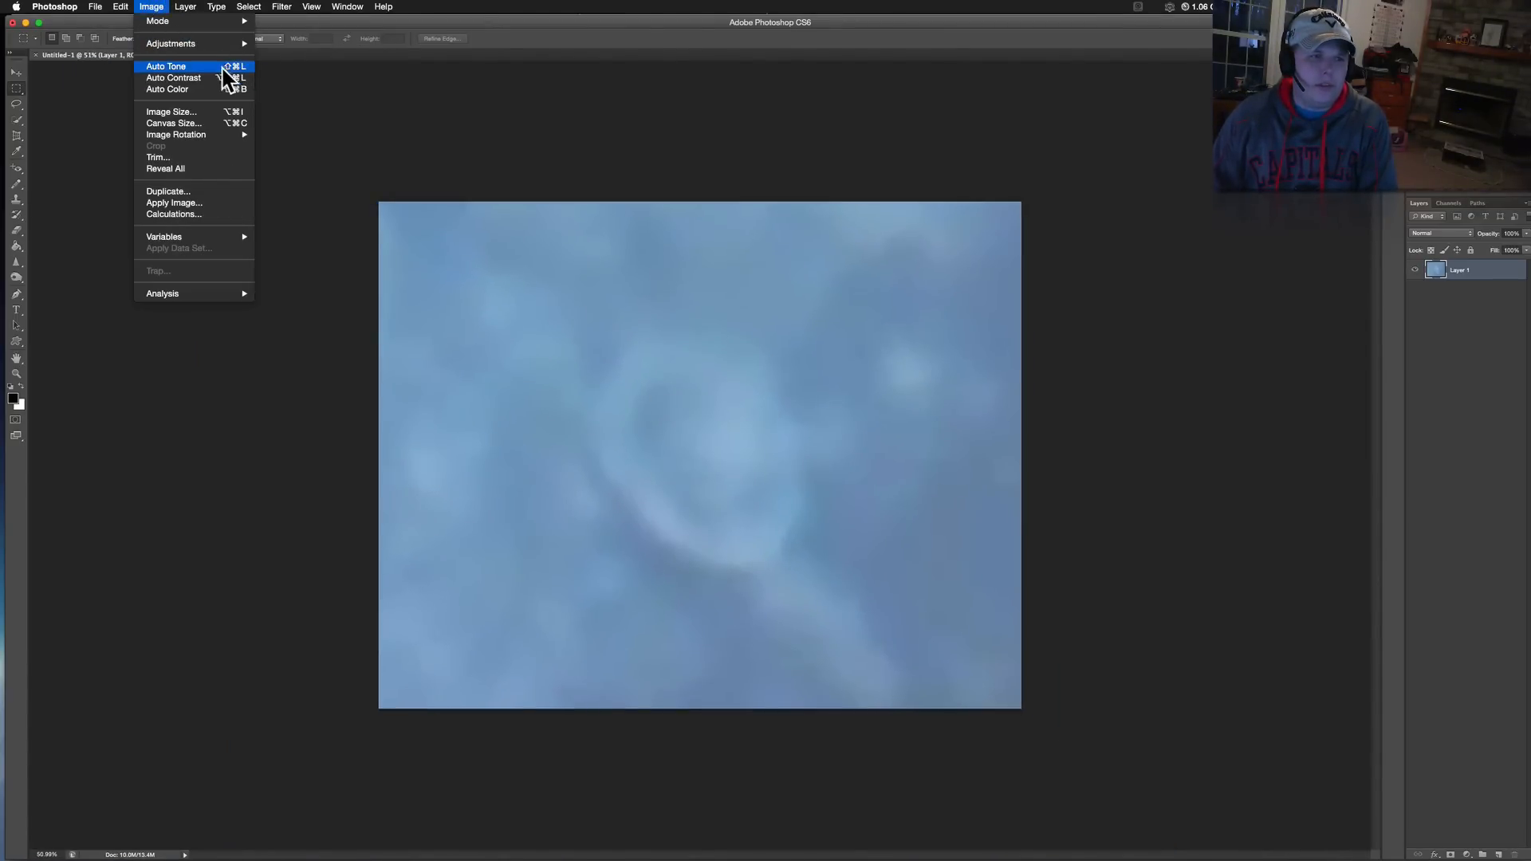
pyautogui.click(164, 67)
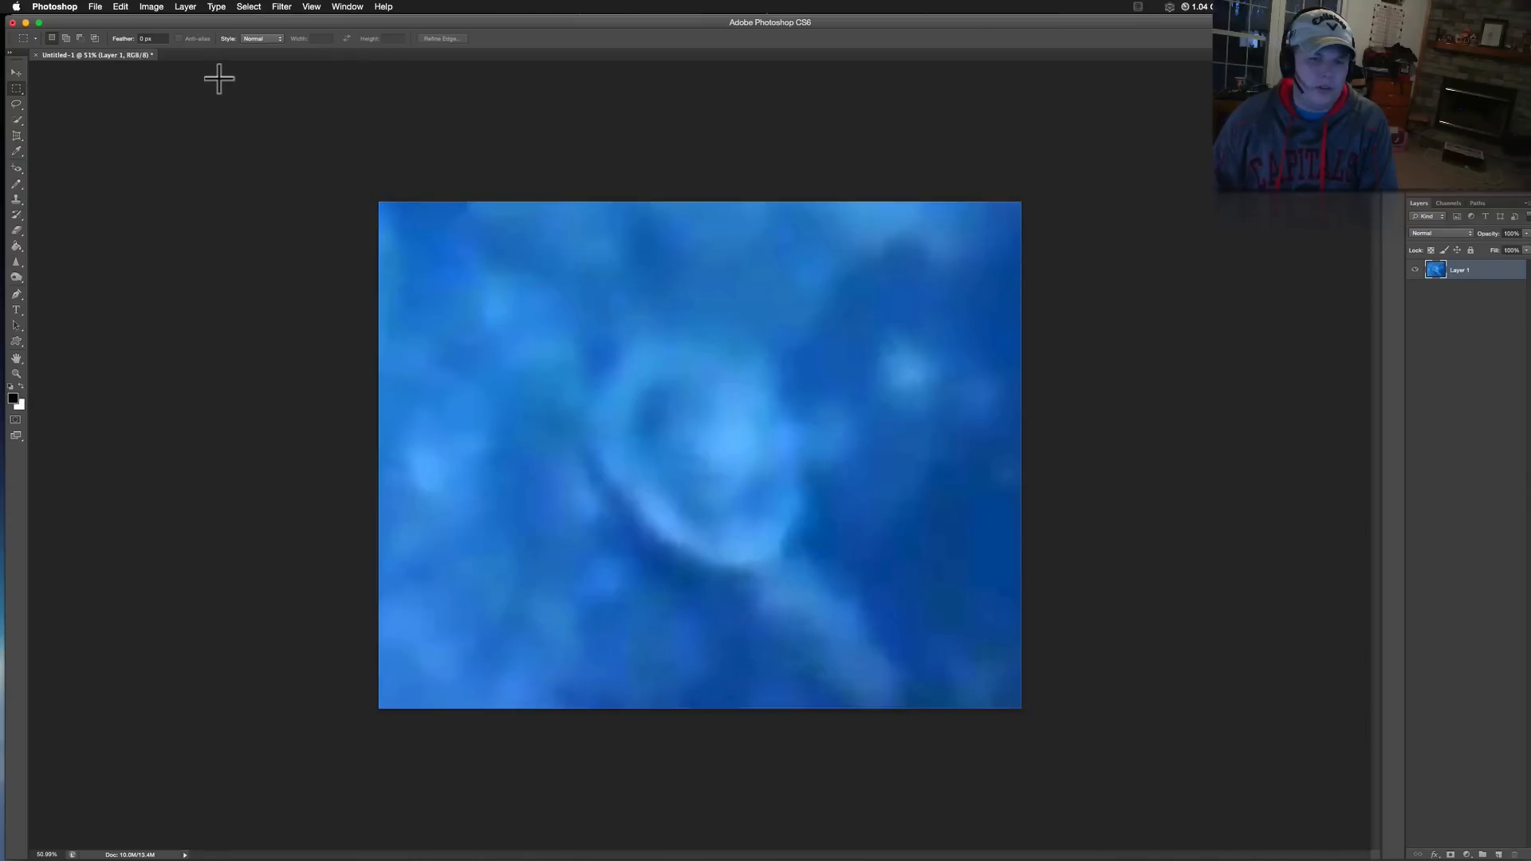
pyautogui.click(120, 7)
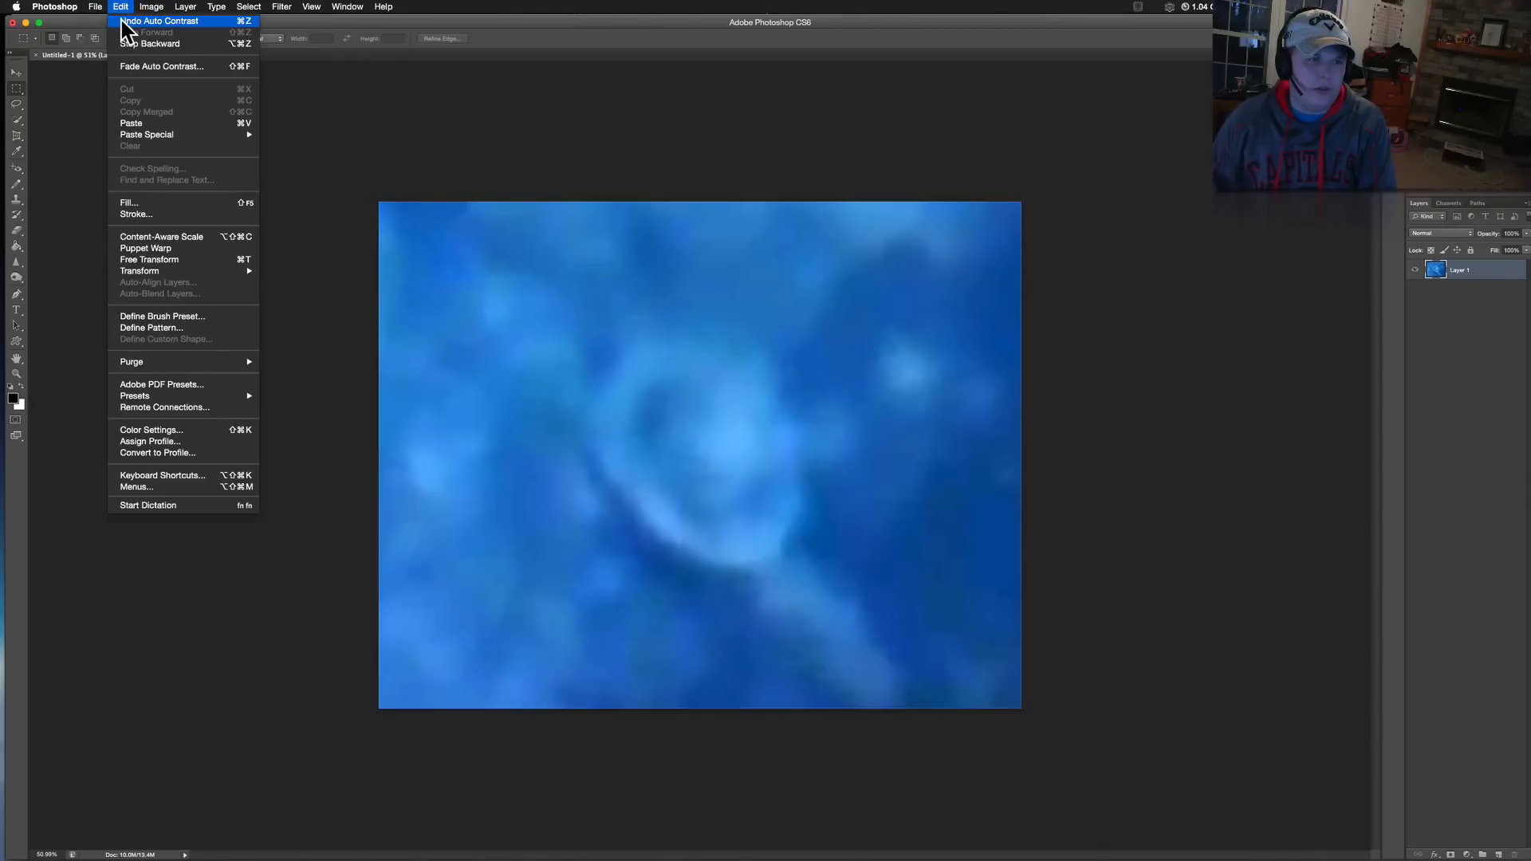
pyautogui.click(151, 6)
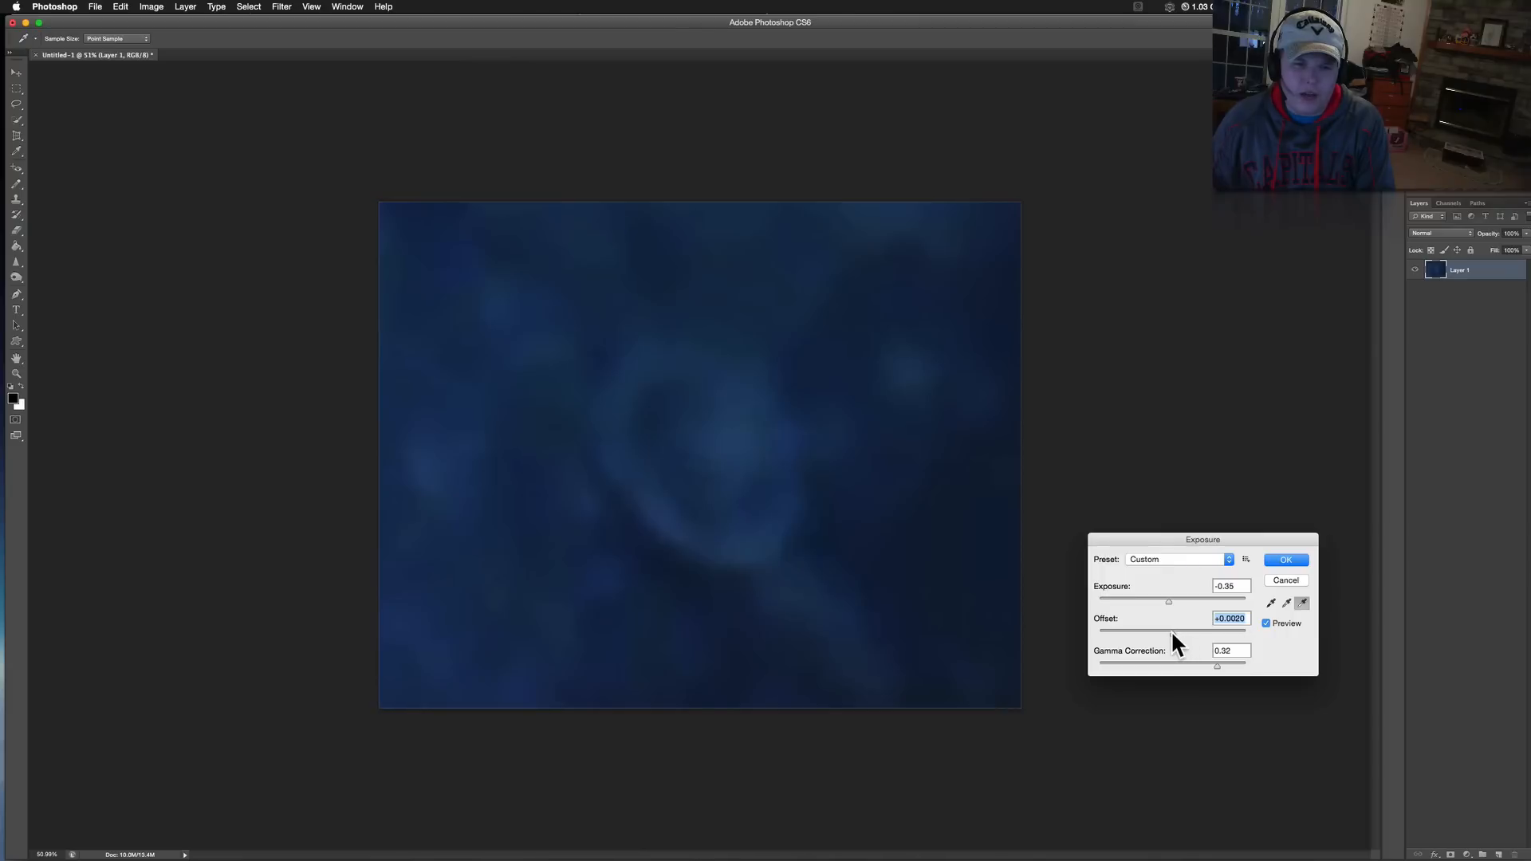
pyautogui.moveTo(1181, 634)
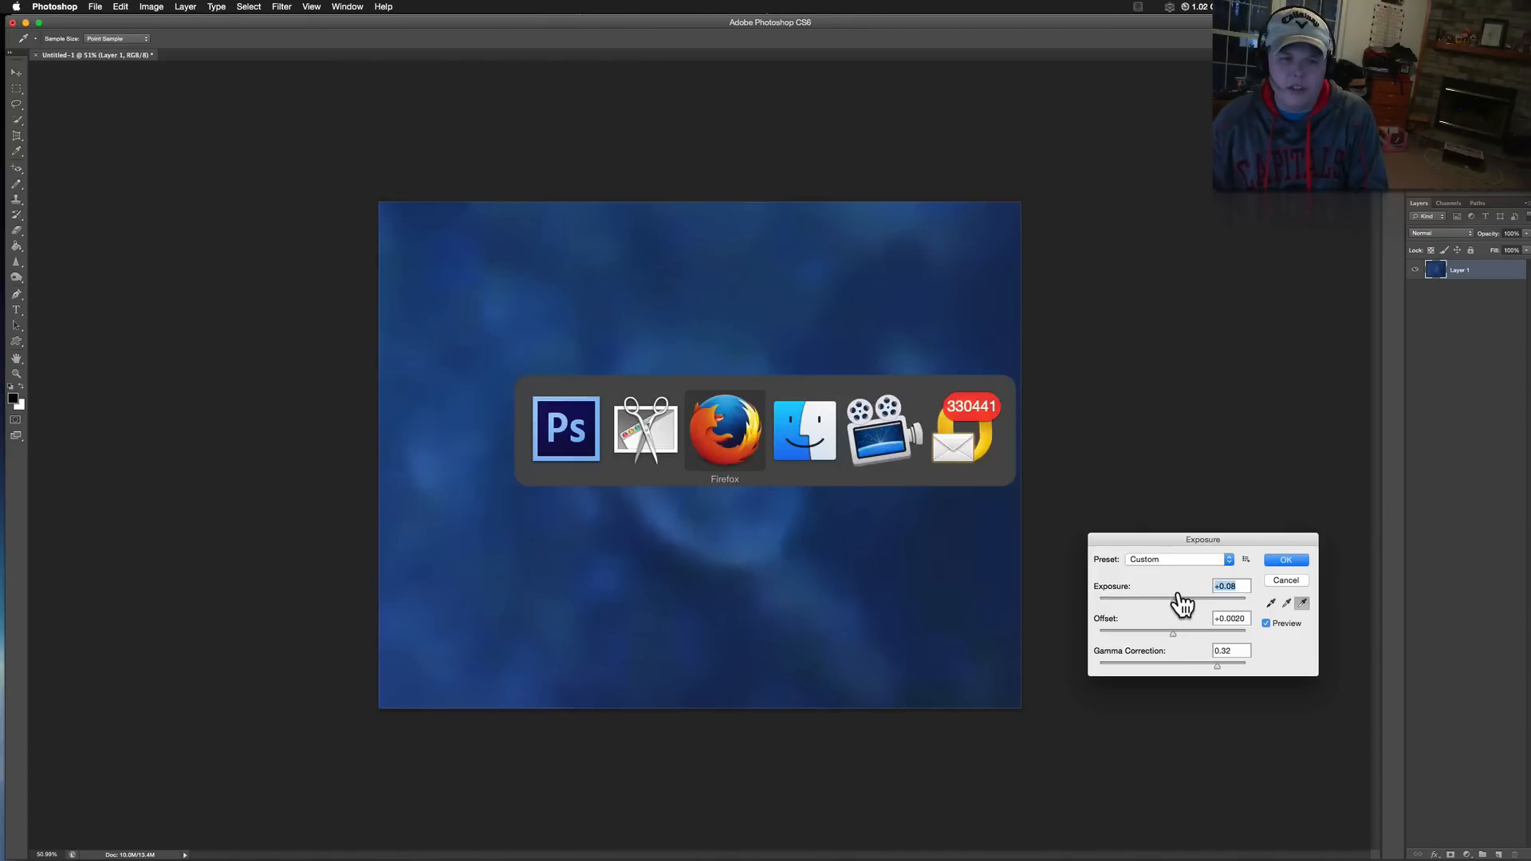
# Step: Return to Firefox and view the Facebook photo of the UFO article with its magnified ring frame
pyautogui.click(724, 427)
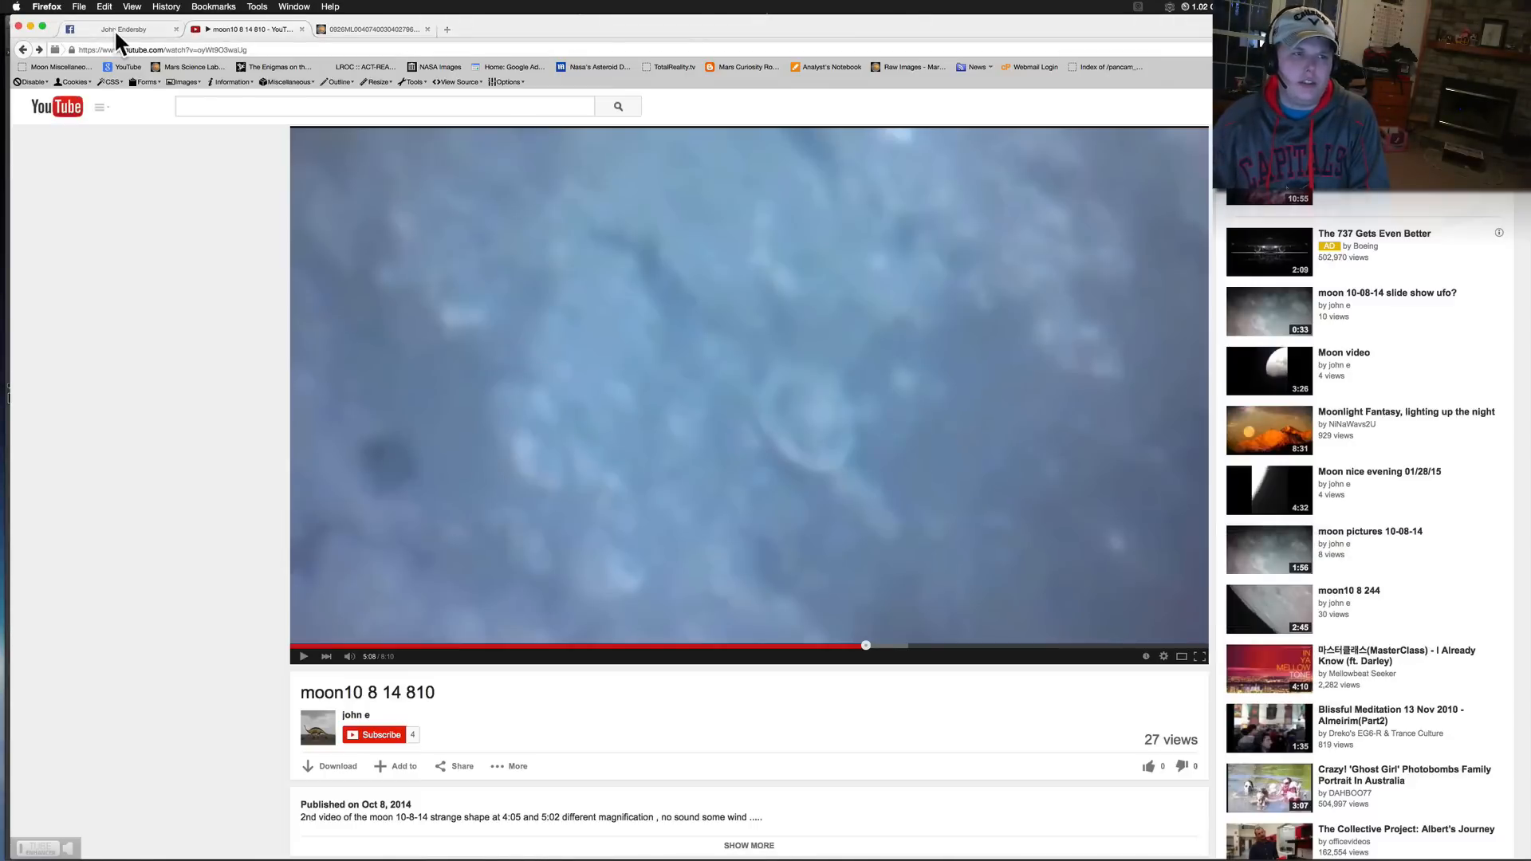
pyautogui.click(123, 29)
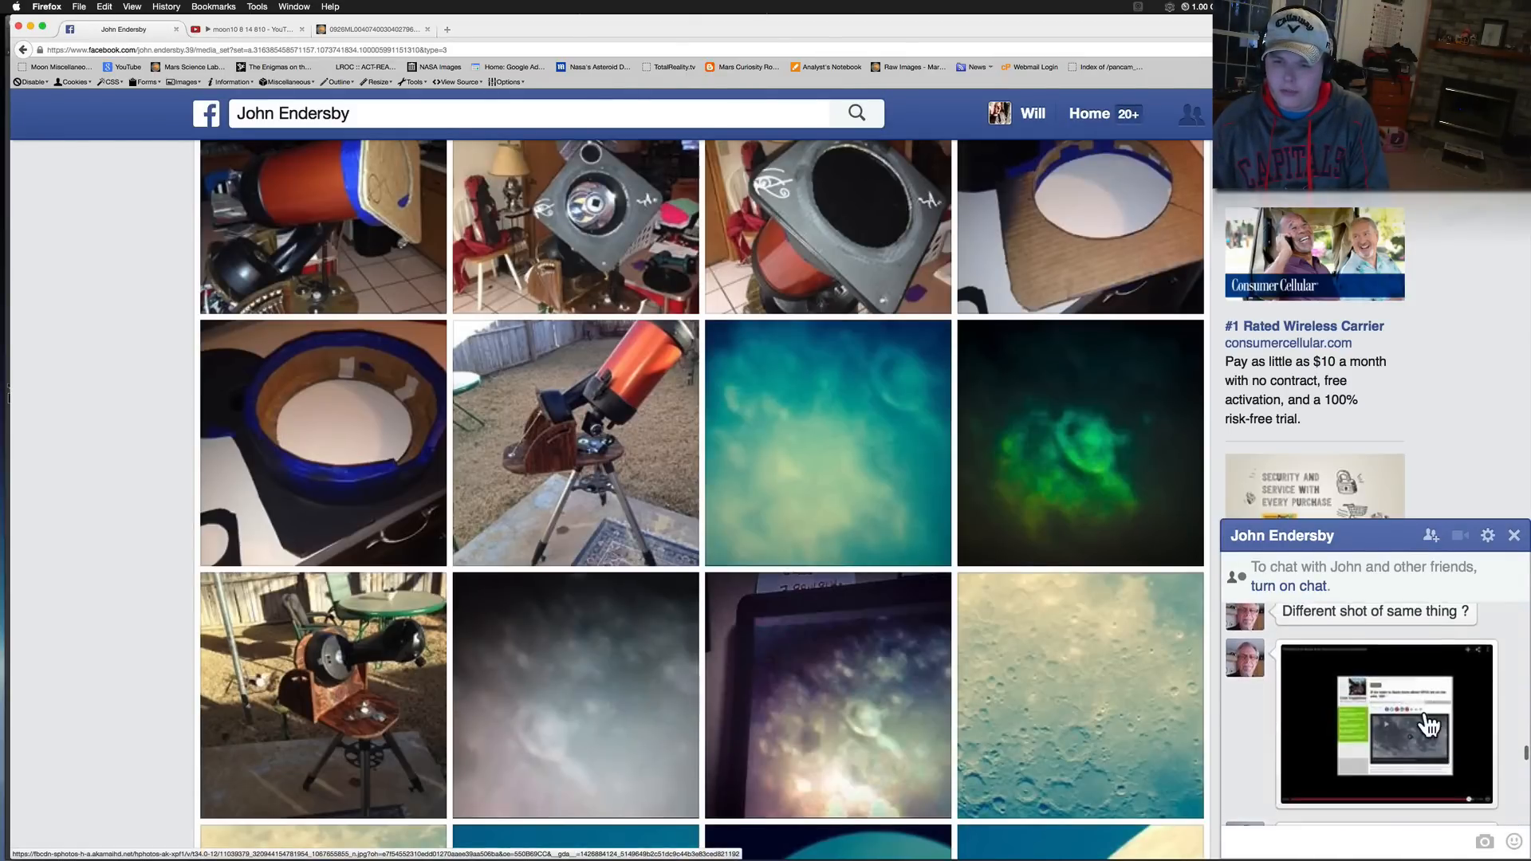
pyautogui.click(1384, 722)
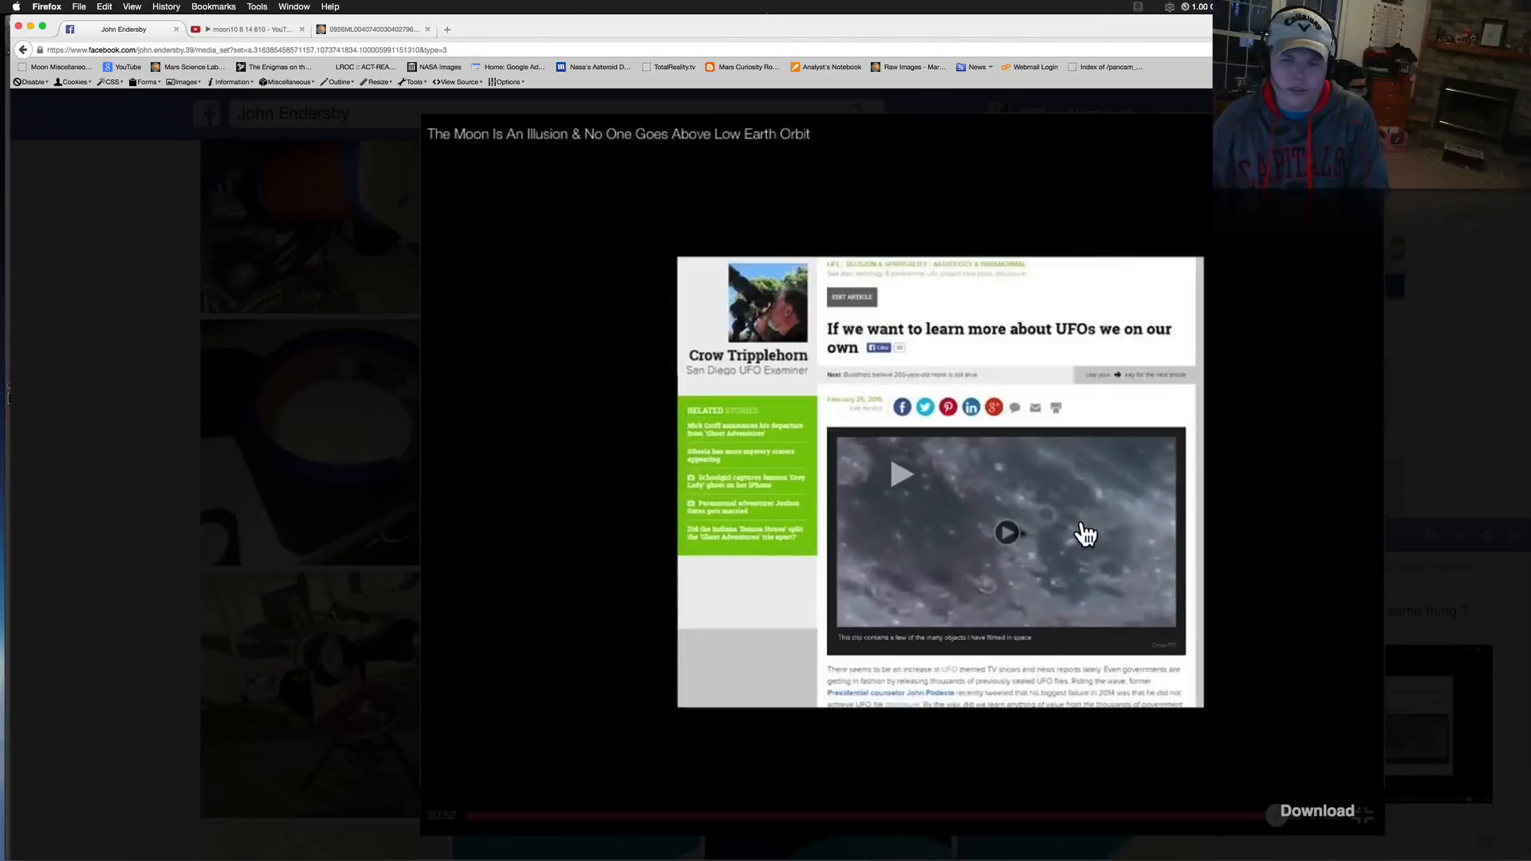
pyautogui.moveTo(1081, 528)
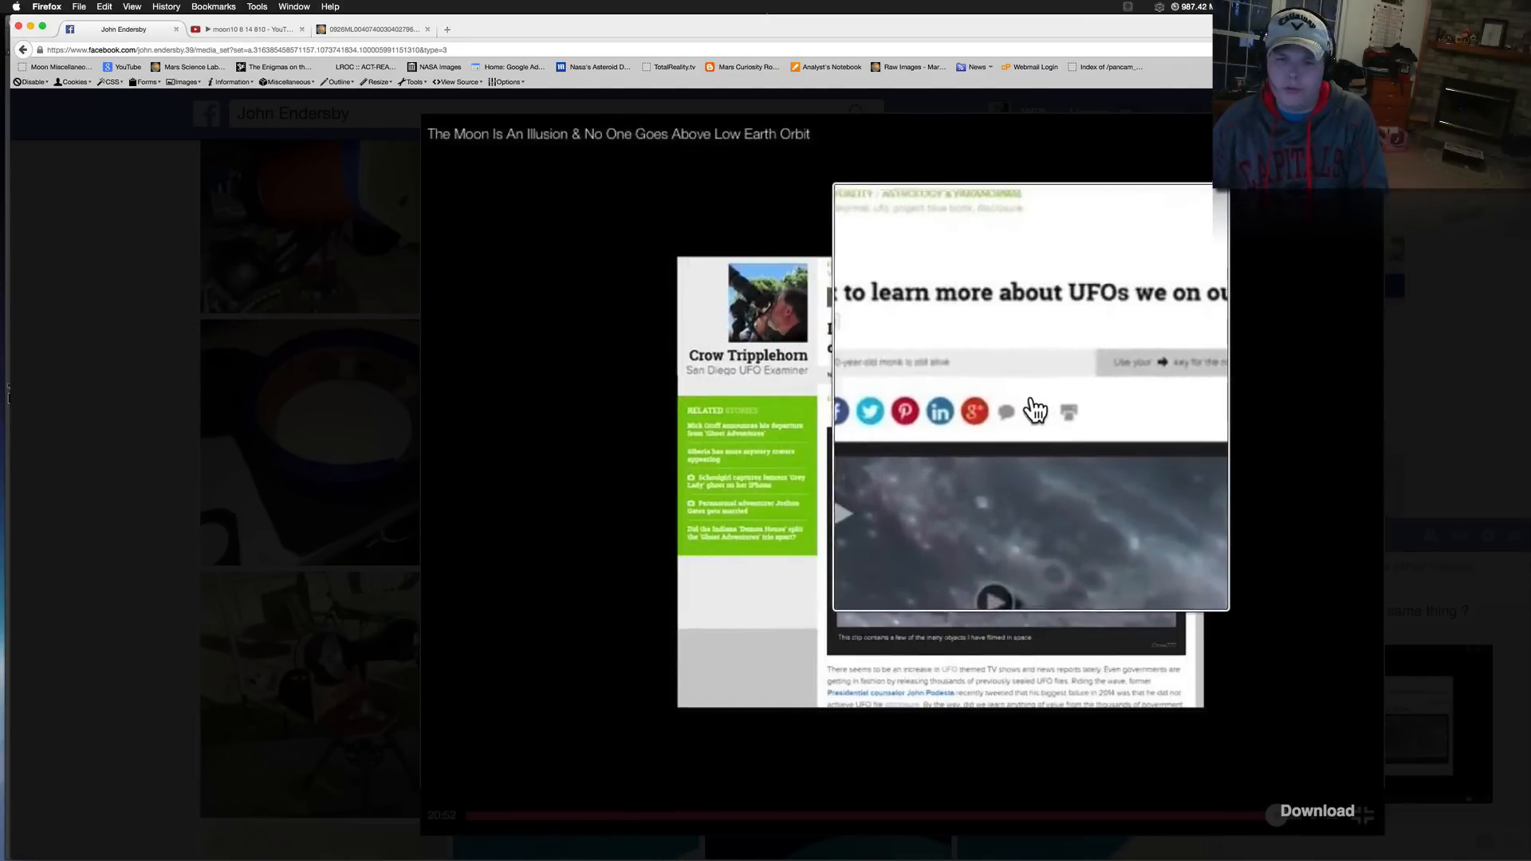
pyautogui.scroll(-3)
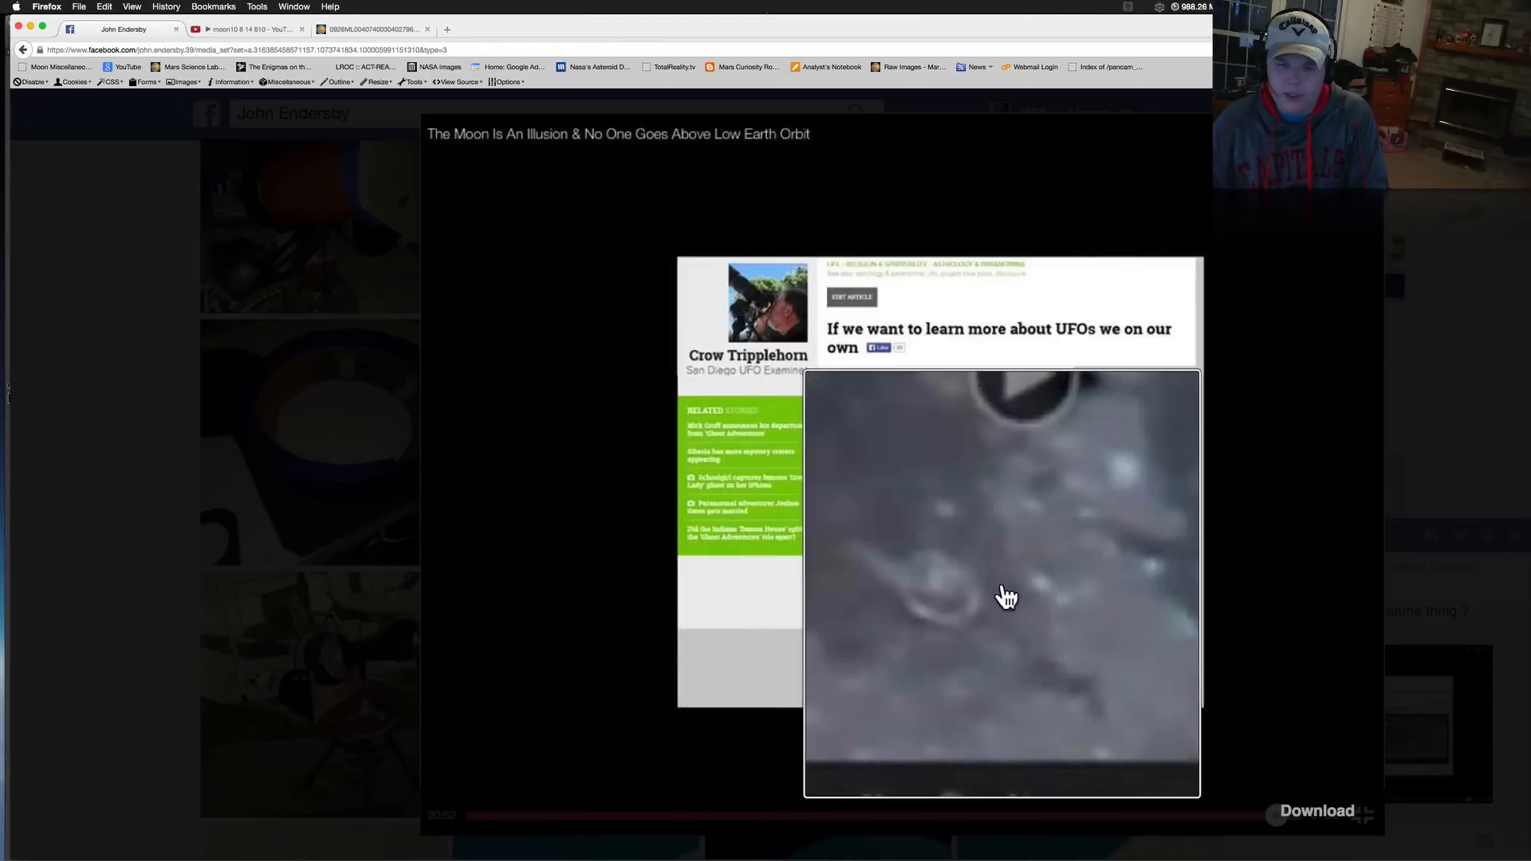
pyautogui.scroll(-3)
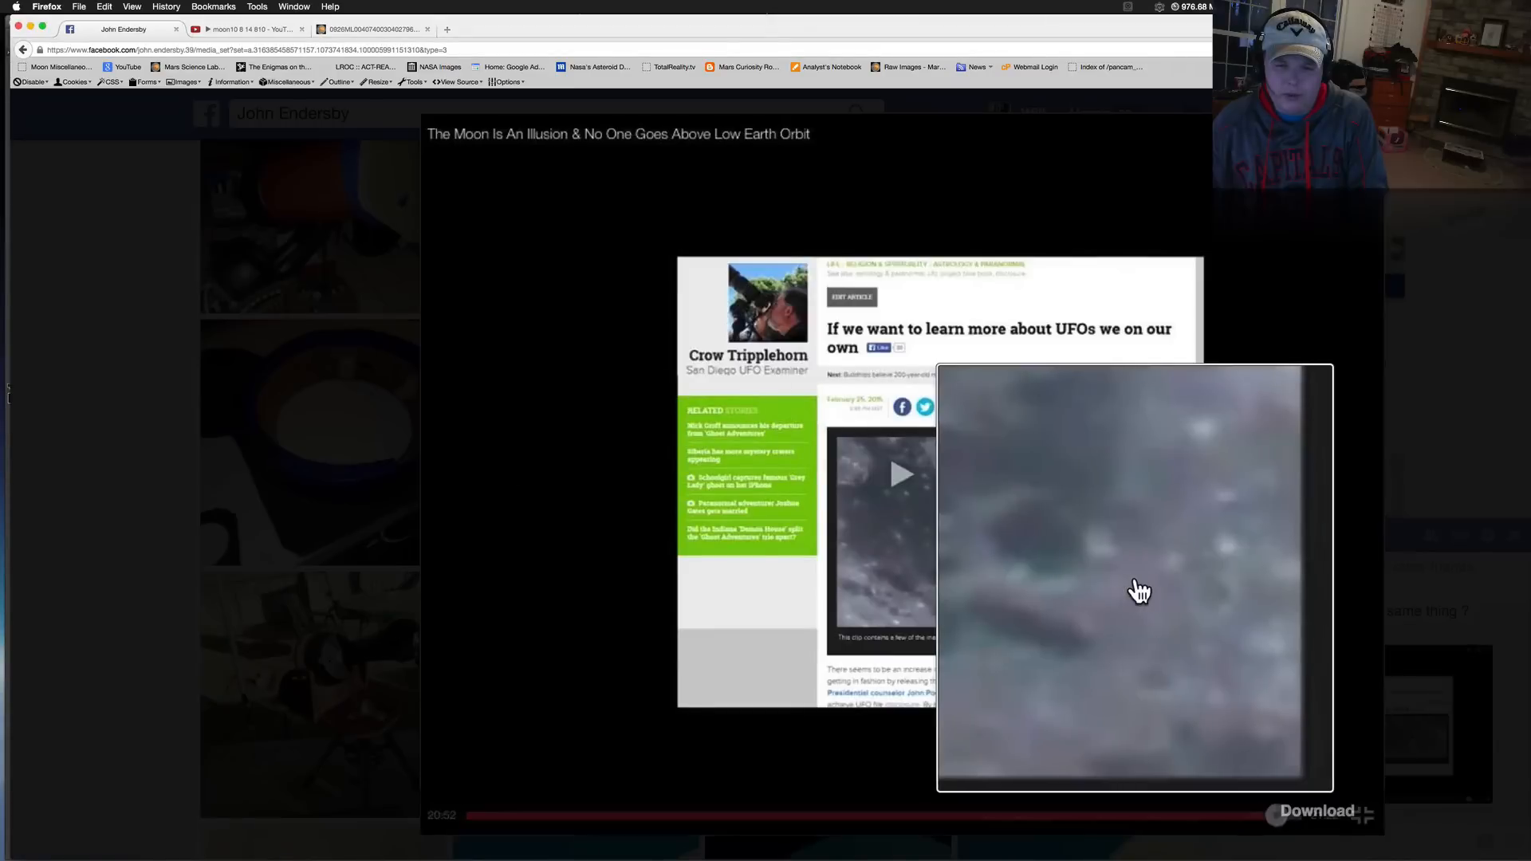
pyautogui.moveTo(1075, 574)
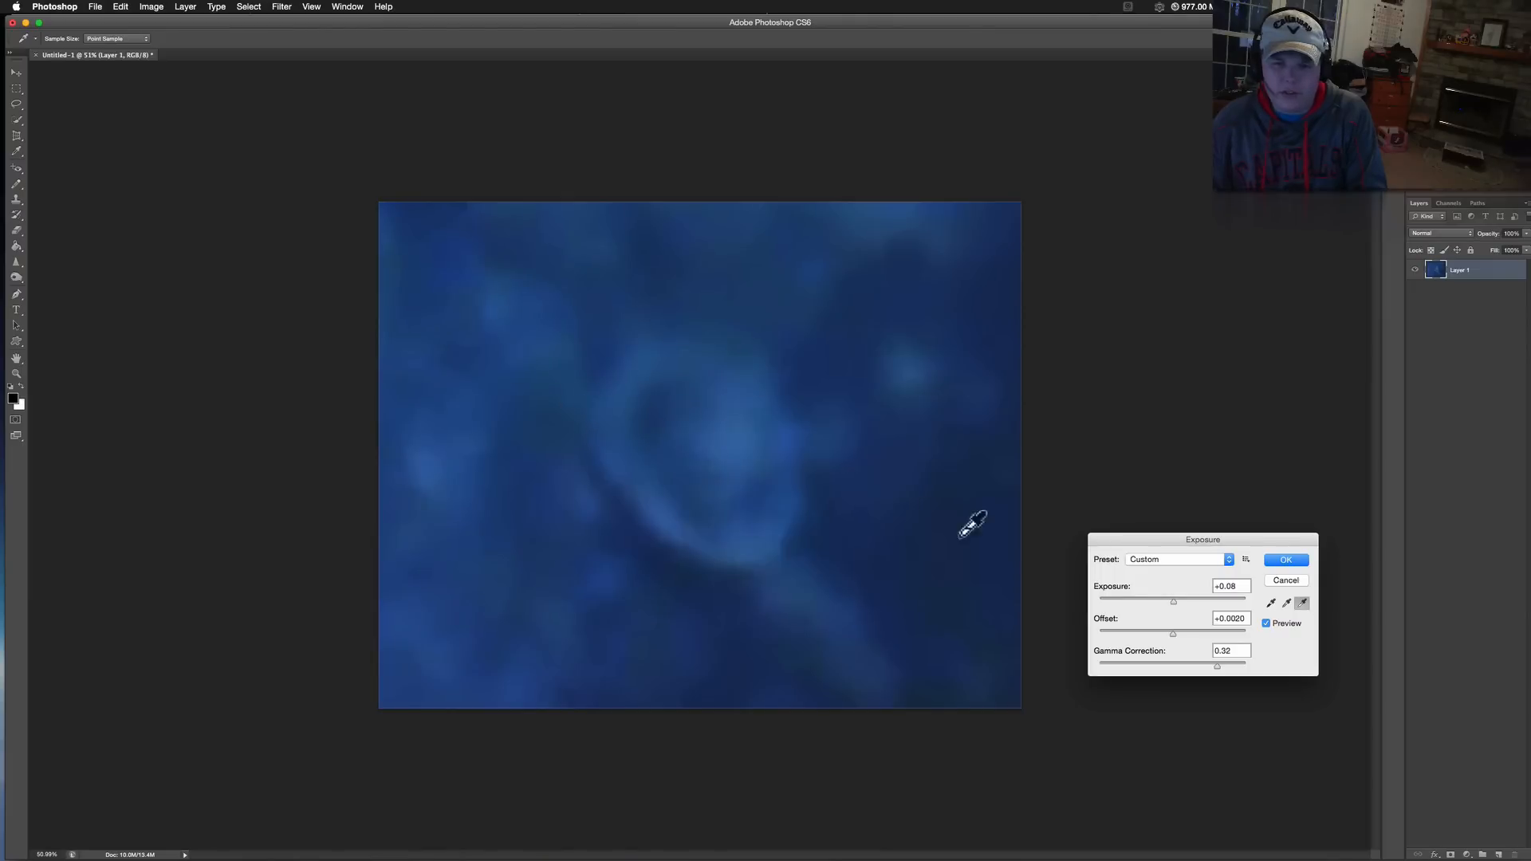
pyautogui.moveTo(1231, 689)
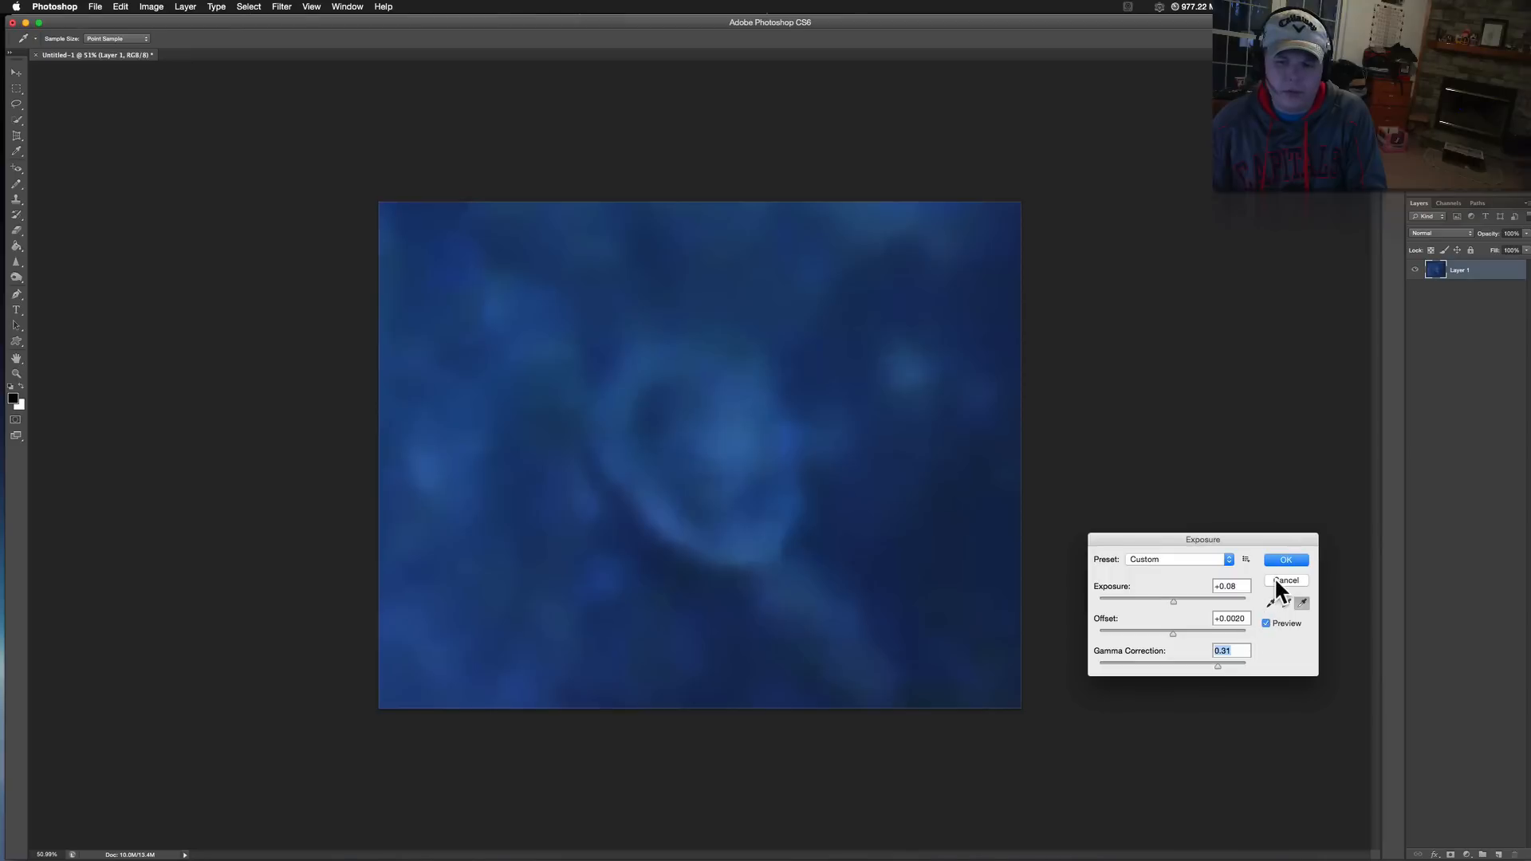
# Step: Apply Auto Color, turning the ring image into purple, teal and white tones
pyautogui.click(149, 7)
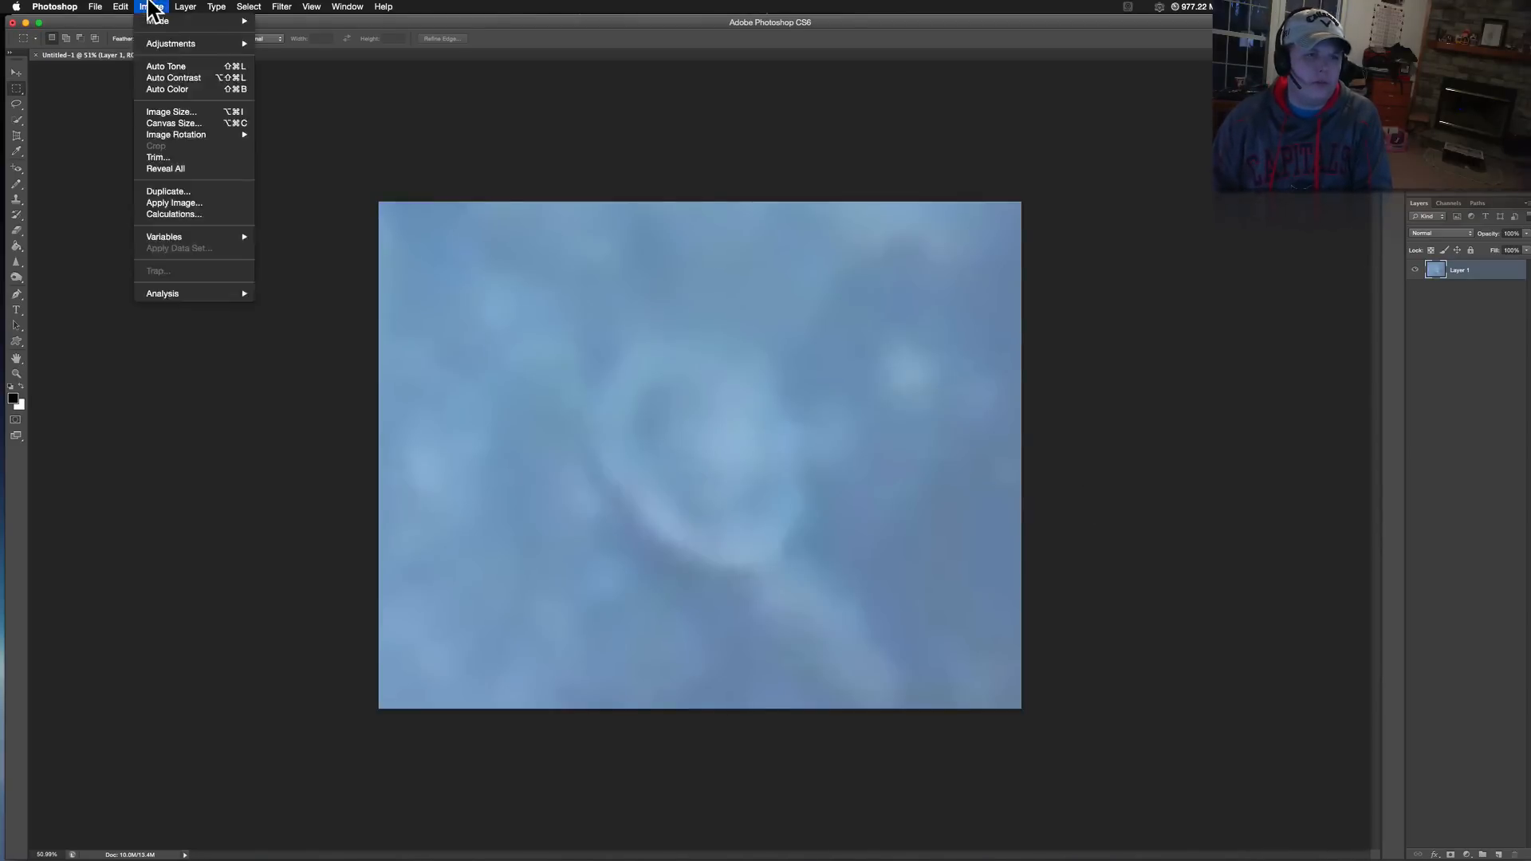
pyautogui.moveTo(168, 89)
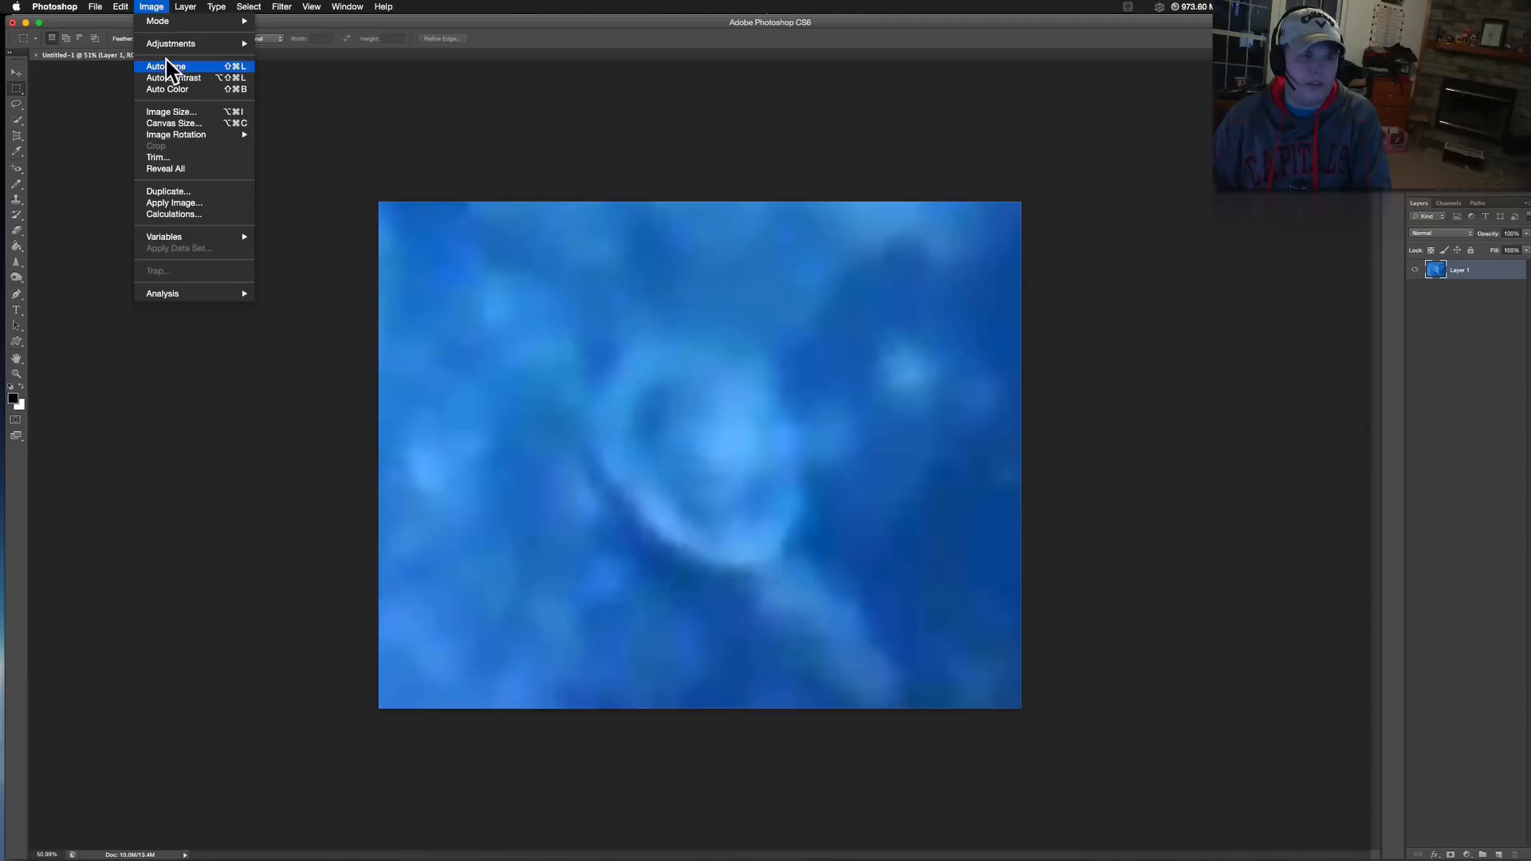
pyautogui.click(161, 65)
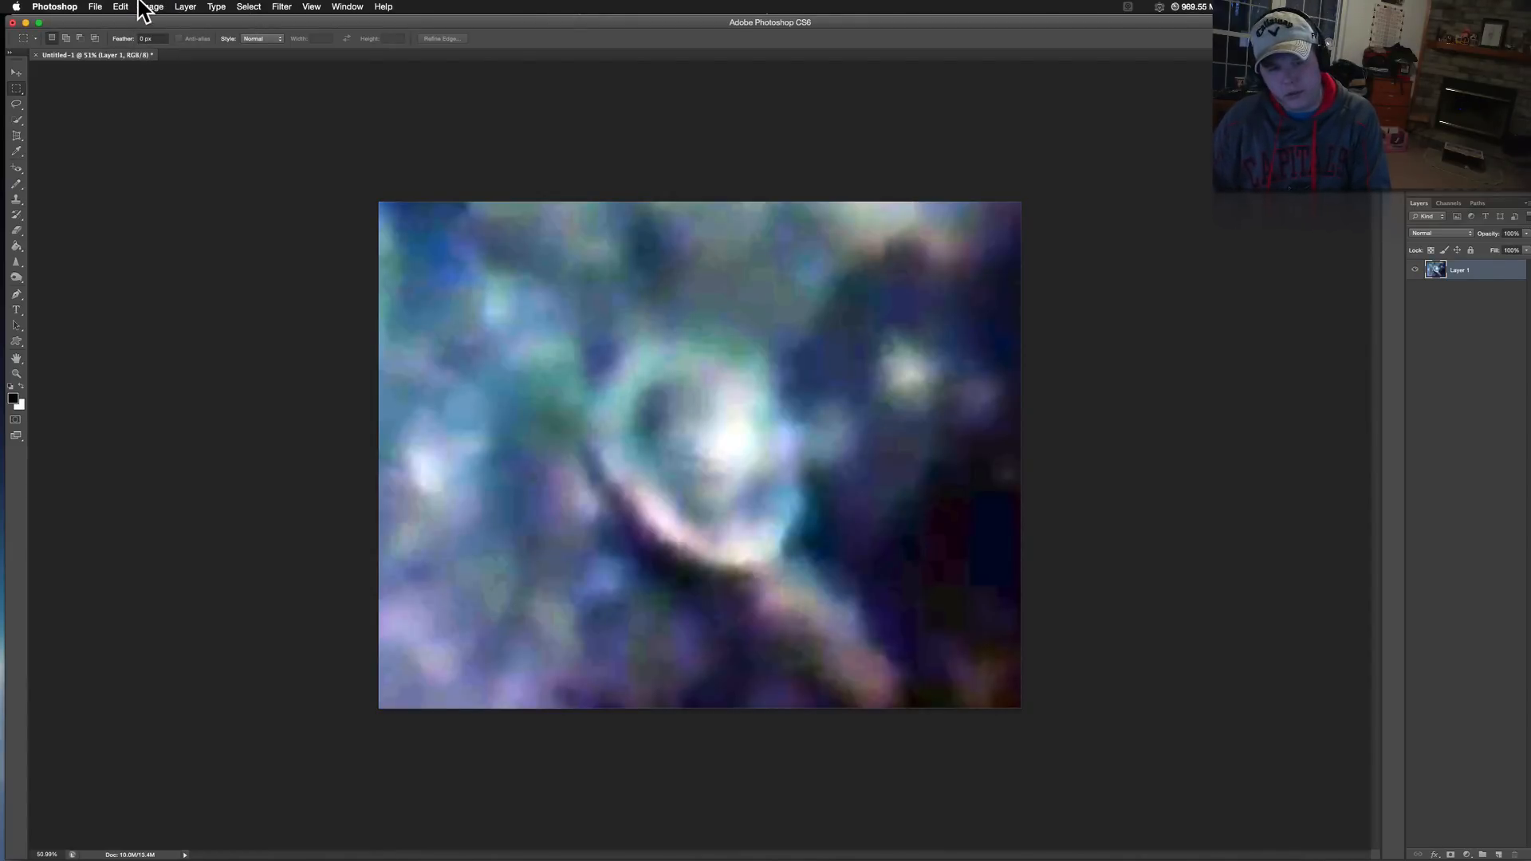
pyautogui.moveTo(676, 370)
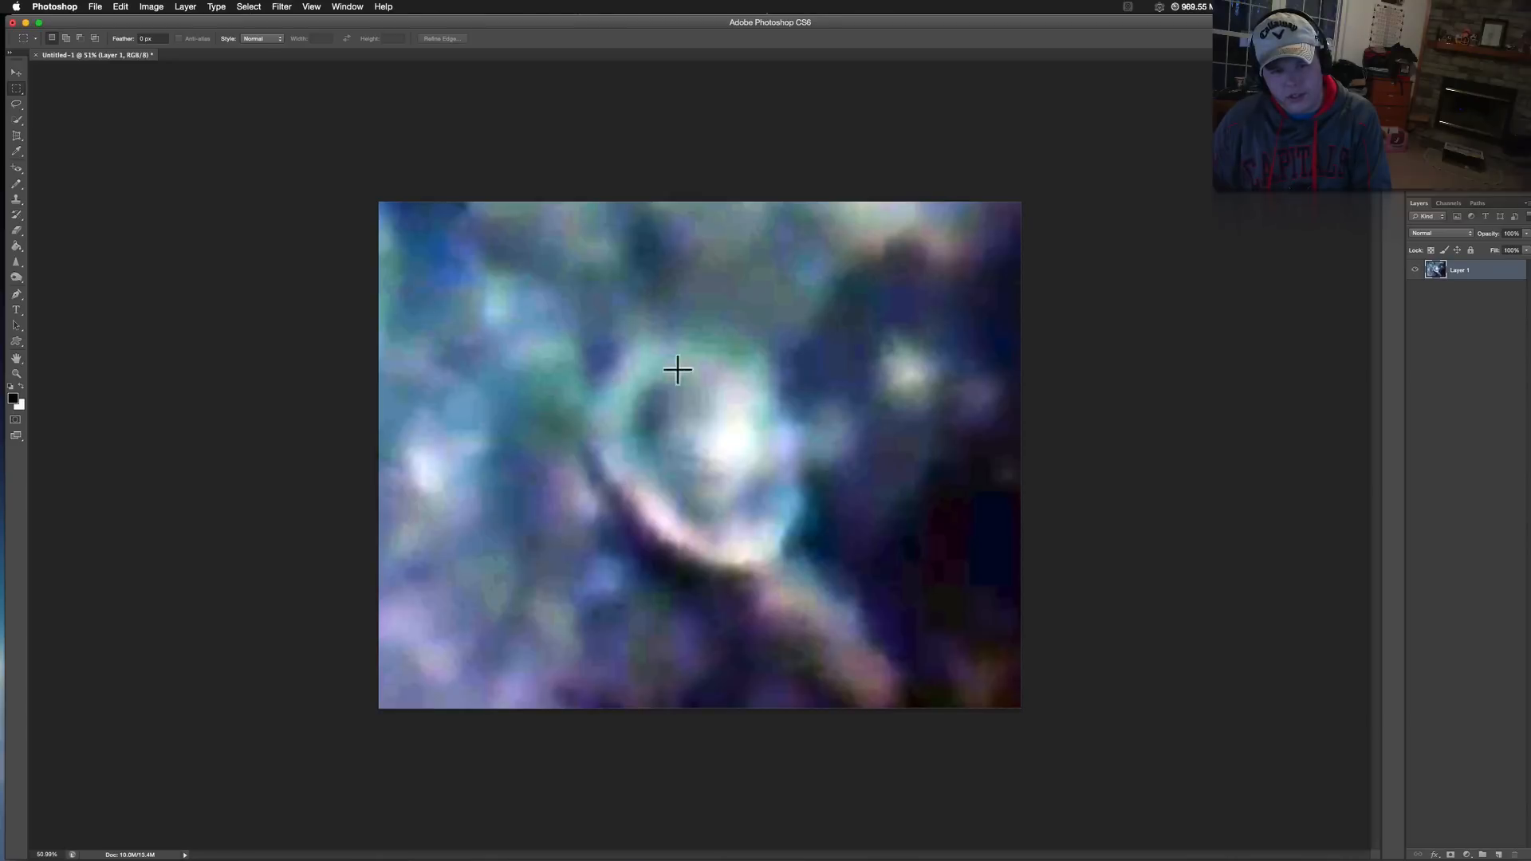
pyautogui.moveTo(668, 472)
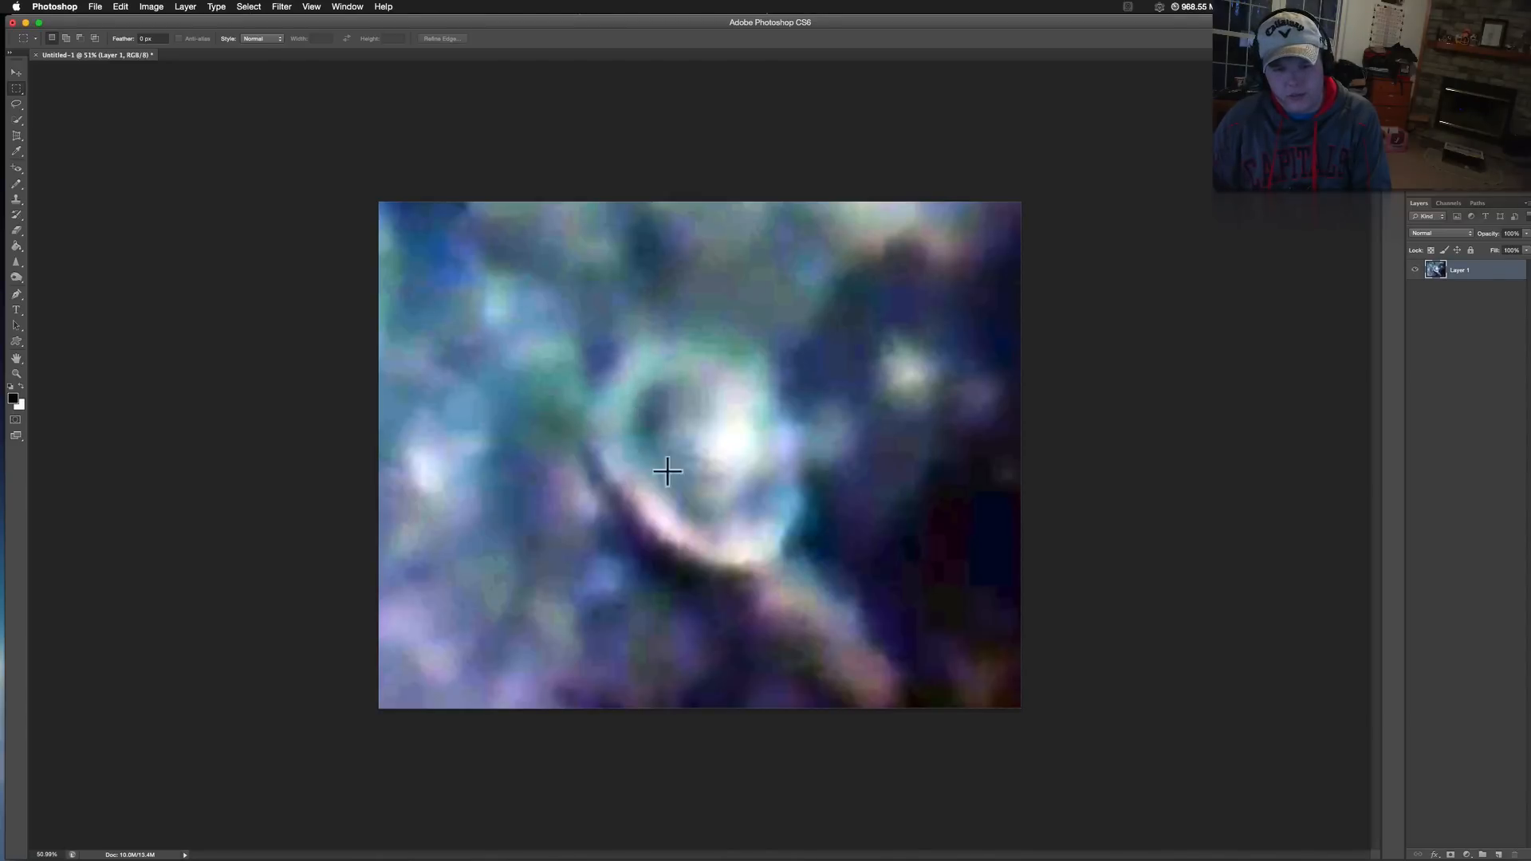
pyautogui.moveTo(807, 493)
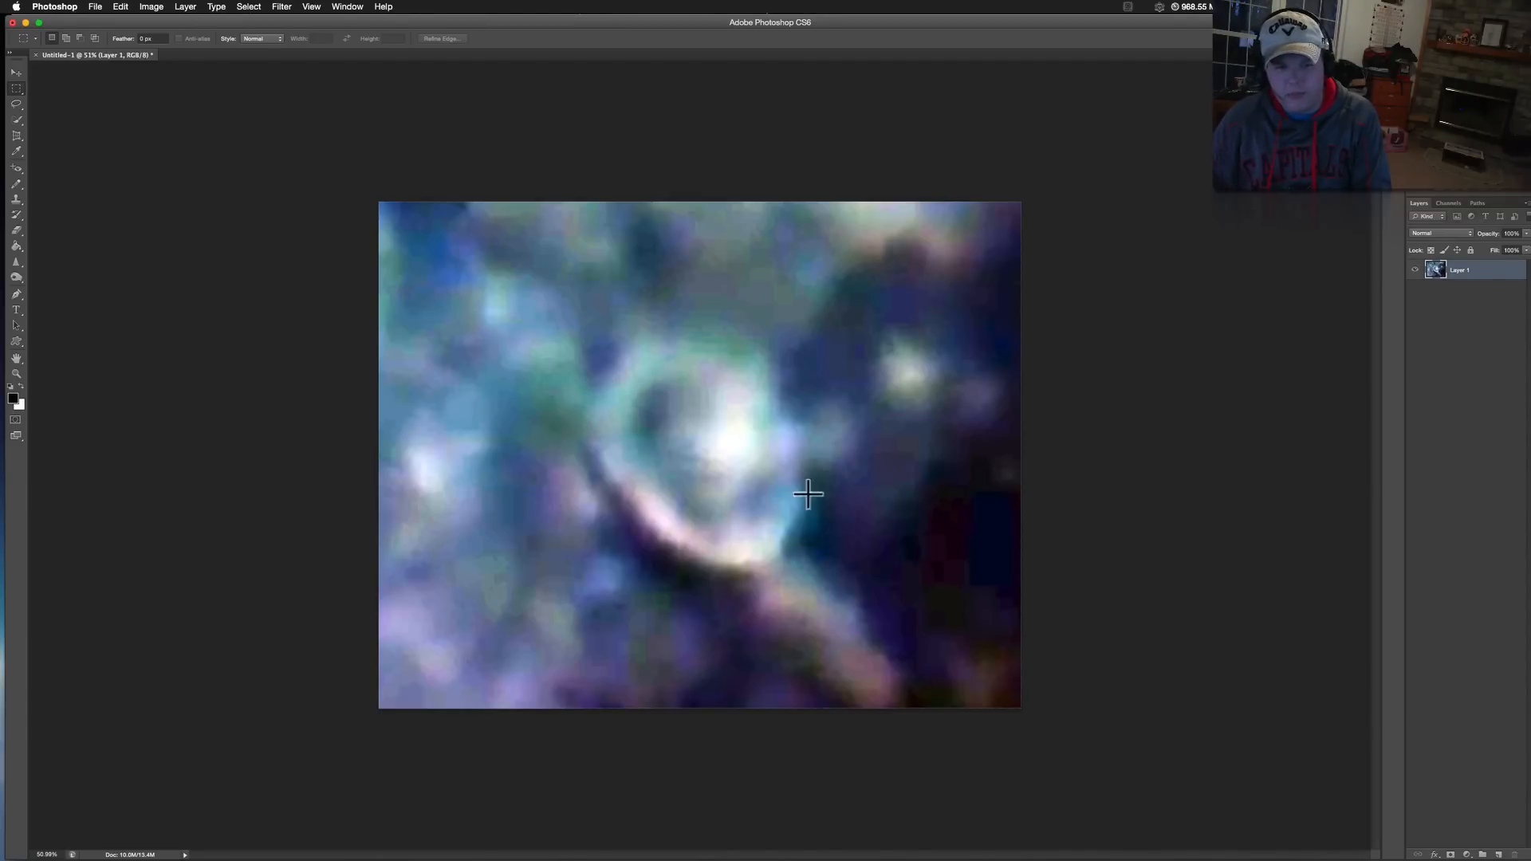
pyautogui.moveTo(768, 350)
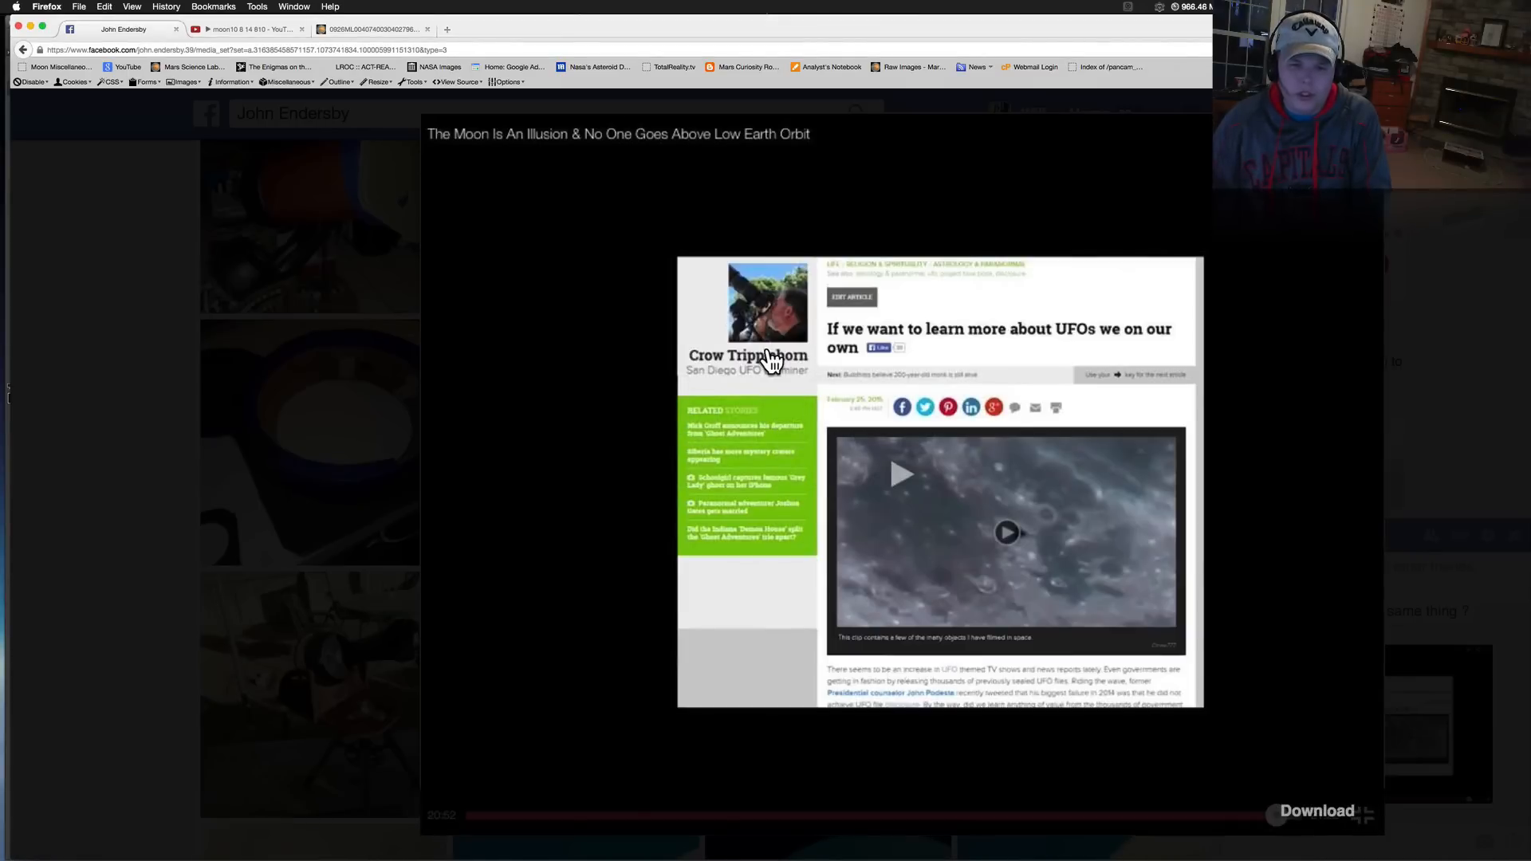
pyautogui.moveTo(762, 364)
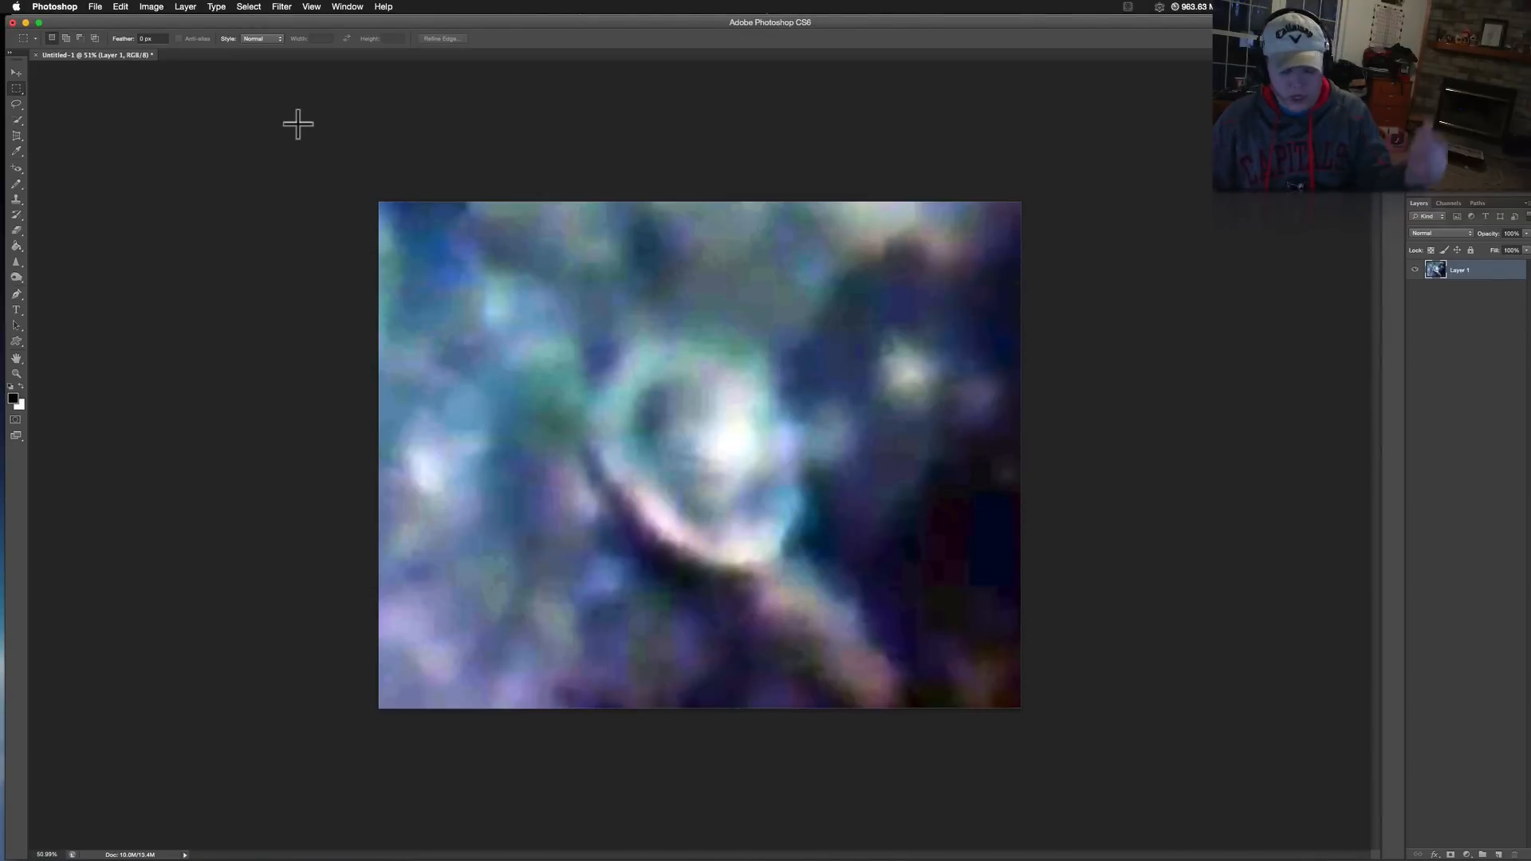
pyautogui.moveTo(321, 178)
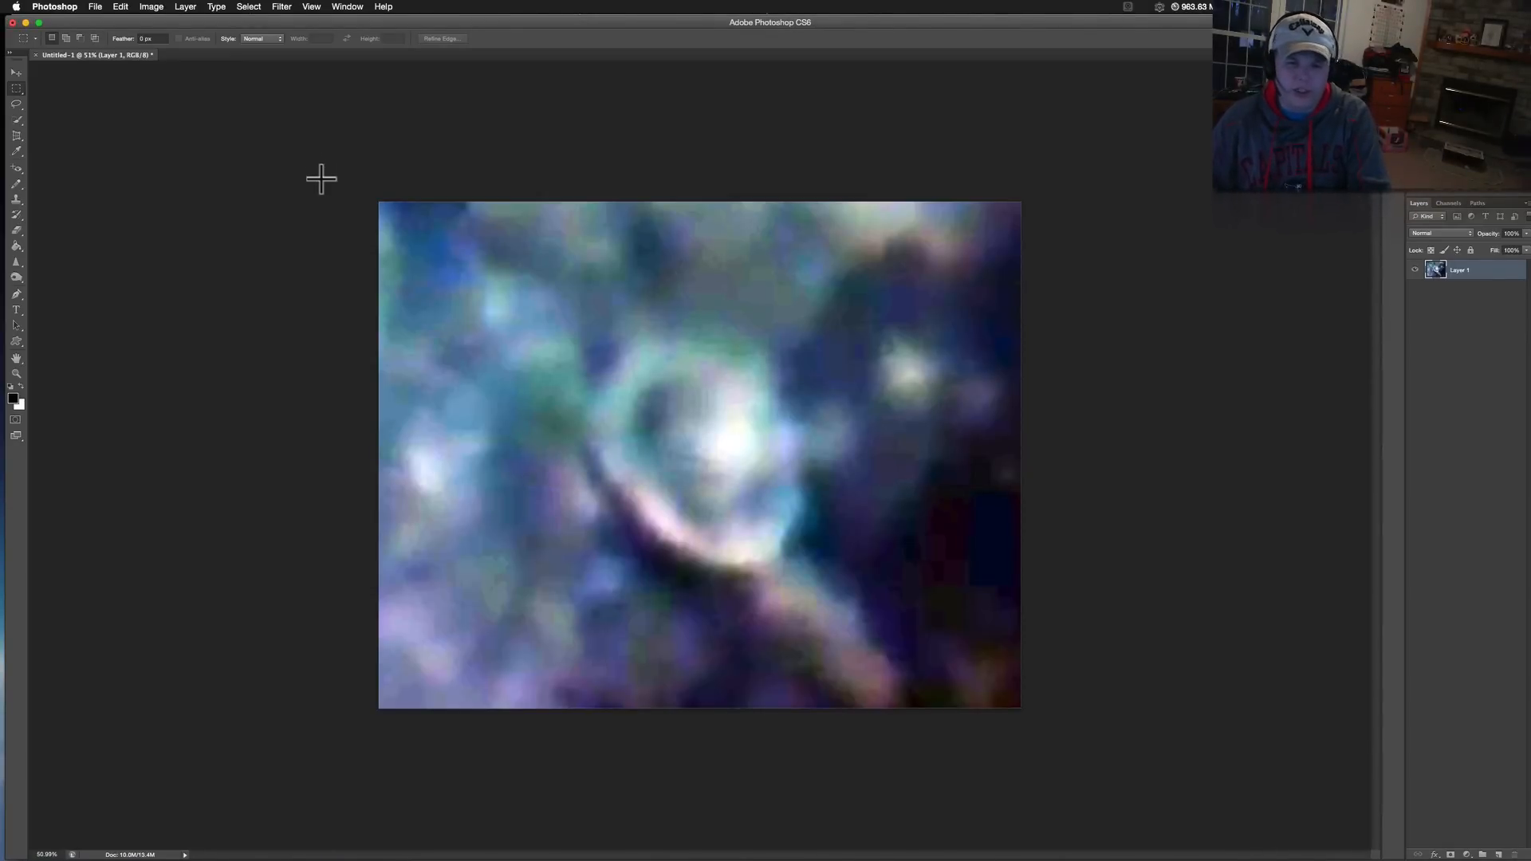
pyautogui.moveTo(341, 216)
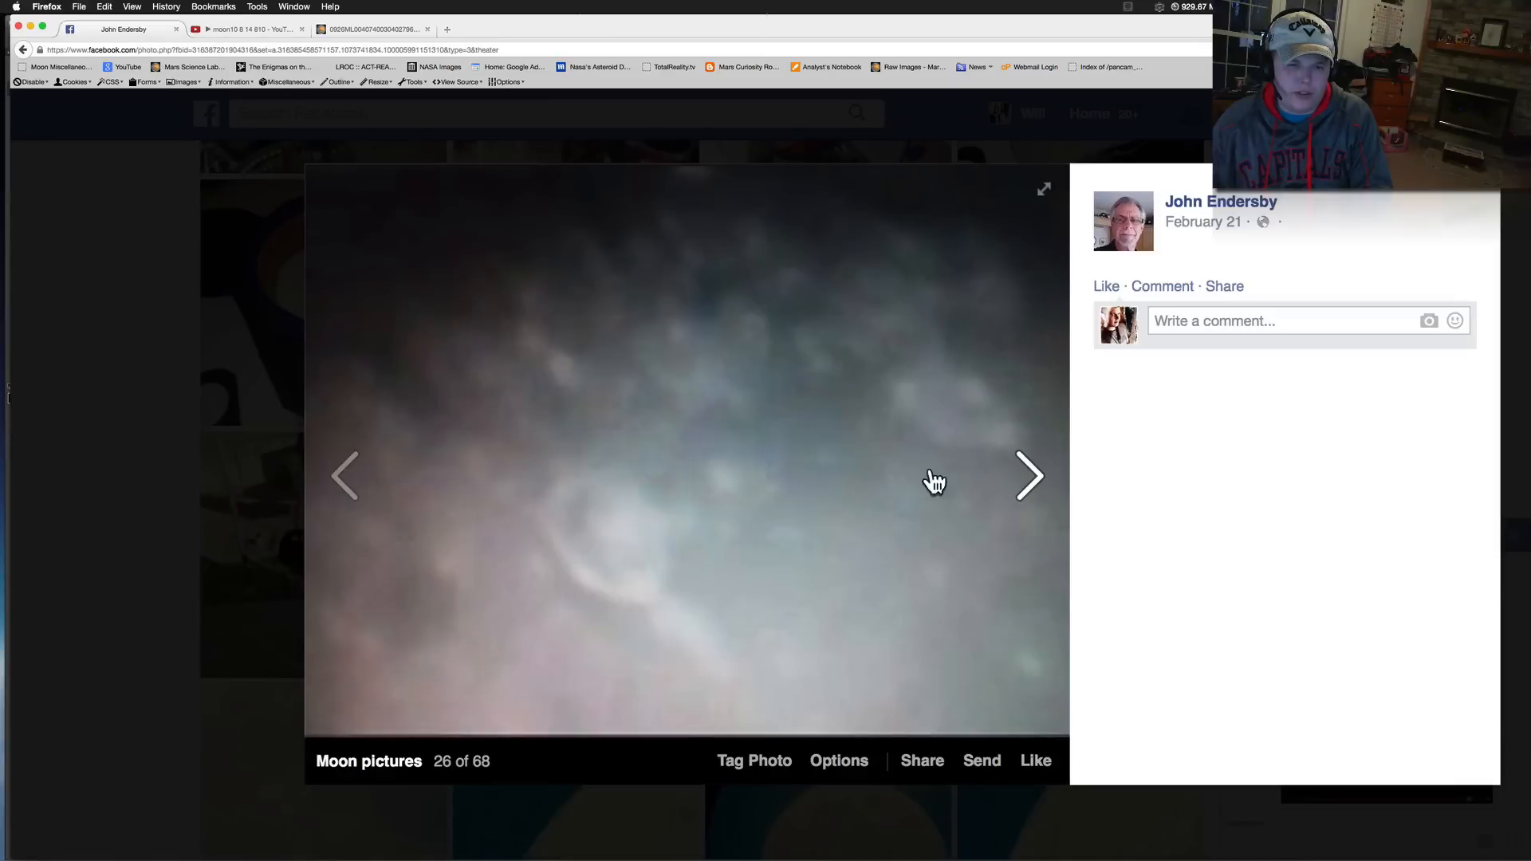
# Step: Step through the Moon pictures album to photo 44 of 68, the orange sun disc
pyautogui.click(1029, 477)
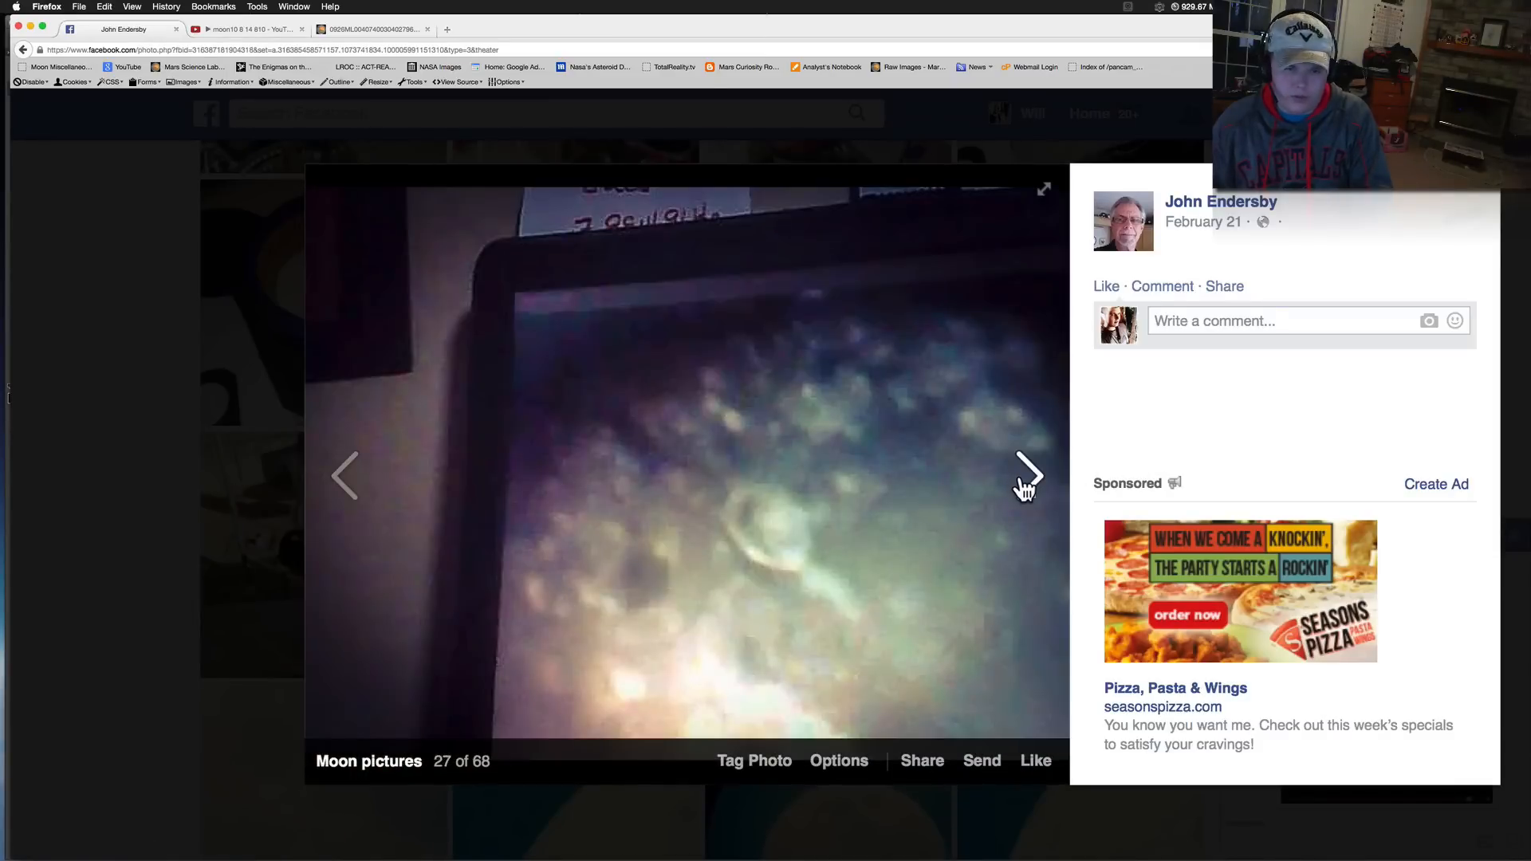
pyautogui.moveTo(1030, 478)
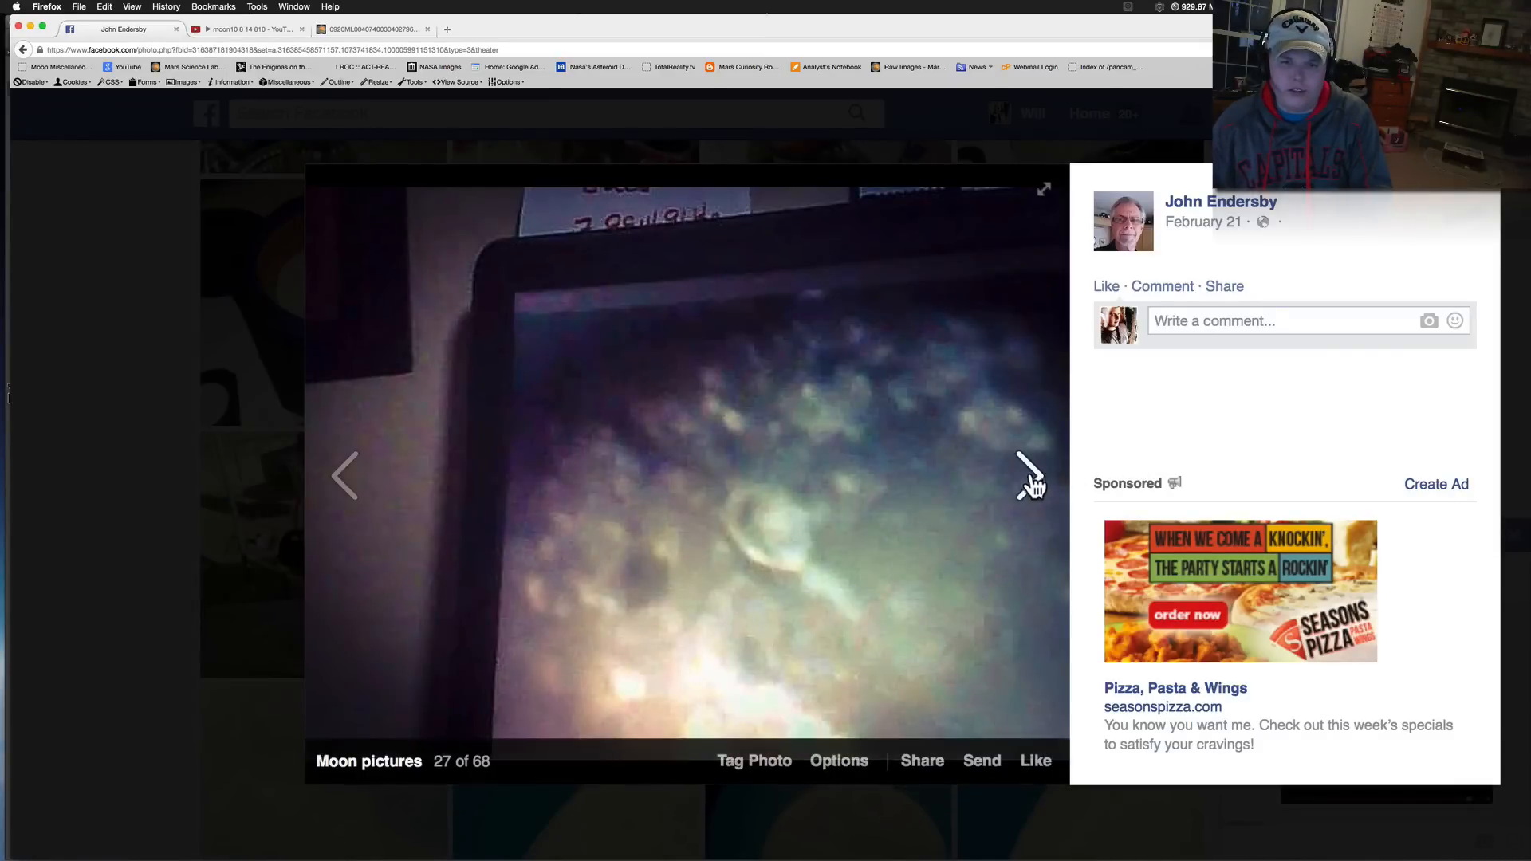
pyautogui.click(1029, 475)
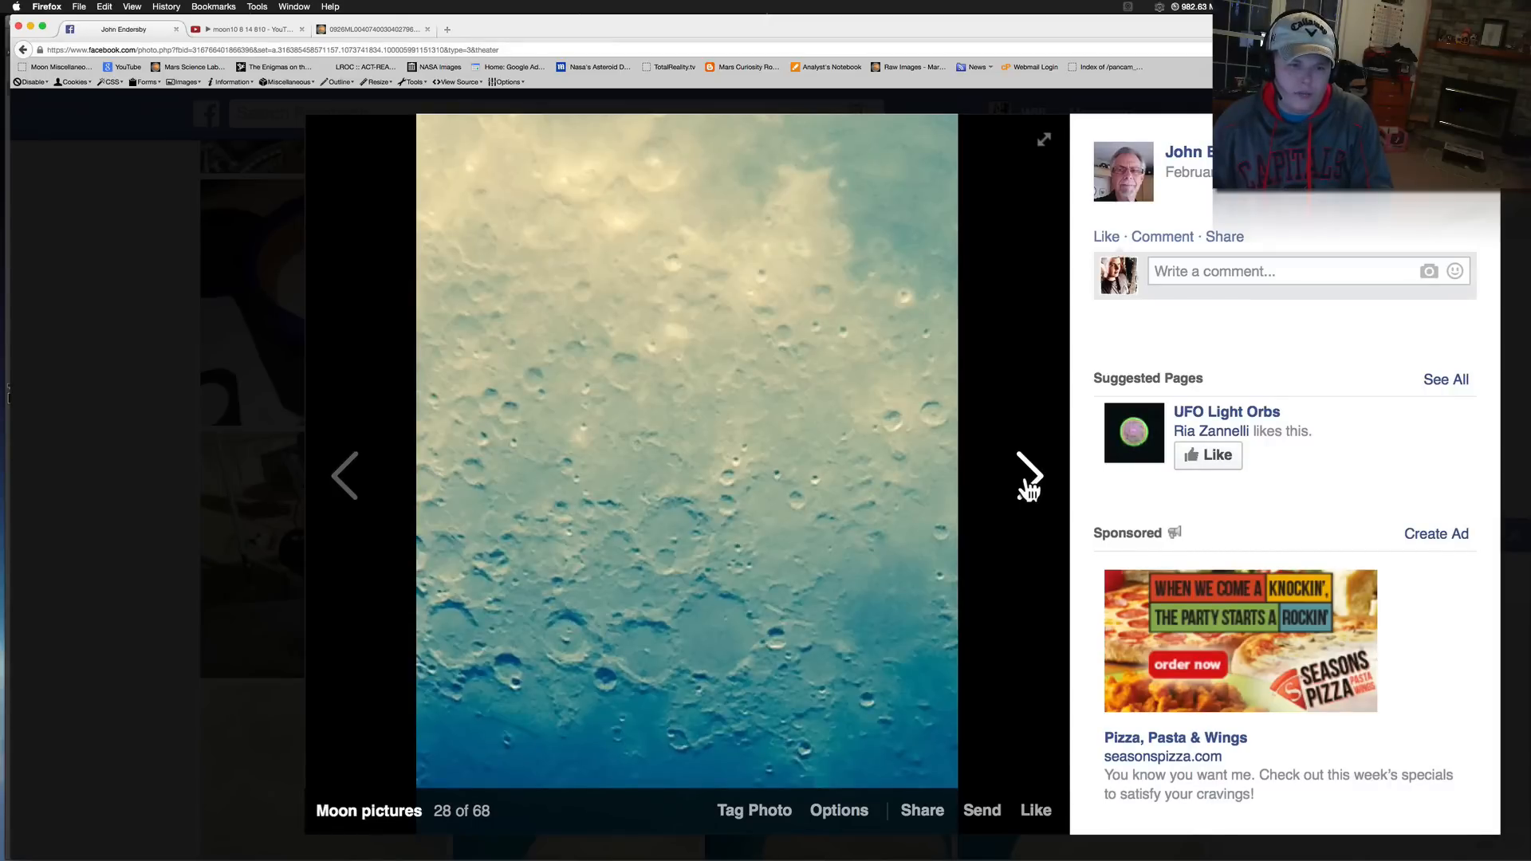
pyautogui.click(1028, 475)
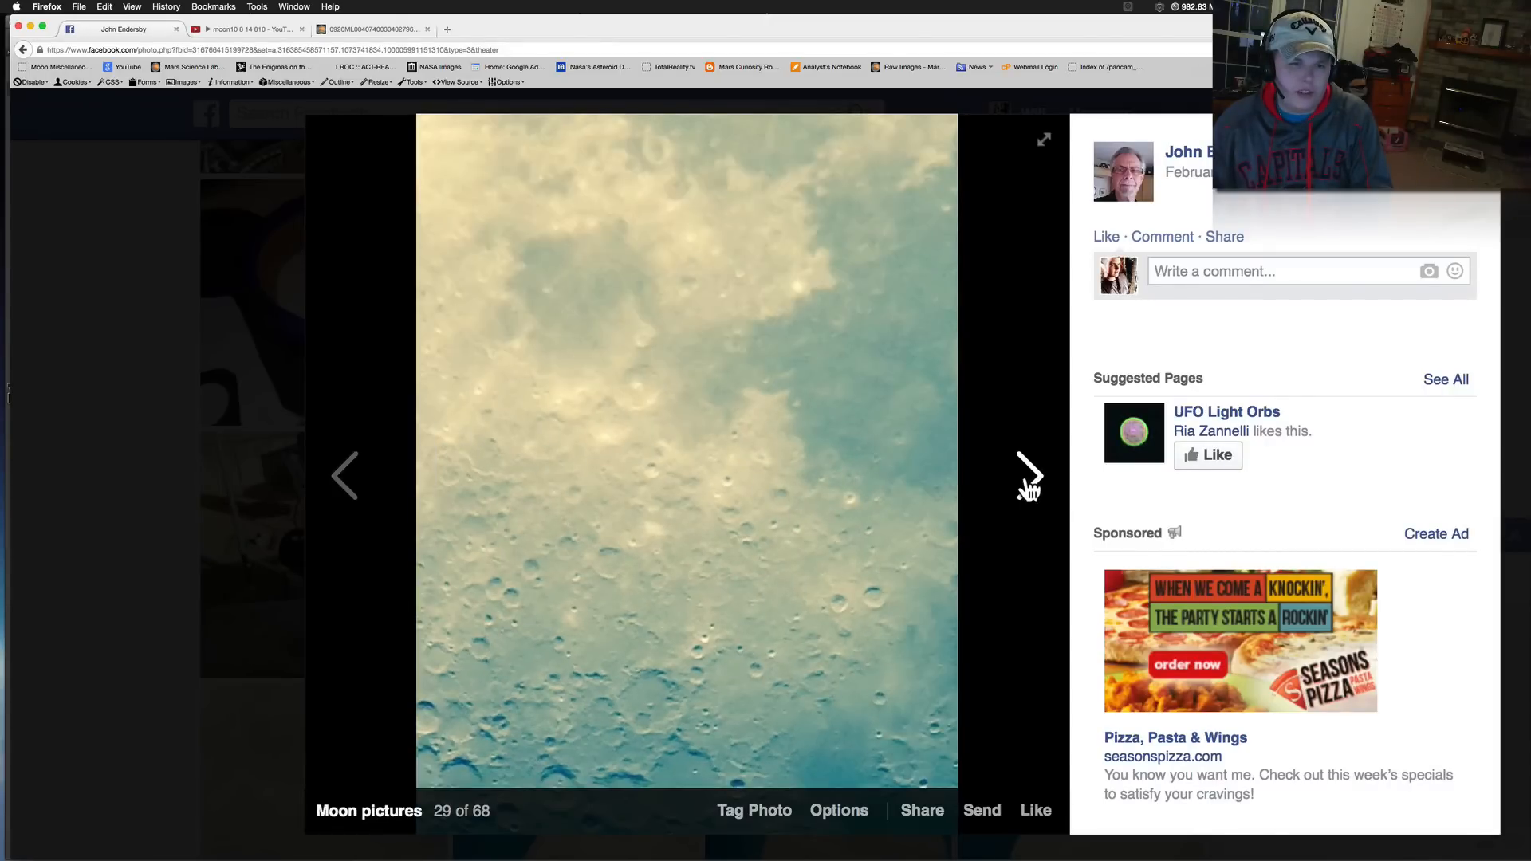
pyautogui.click(1029, 475)
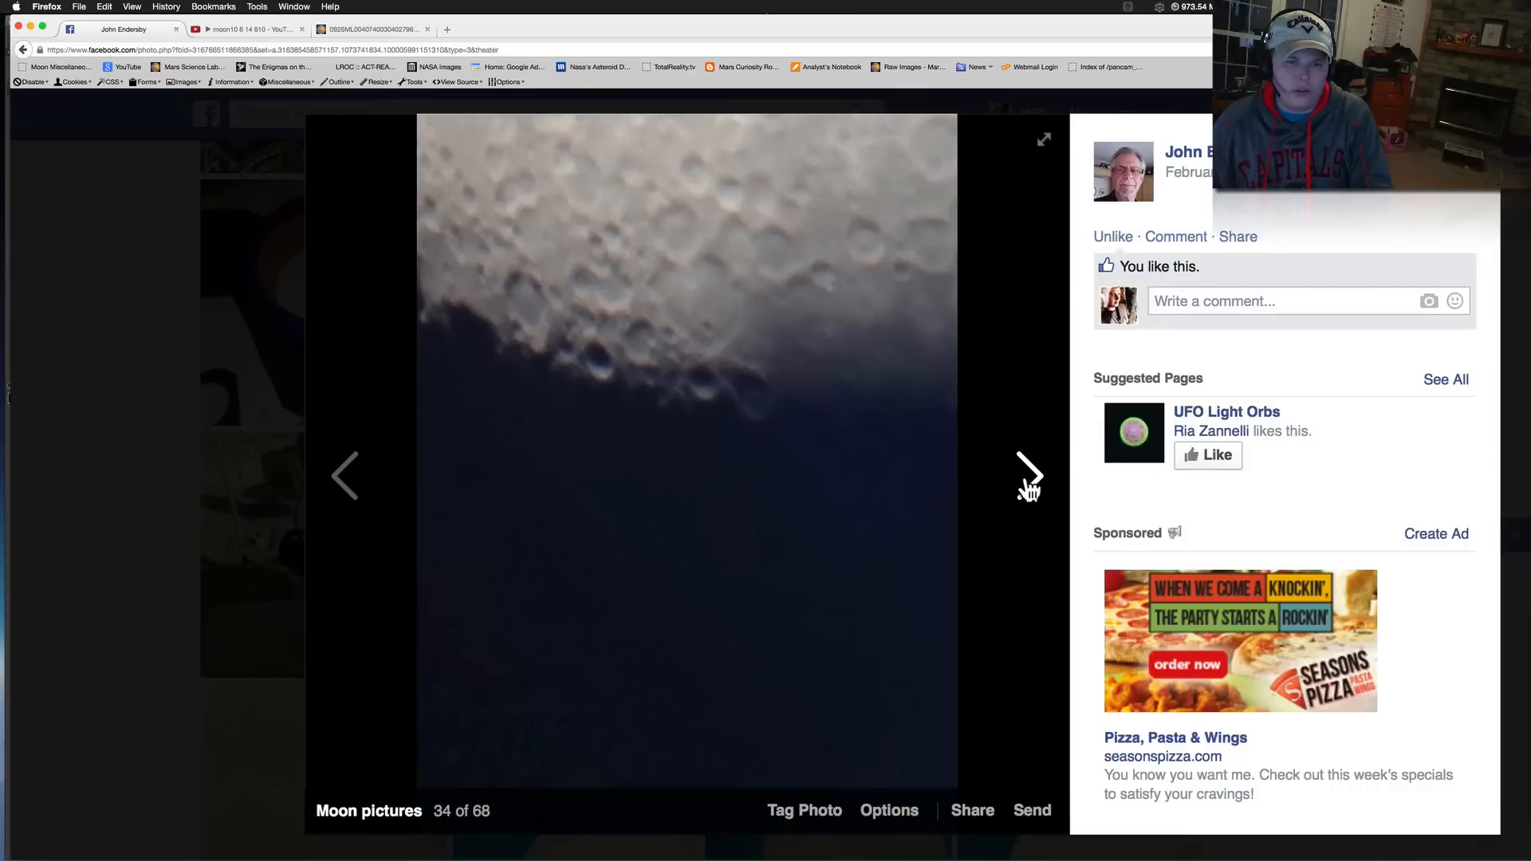
pyautogui.click(1029, 476)
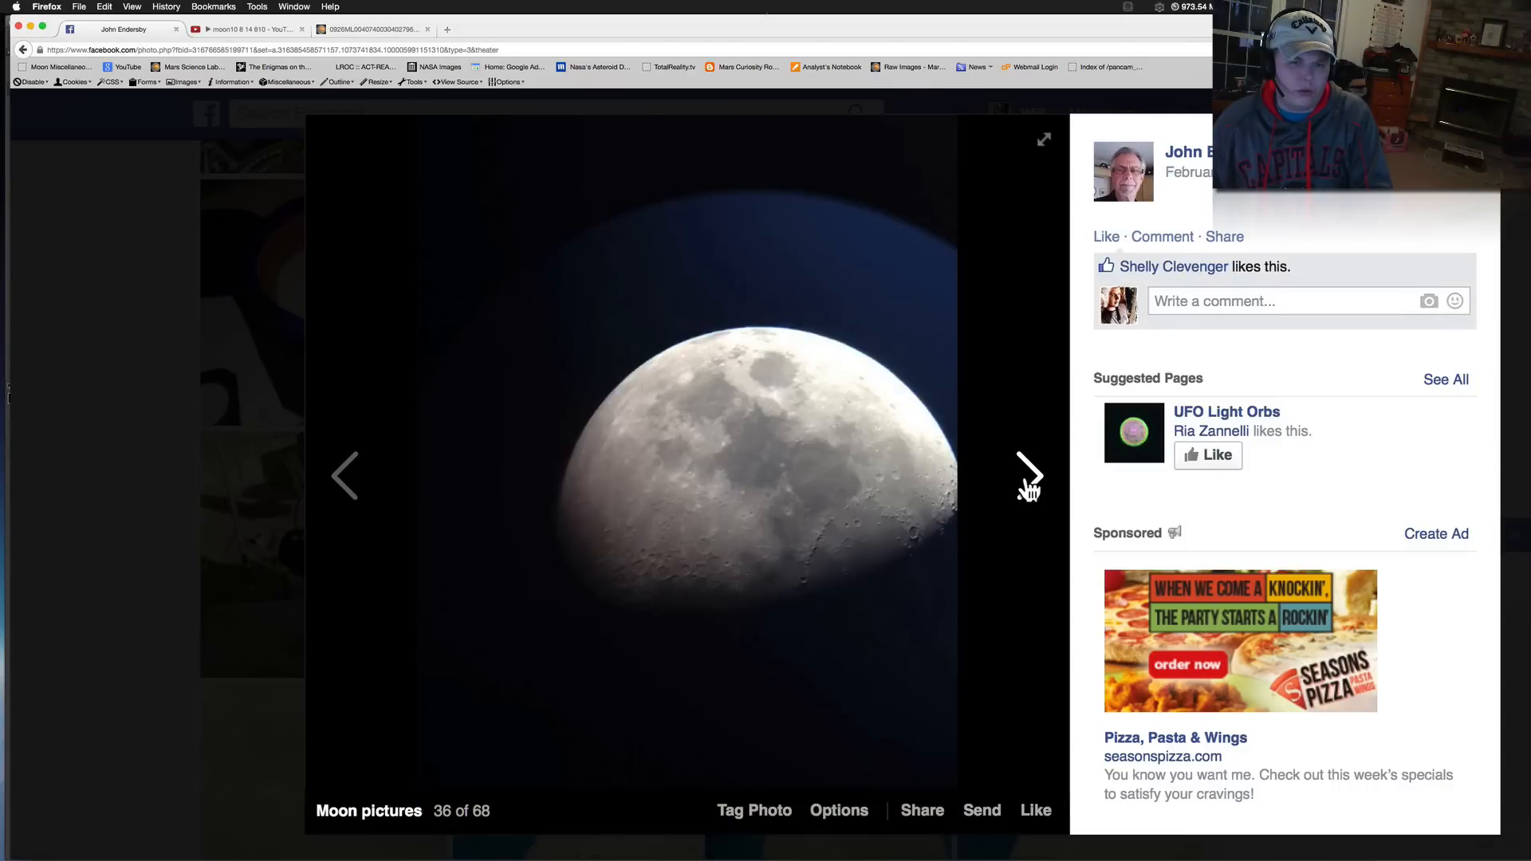
pyautogui.click(1028, 476)
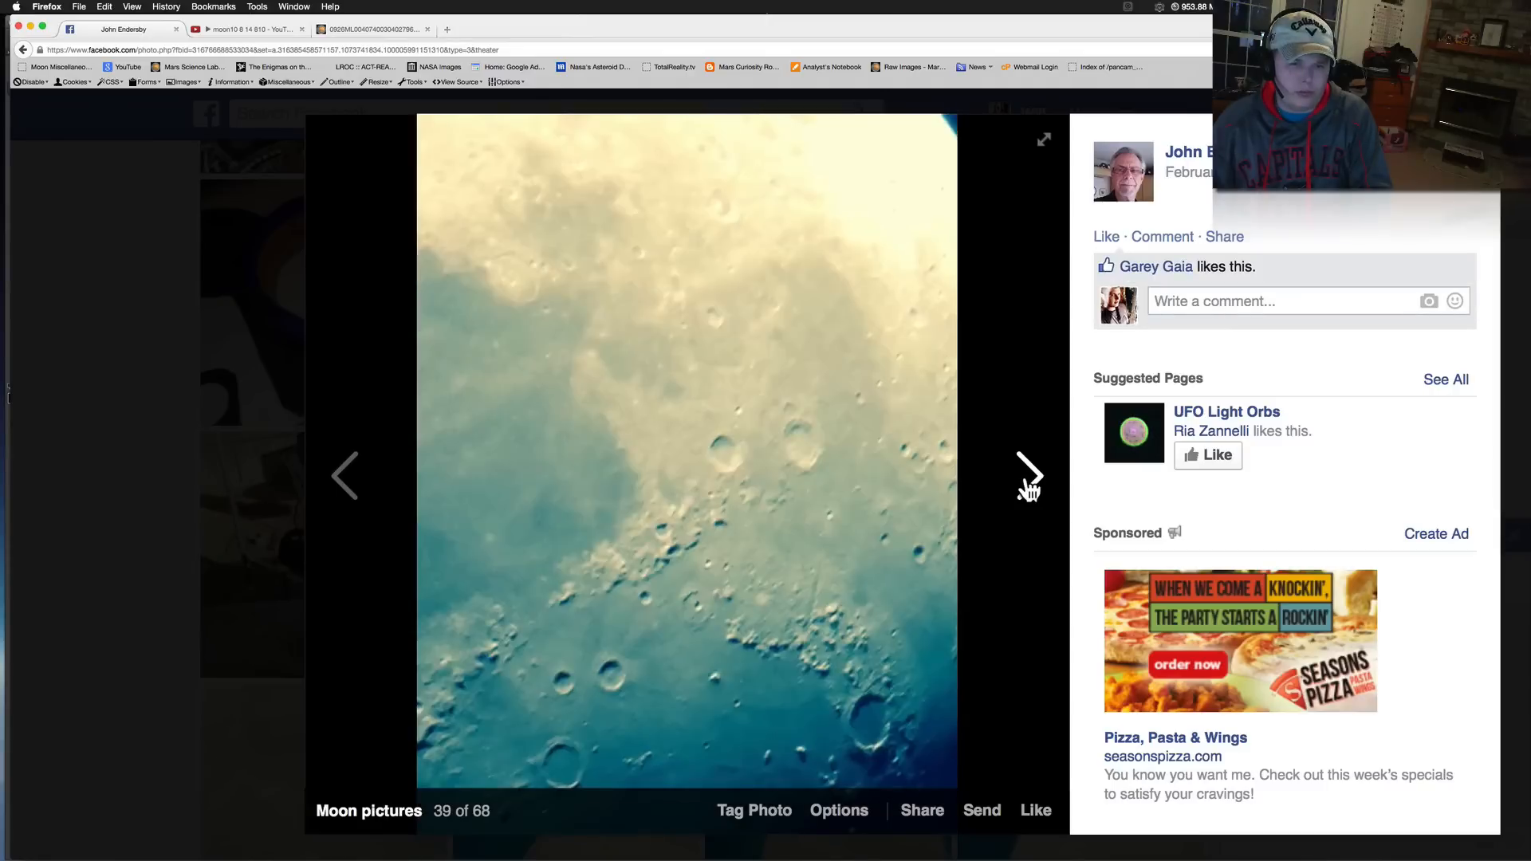
pyautogui.click(1029, 476)
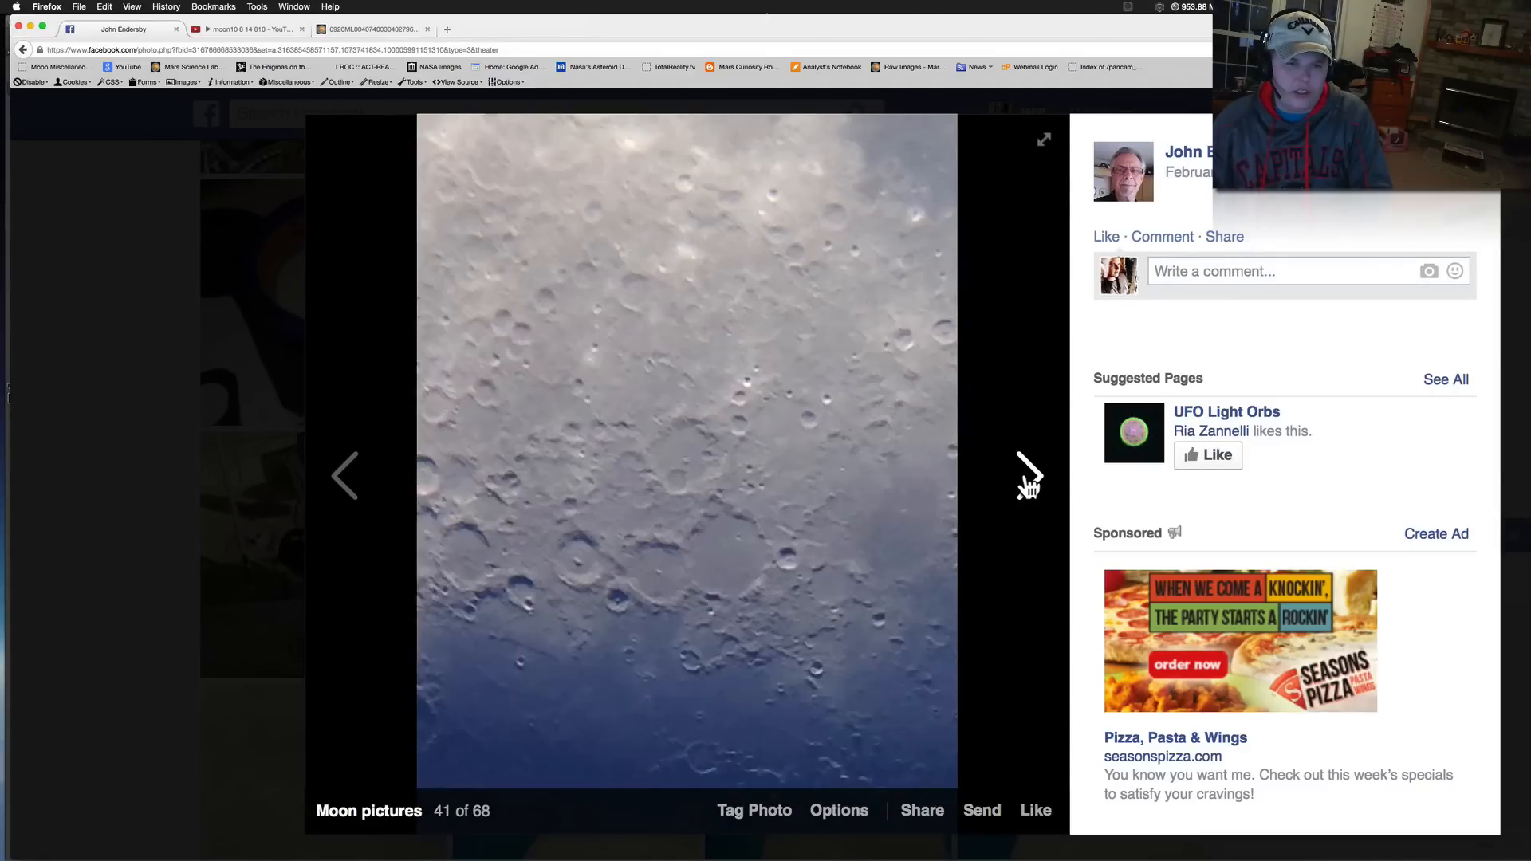
pyautogui.click(1031, 475)
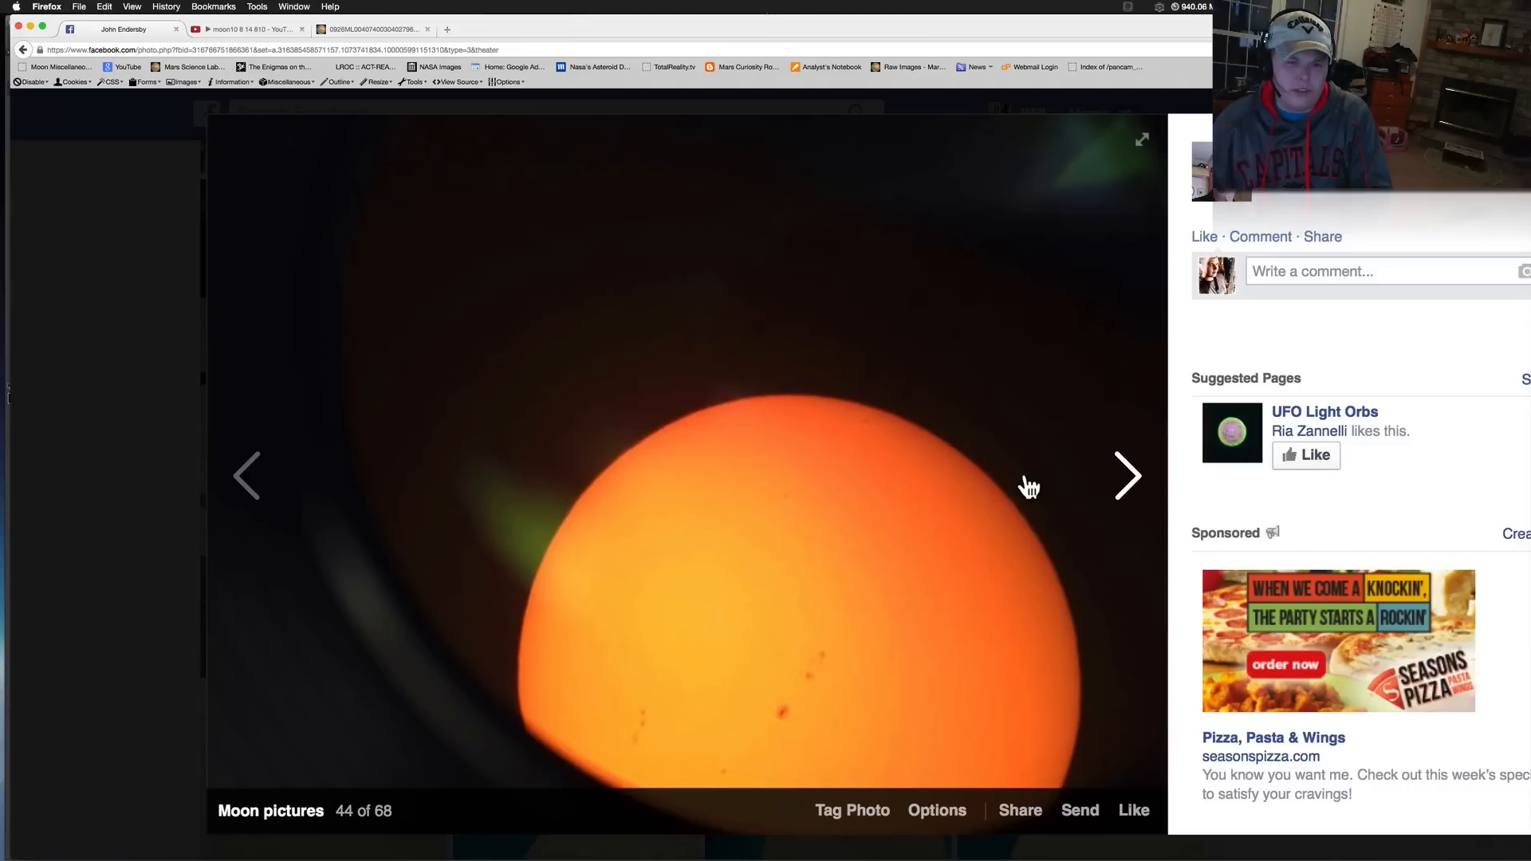
pyautogui.moveTo(163, 532)
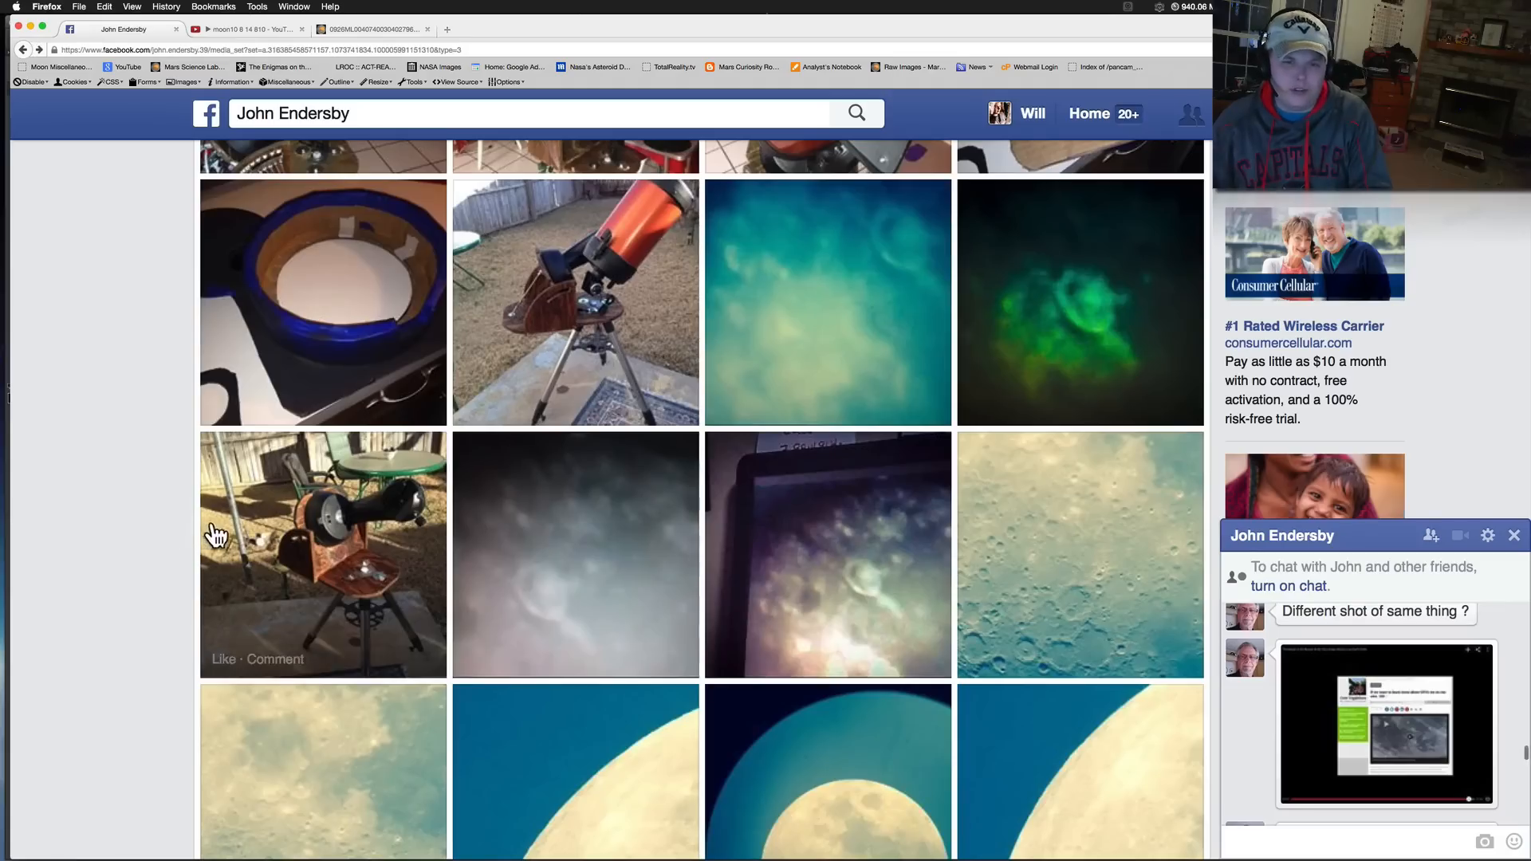
# Step: Scroll the album thumbnail grid to the orange sun and telescope pictures
pyautogui.scroll(3)
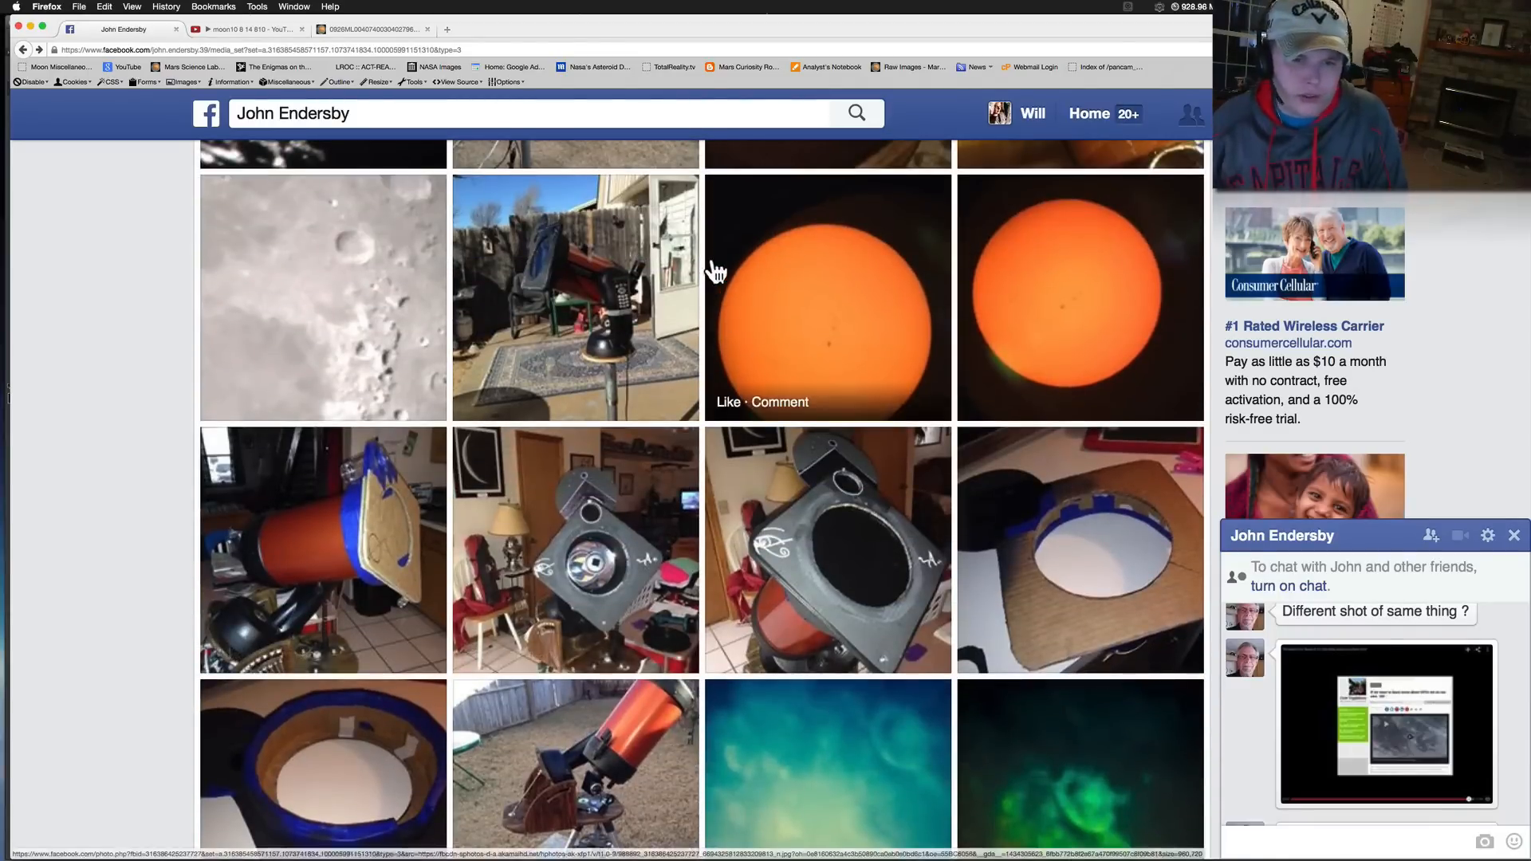
pyautogui.moveTo(1024, 349)
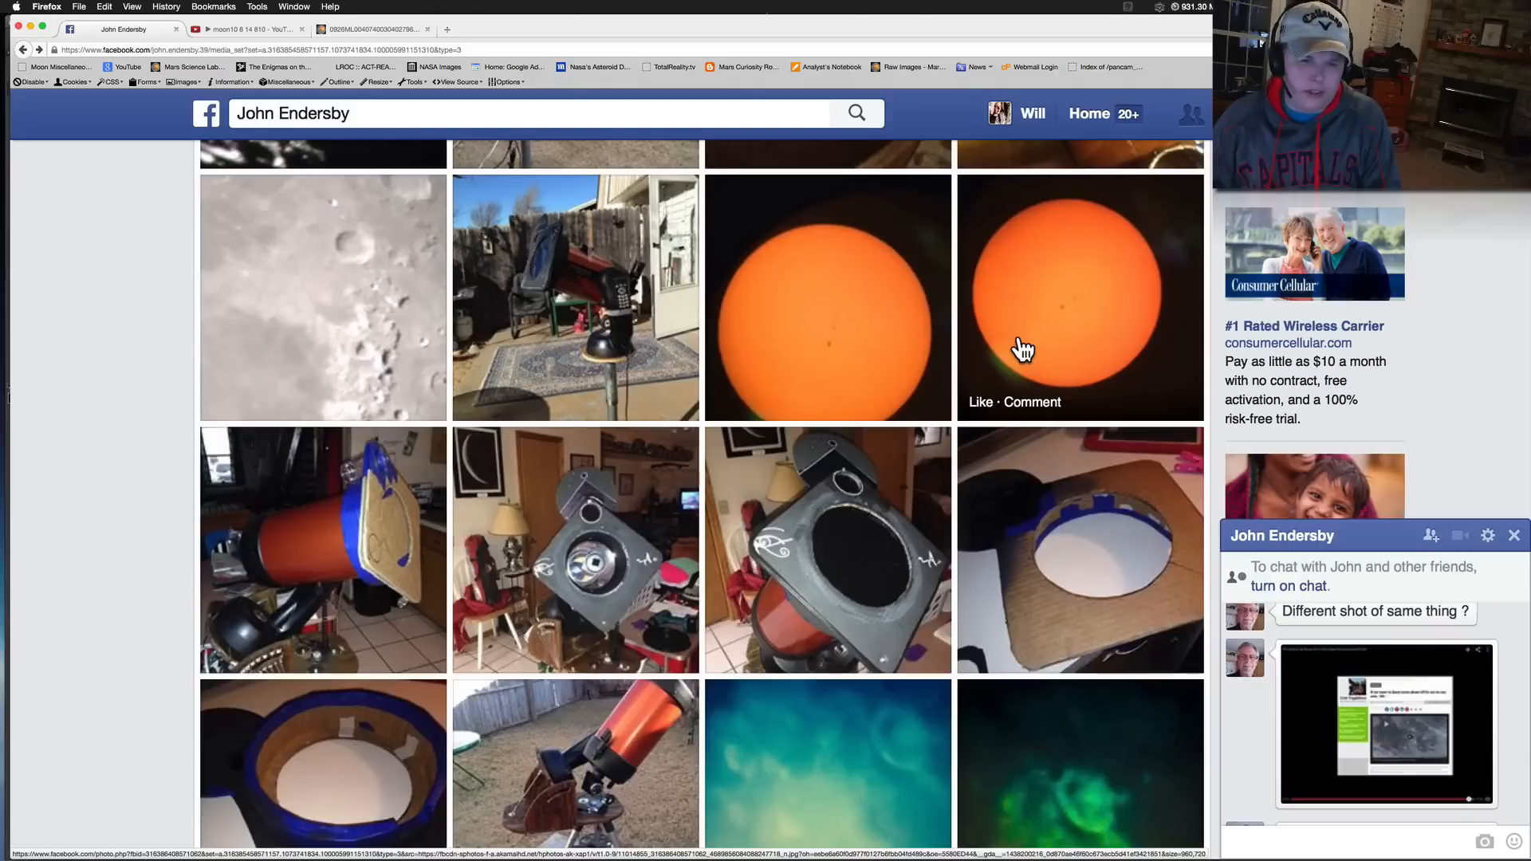
pyautogui.moveTo(595, 263)
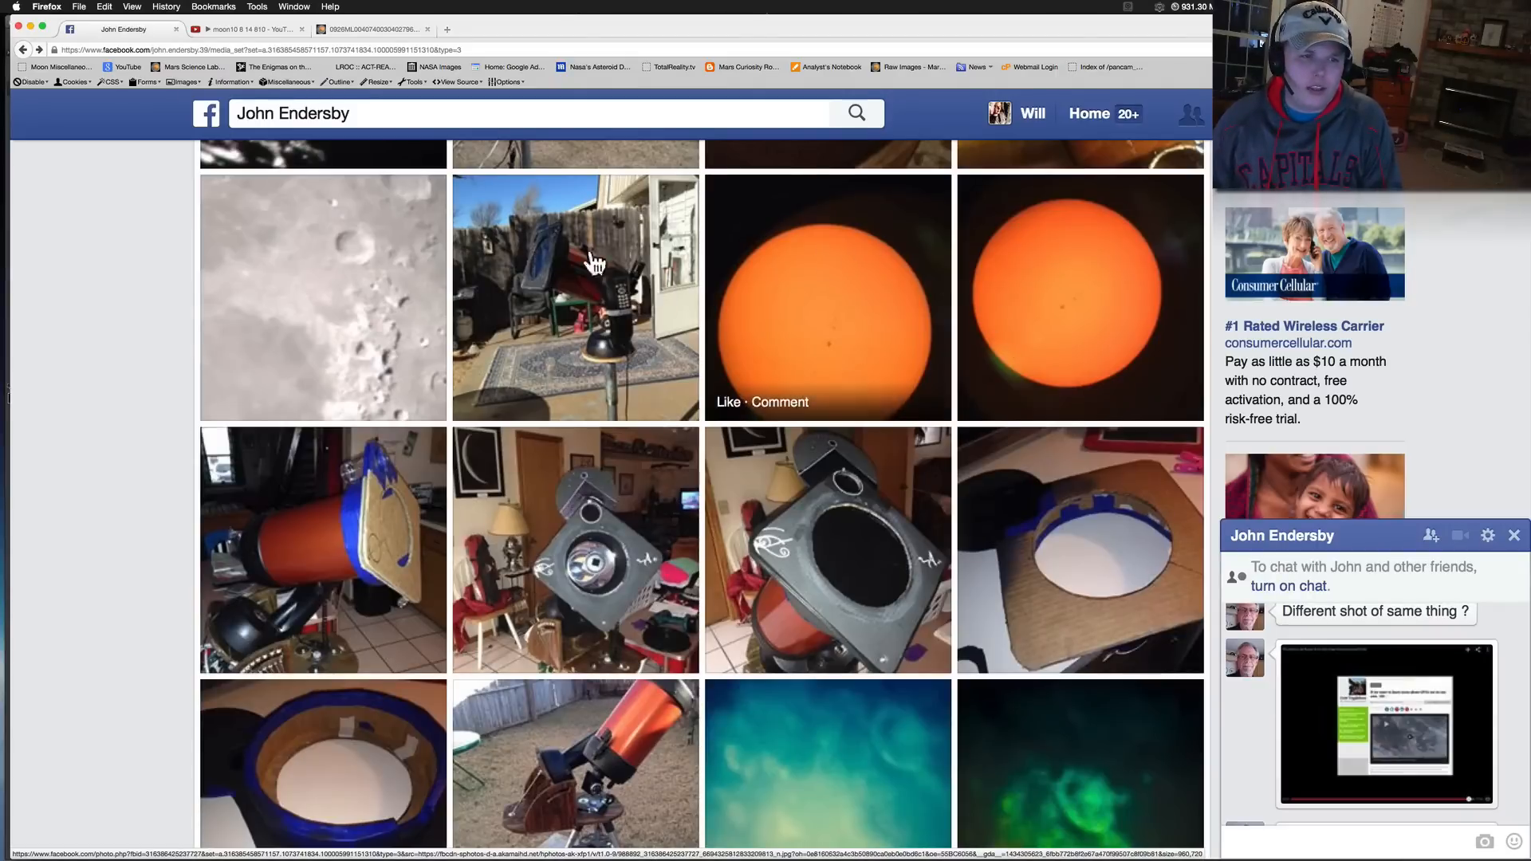
pyautogui.moveTo(515, 284)
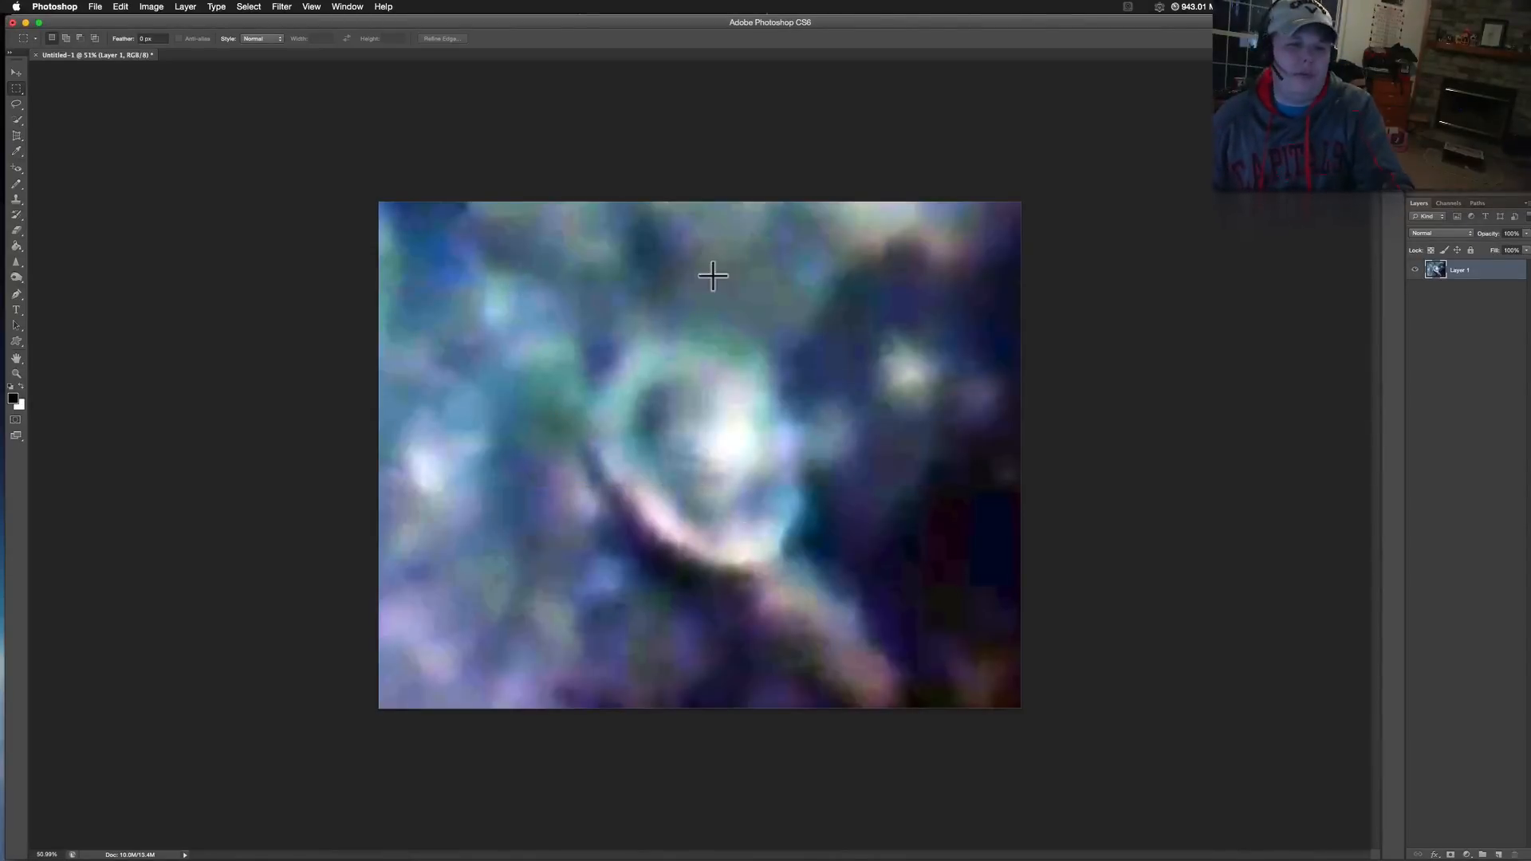
pyautogui.moveTo(733, 325)
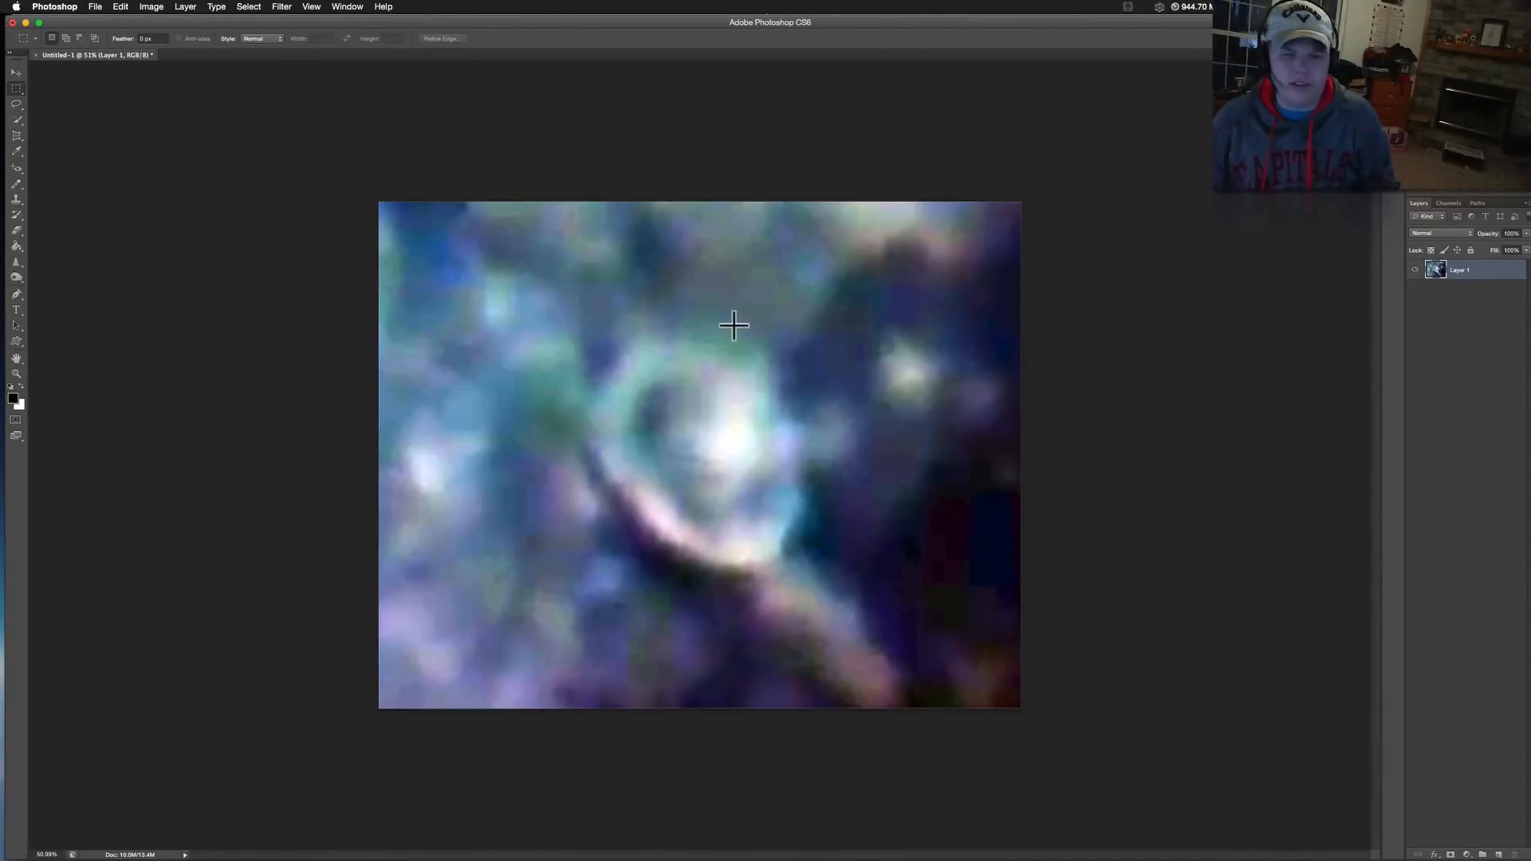
pyautogui.moveTo(727, 322)
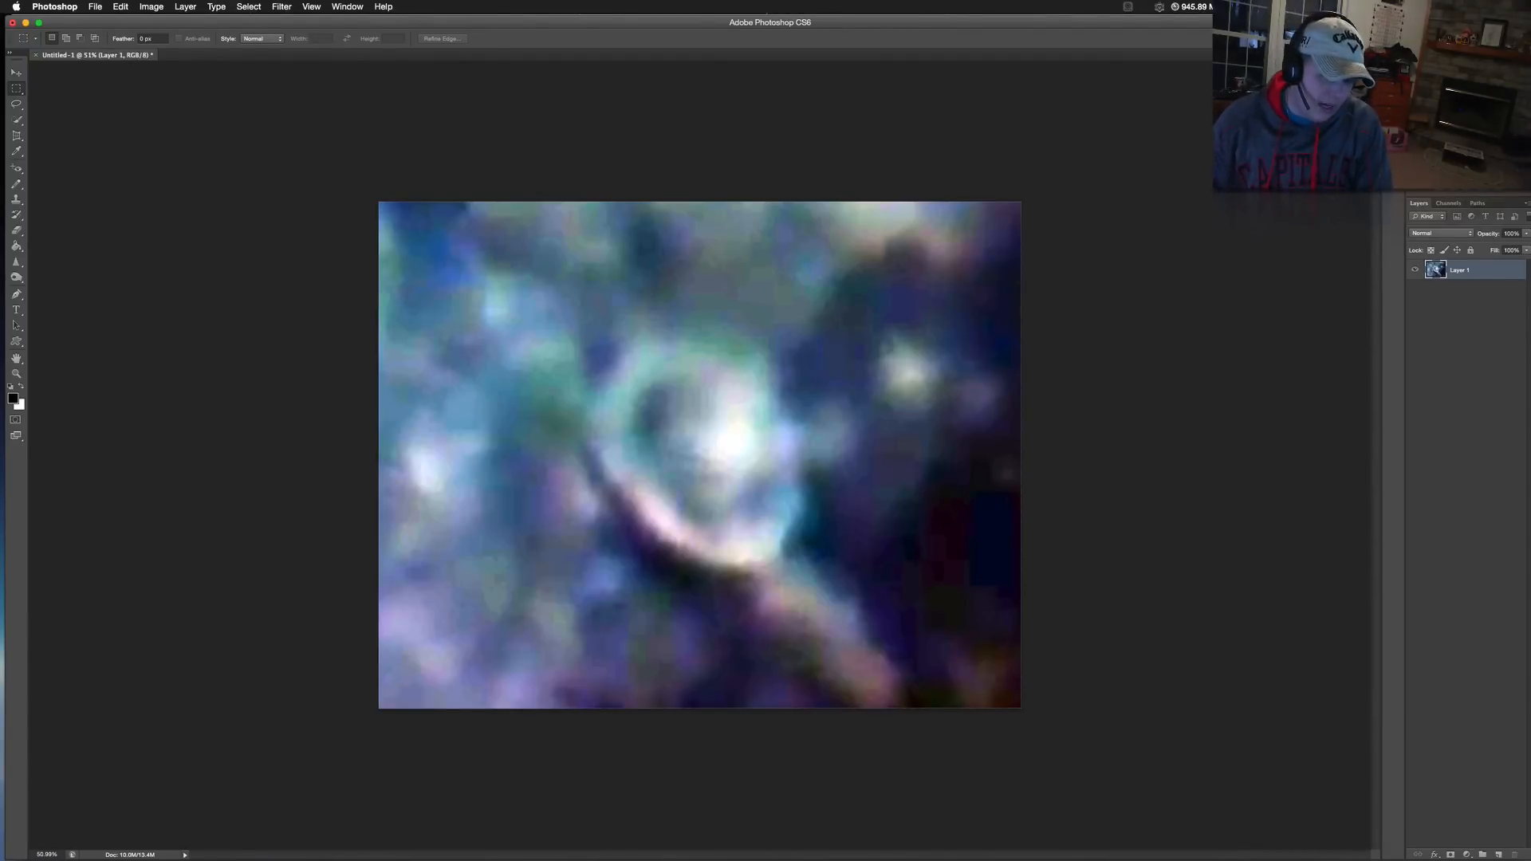
pyautogui.moveTo(1196, 10)
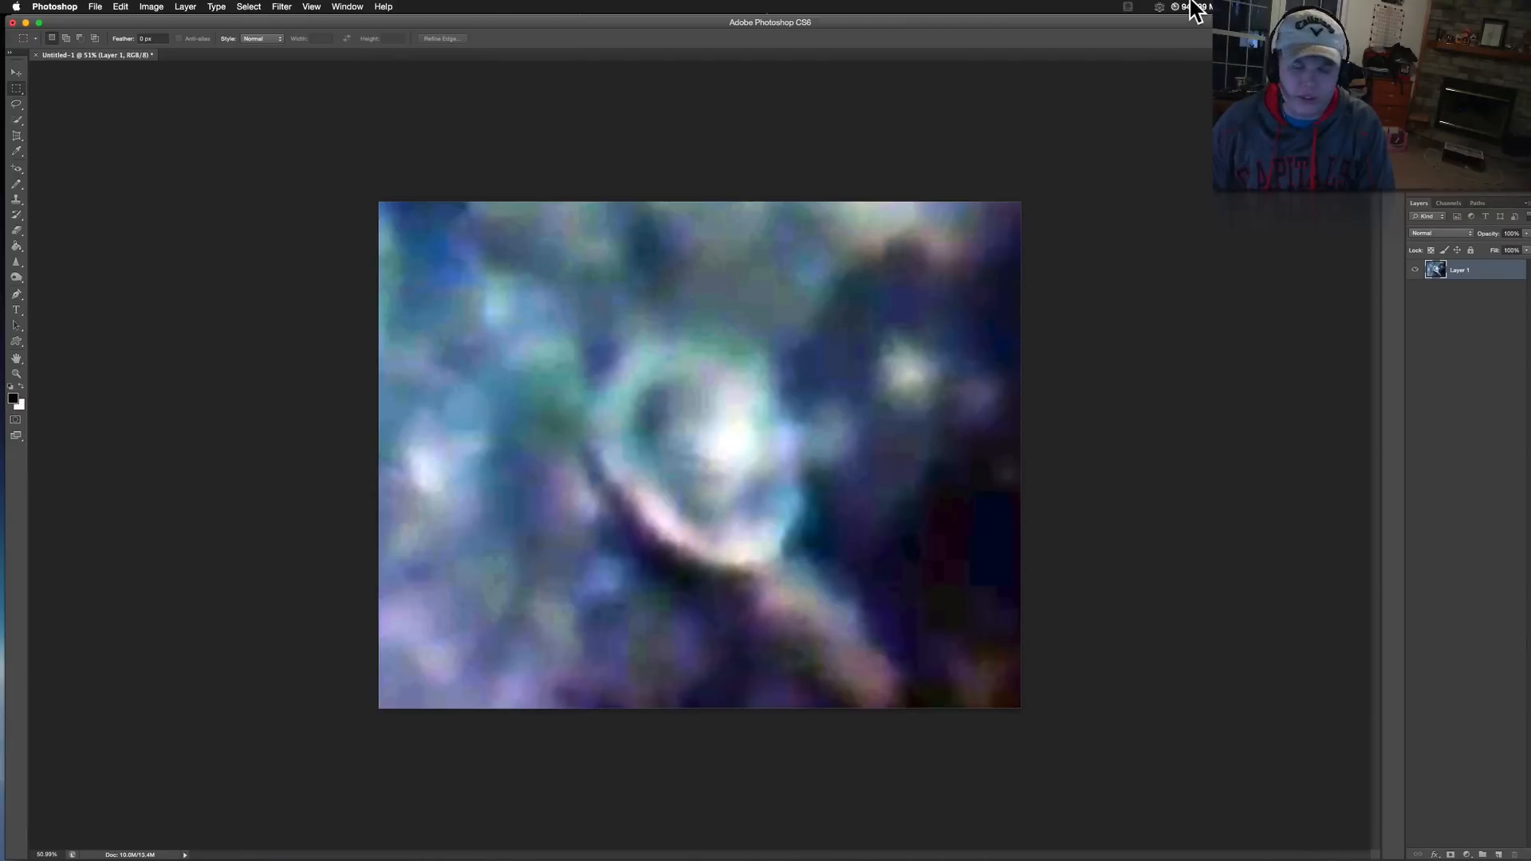
# Step: Check system memory usage from the menu-bar utility with the enhanced ring image showing
pyautogui.click(1177, 8)
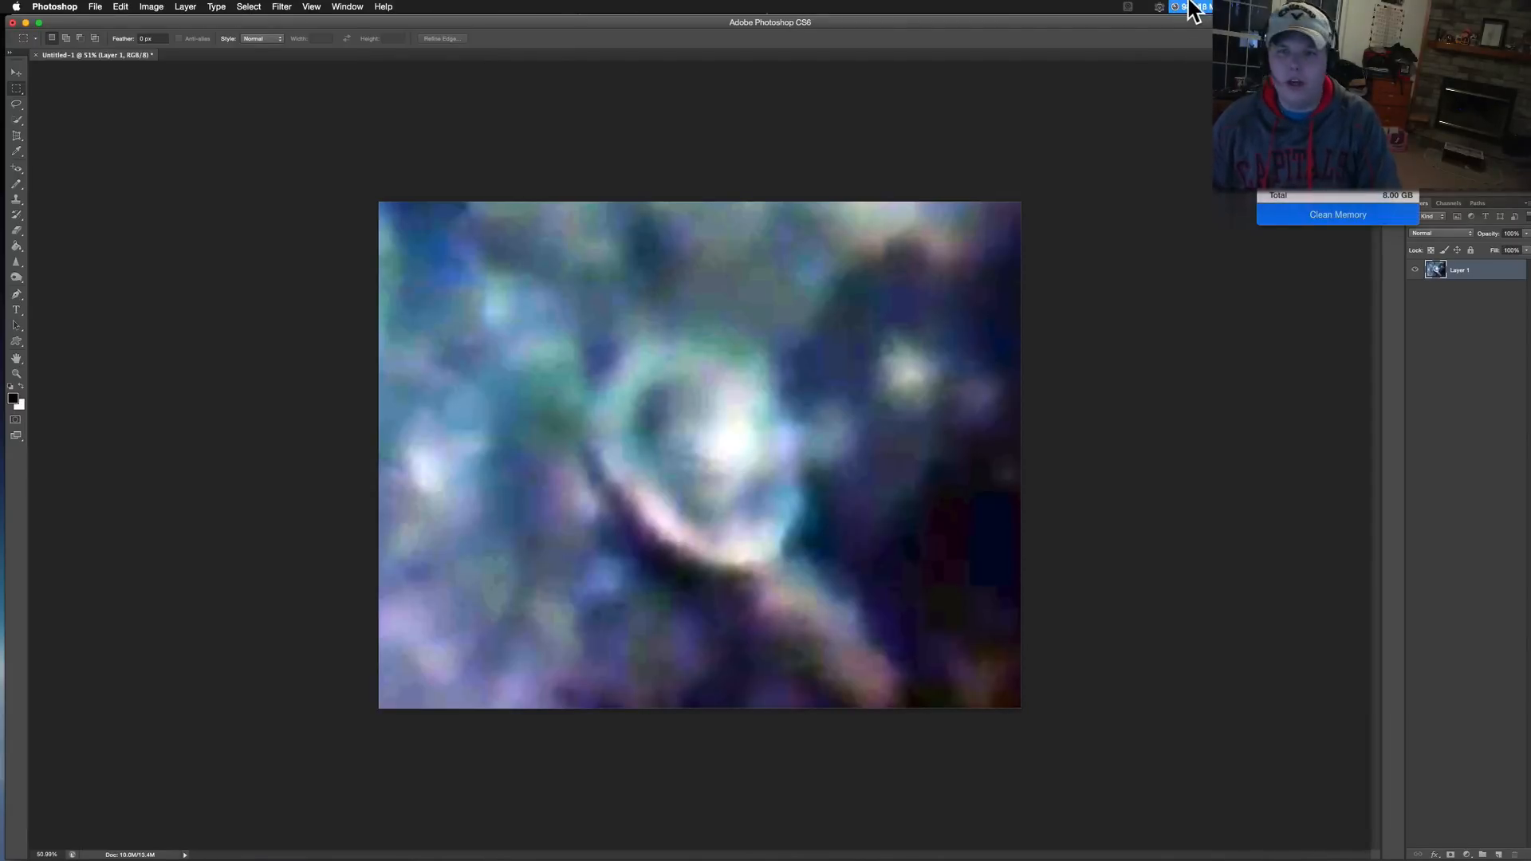